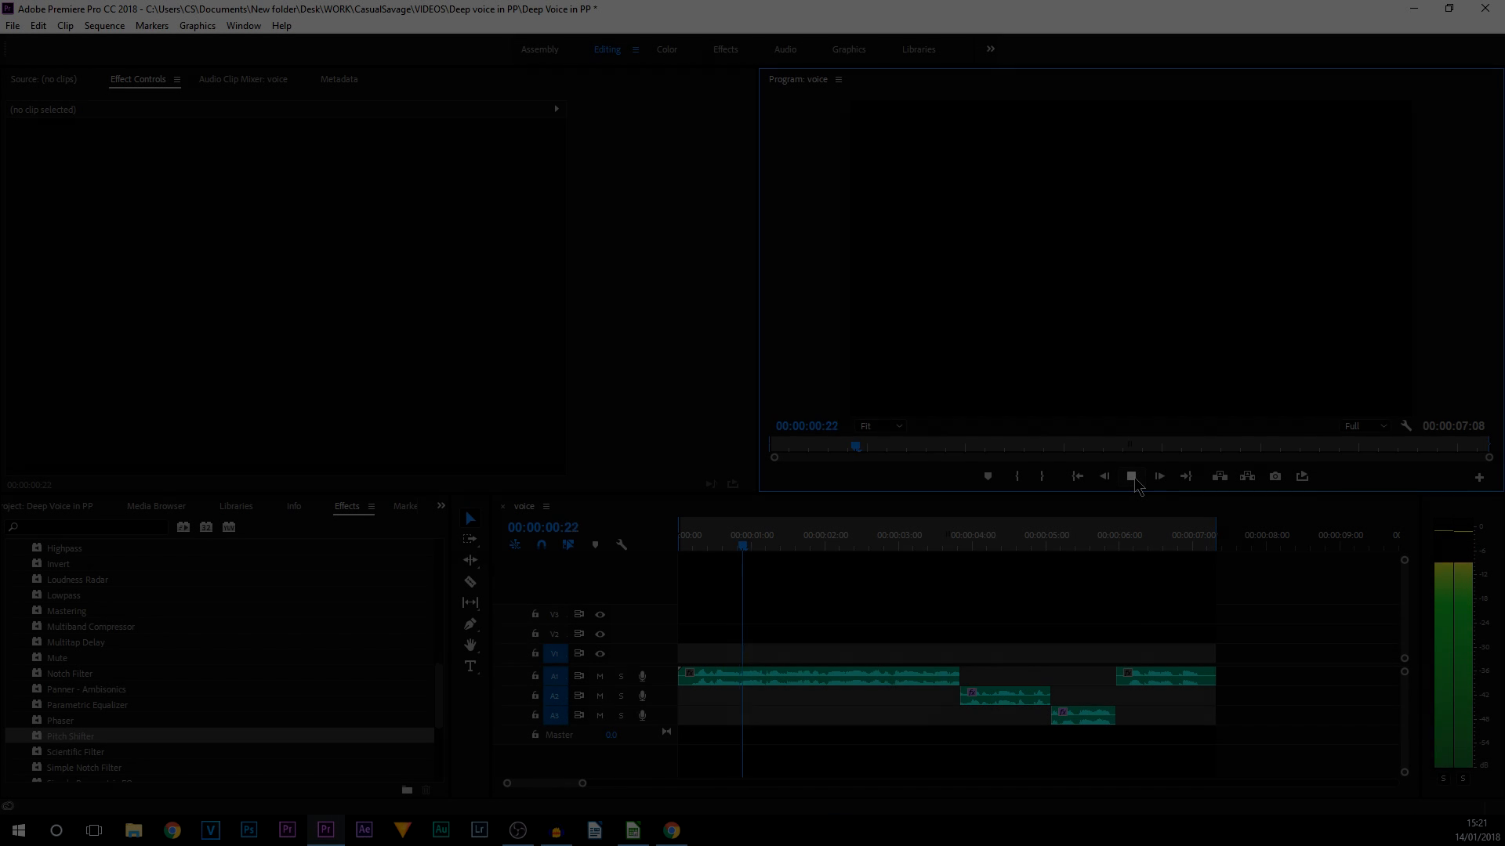
Stop playback of the voice sequence using the Program Monitor's Stop button.
{"action": "left_click", "coordinate": [1158, 476]}
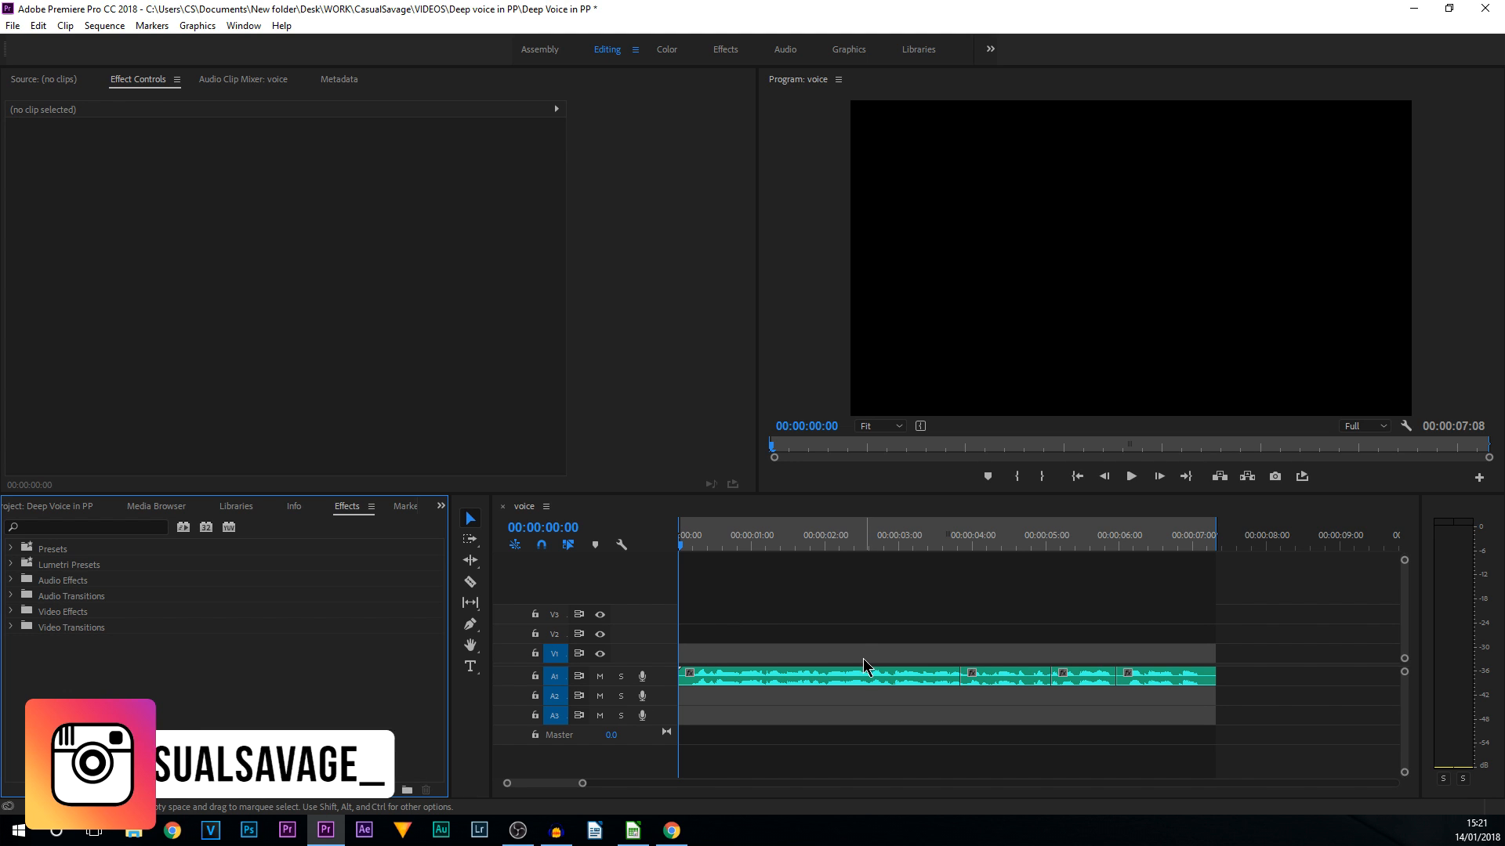
{"action": "mouse_move", "coordinate": [859, 662]}
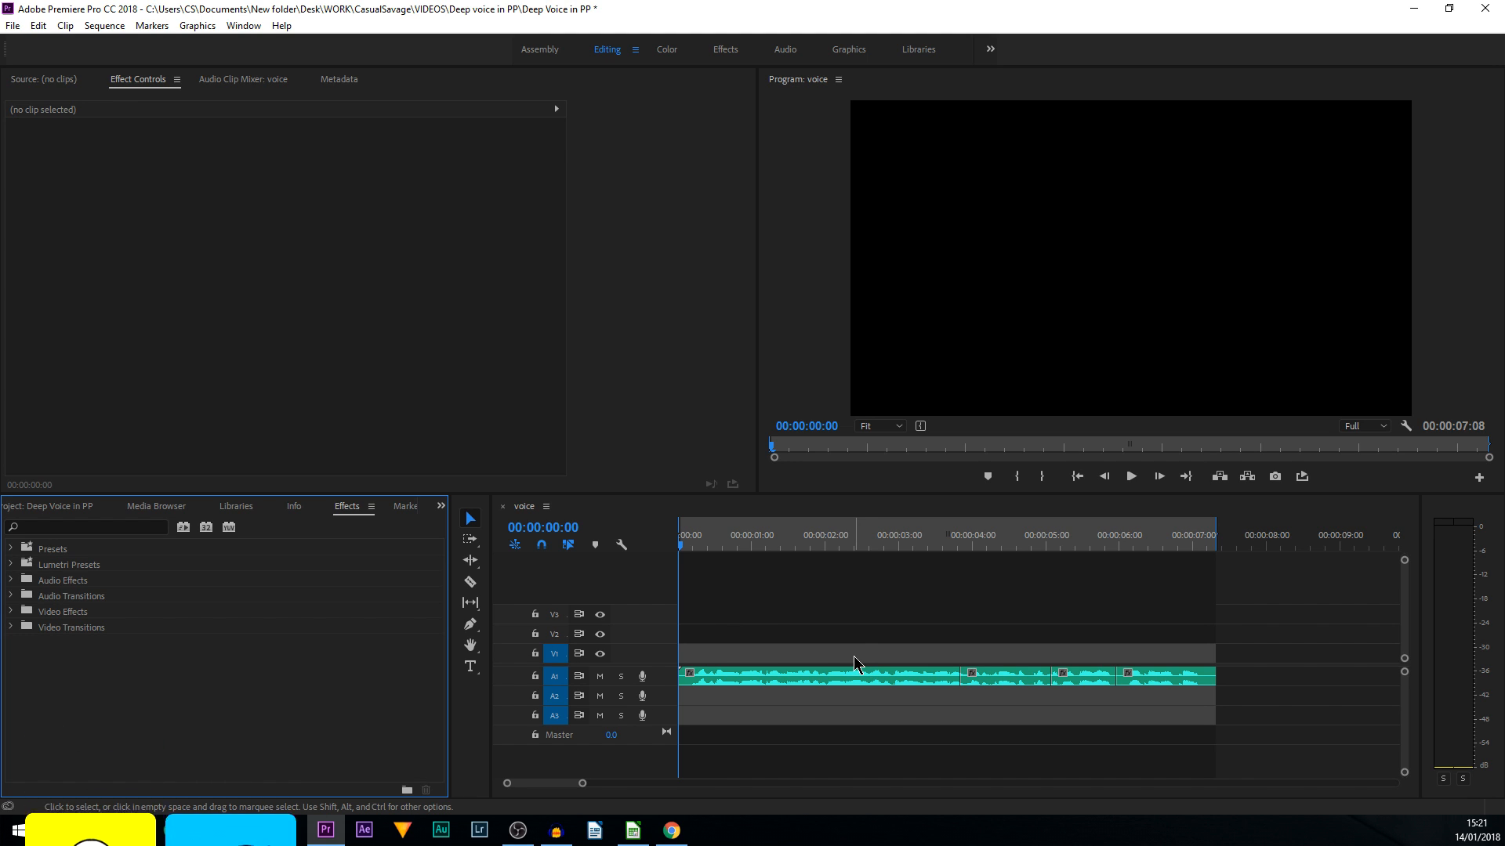
Select the first voice clip and scroll the expanded Audio Effects down to Pitch Shifter.
{"action": "left_click", "coordinate": [821, 674]}
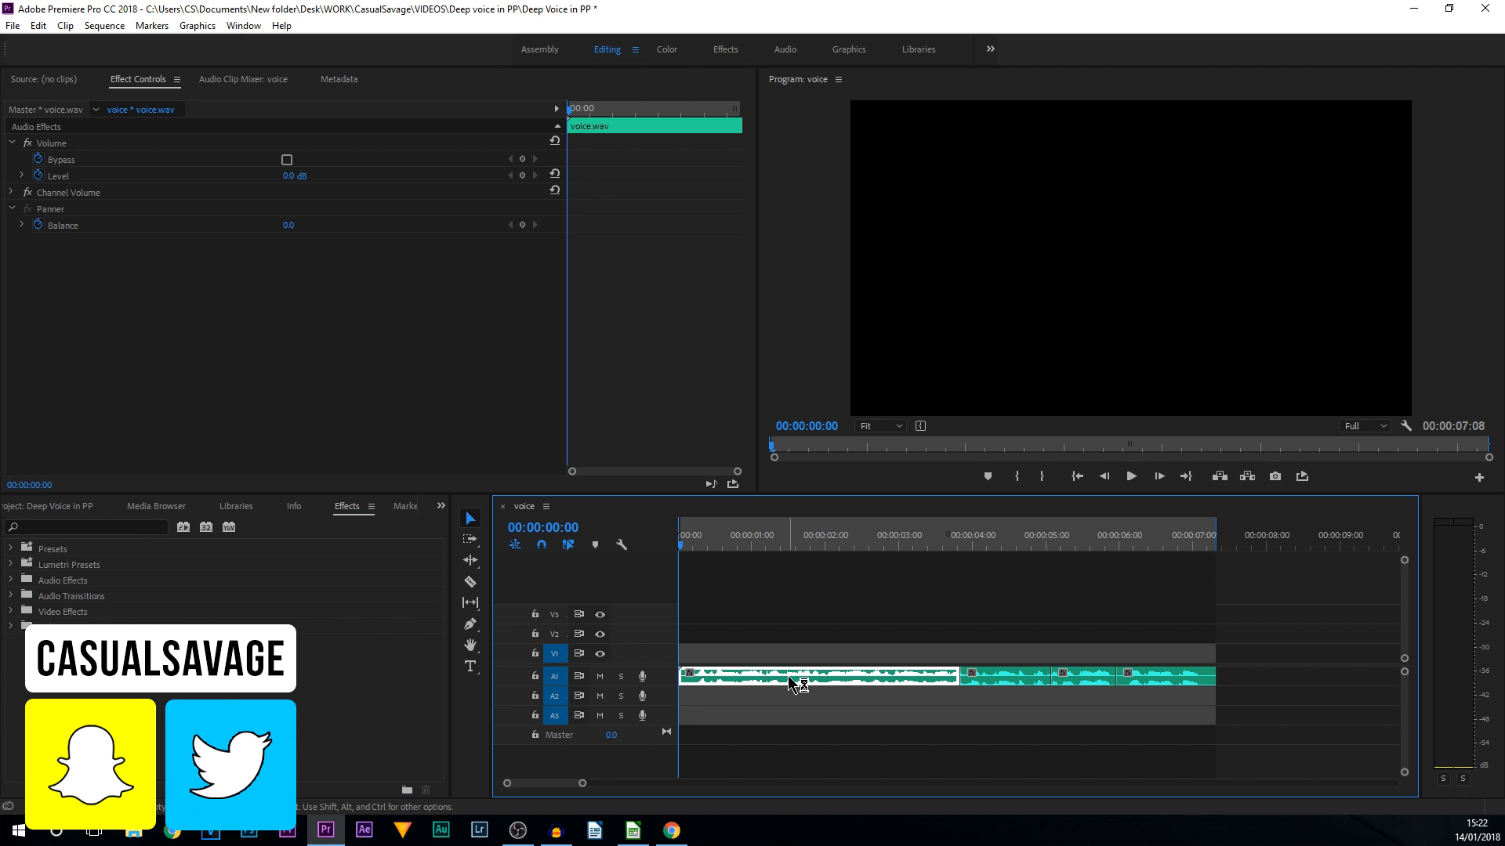
{"action": "mouse_move", "coordinate": [718, 683]}
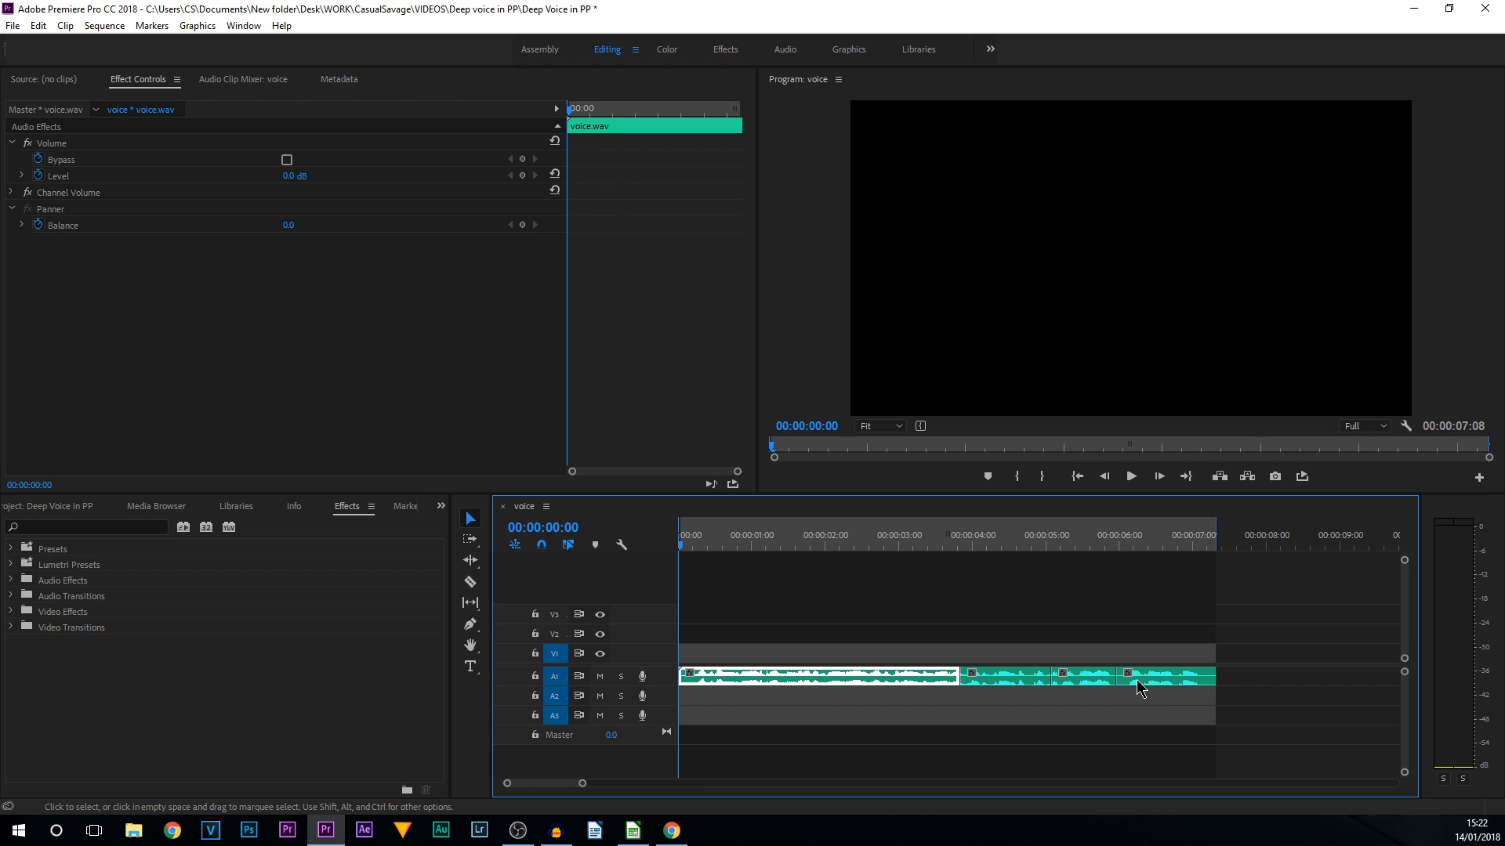
{"action": "mouse_move", "coordinate": [1140, 687]}
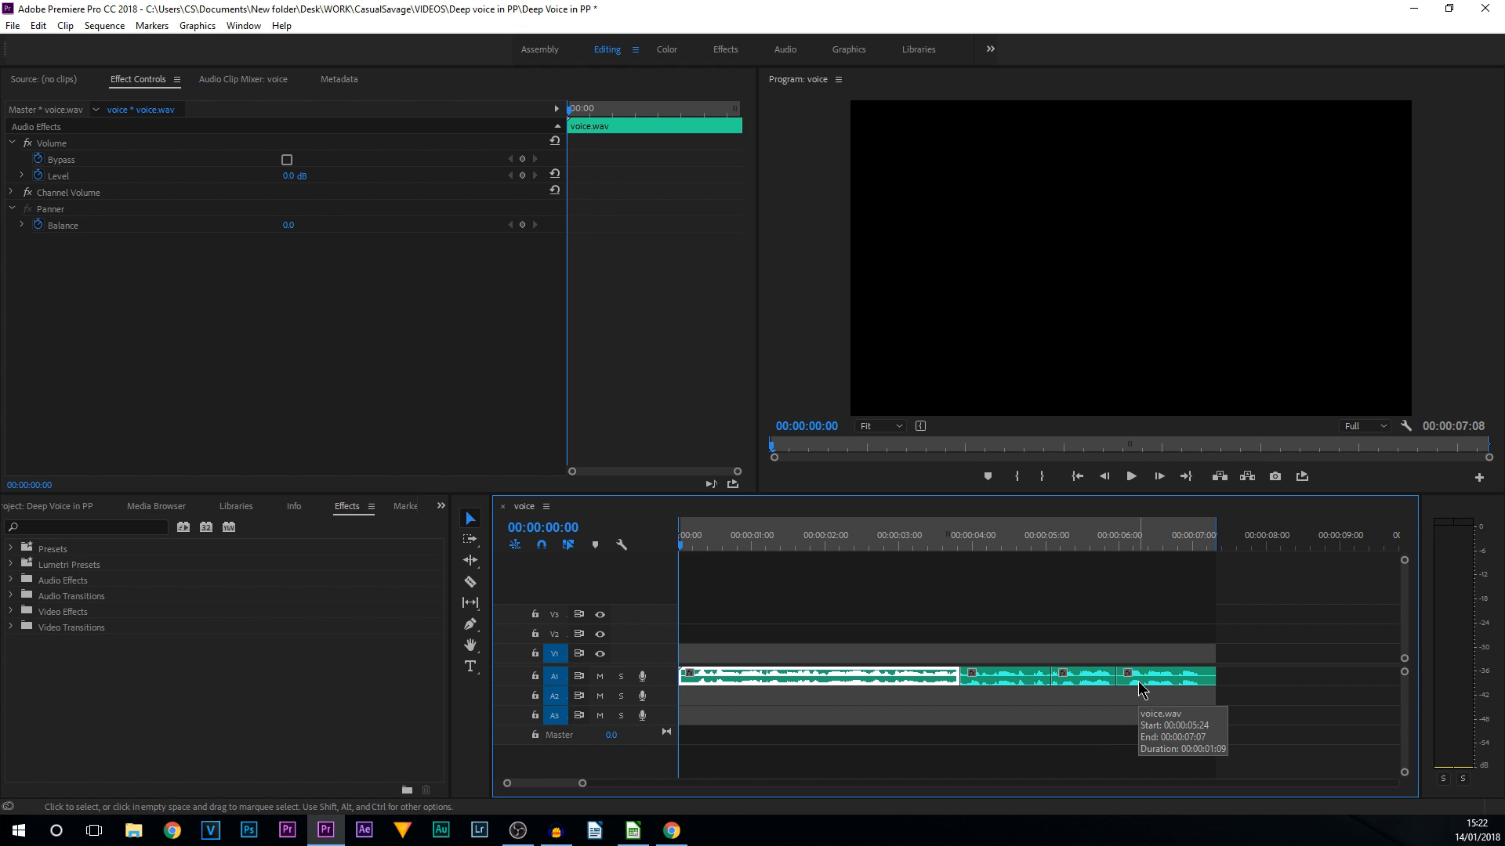
{"action": "mouse_move", "coordinate": [372, 509]}
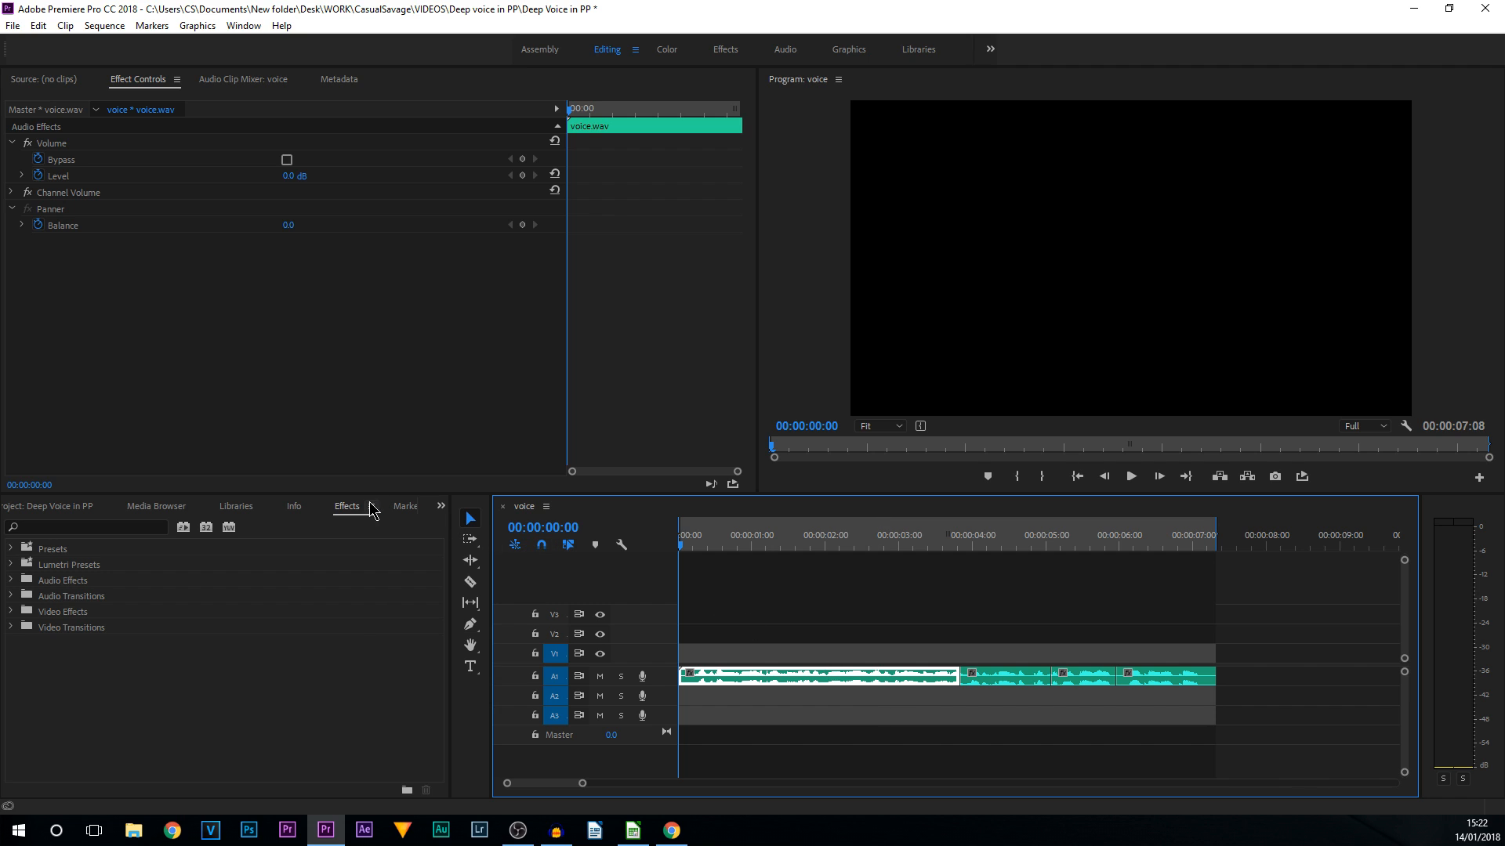
{"action": "mouse_move", "coordinate": [24, 592]}
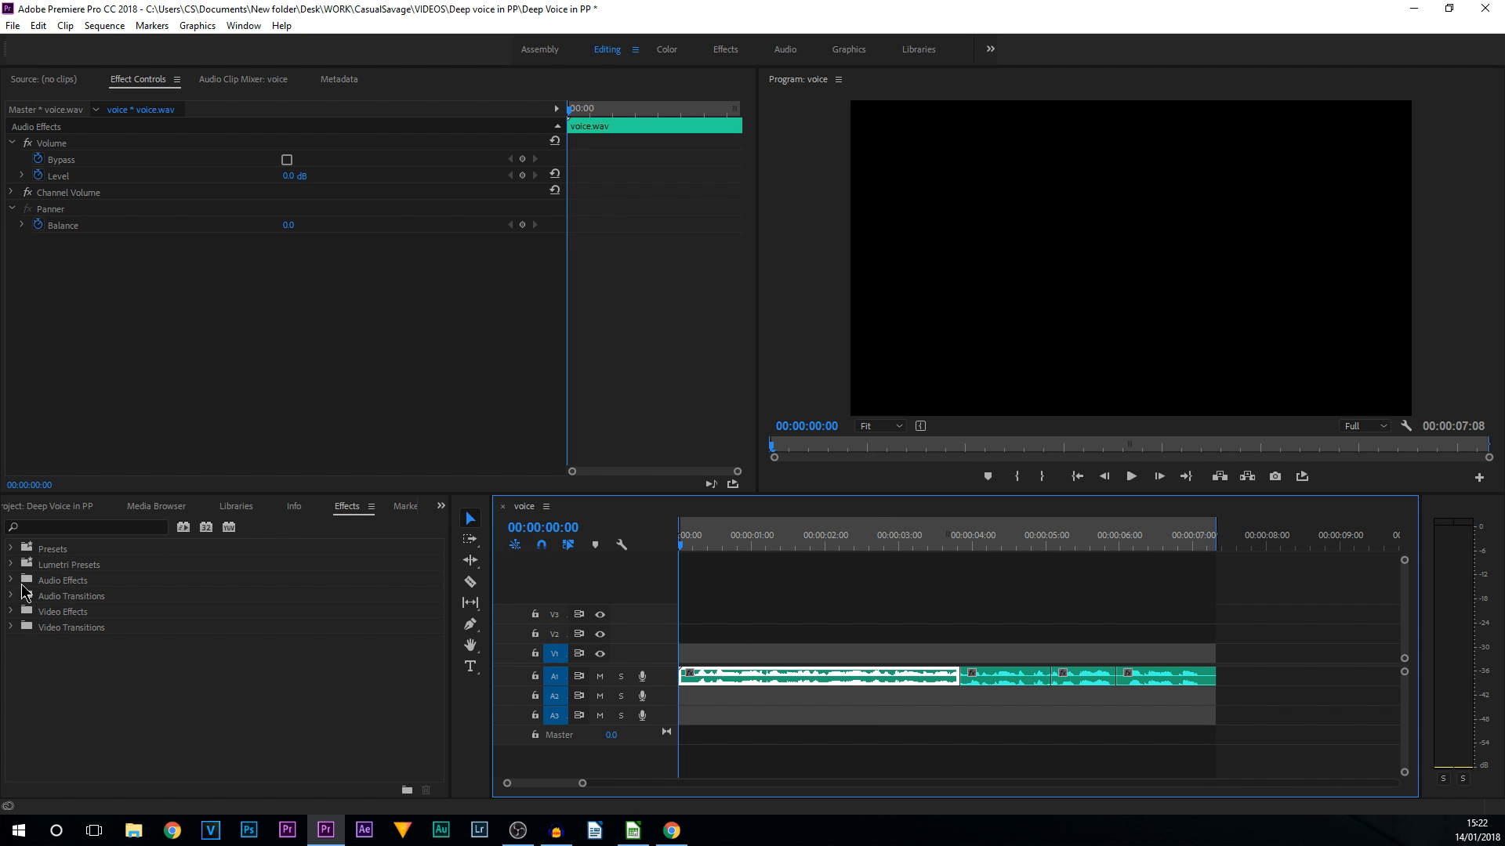
{"action": "left_click", "coordinate": [10, 580]}
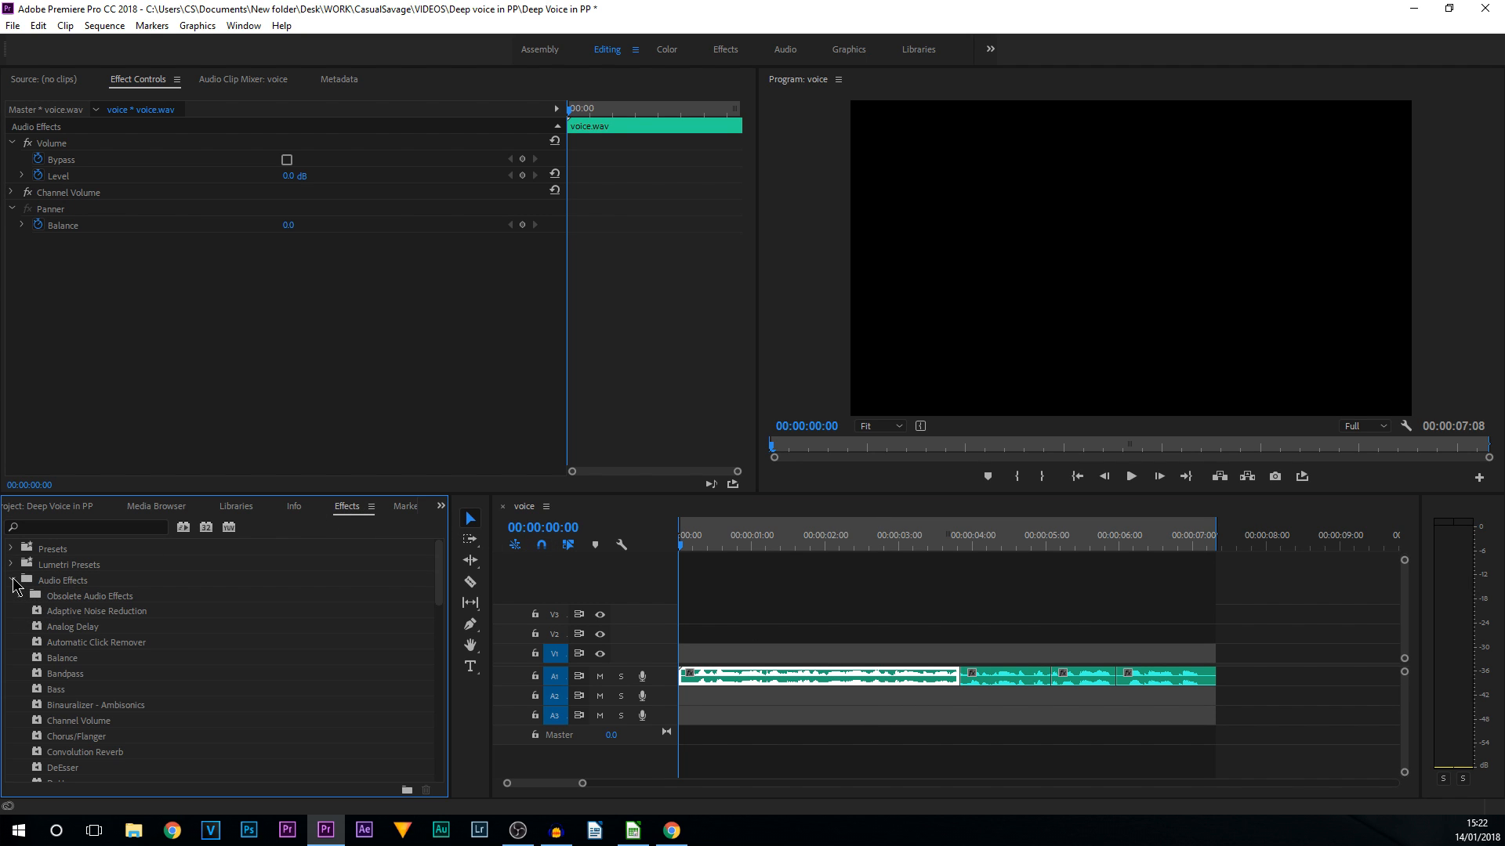
{"action": "scroll", "scroll_direction": "down", "scroll_amount": 3}
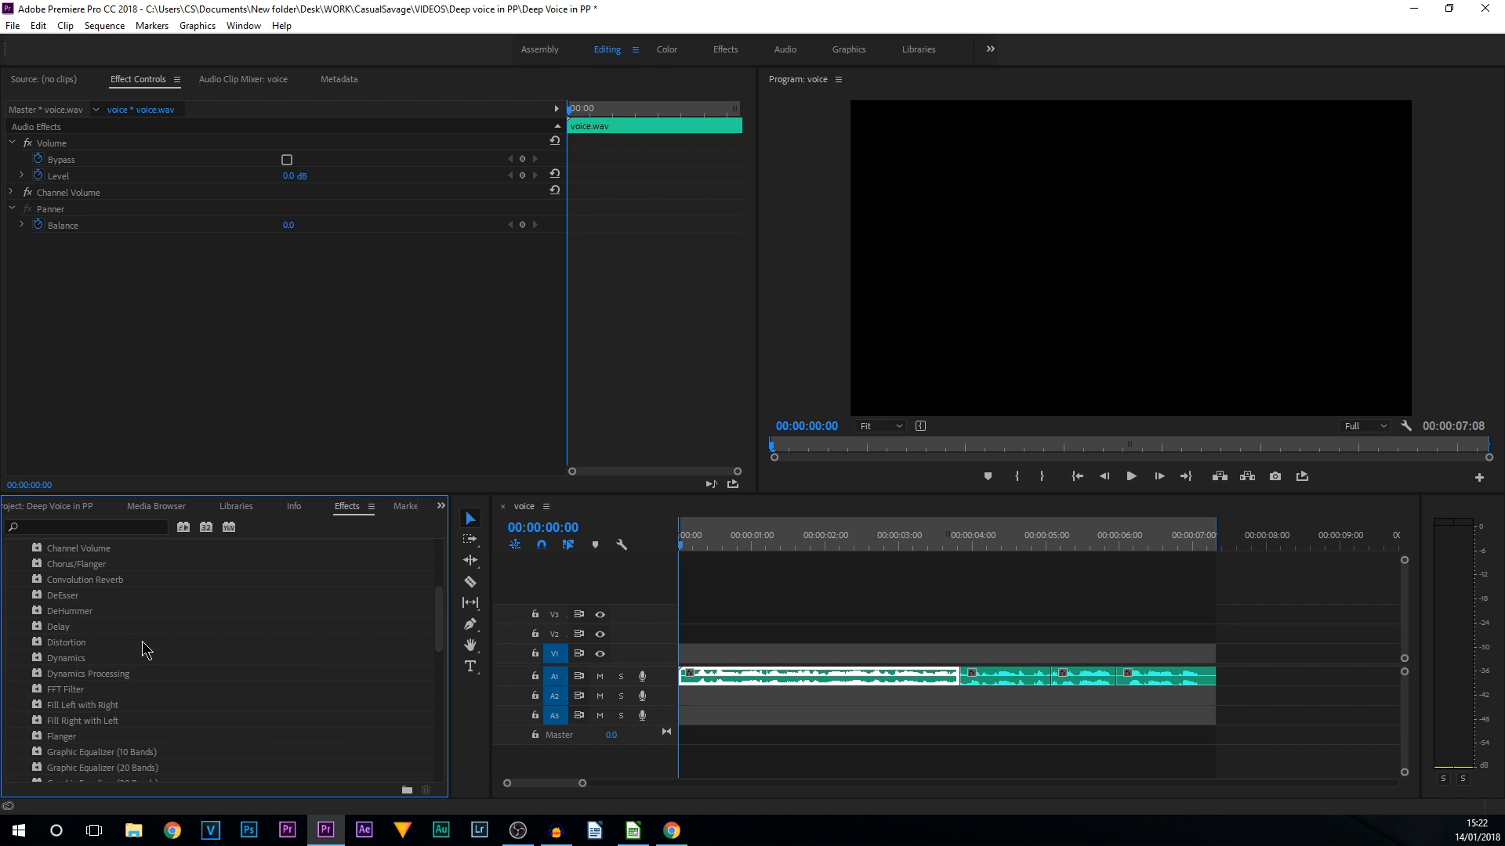
{"action": "scroll", "scroll_direction": "down", "scroll_amount": 3}
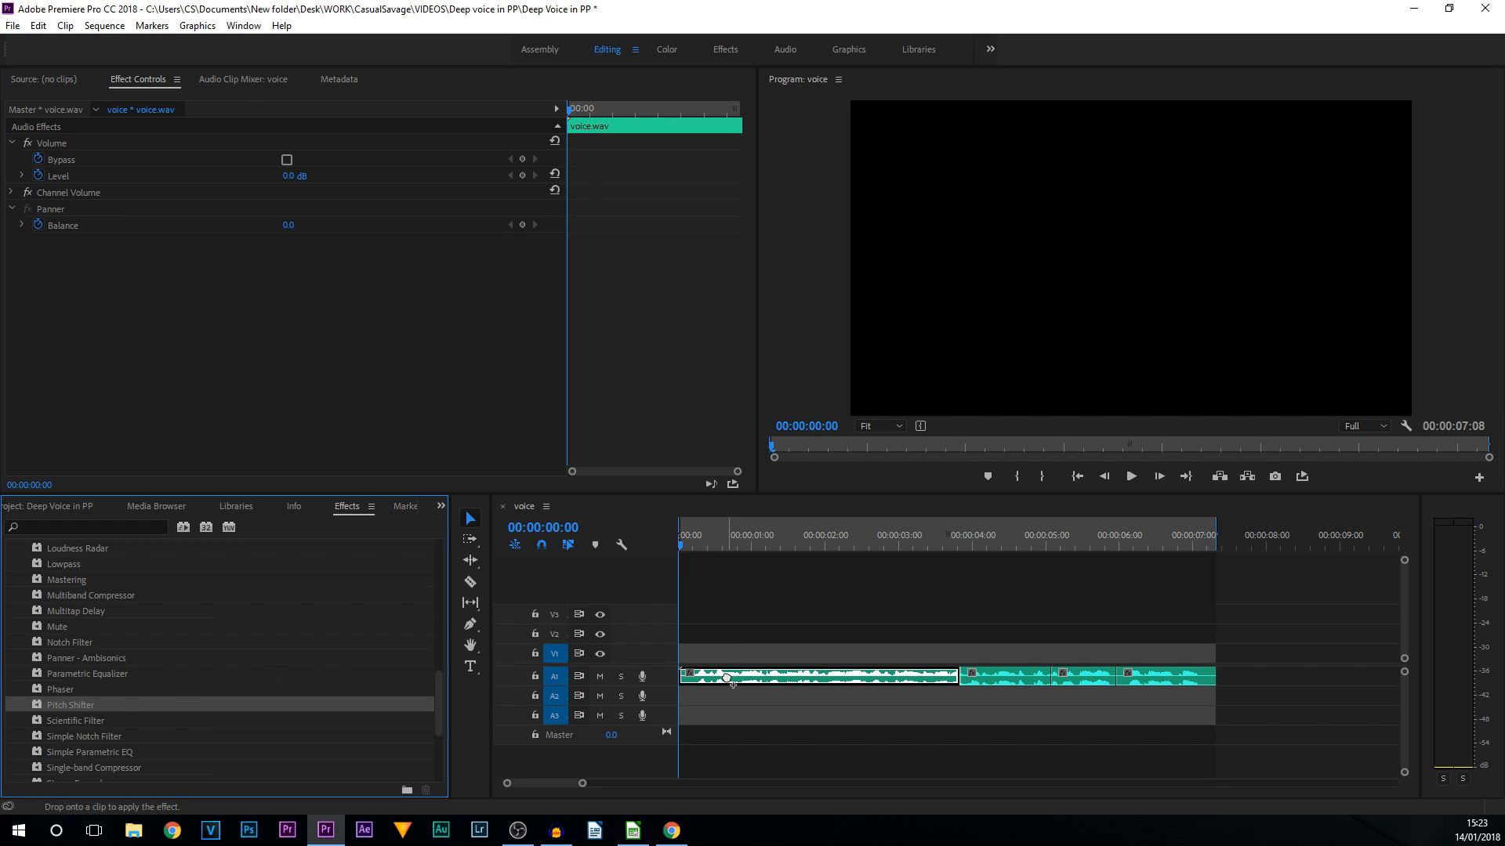
Apply the Pitch Shifter effect to the voice clip.
{"action": "left_click", "coordinate": [997, 675]}
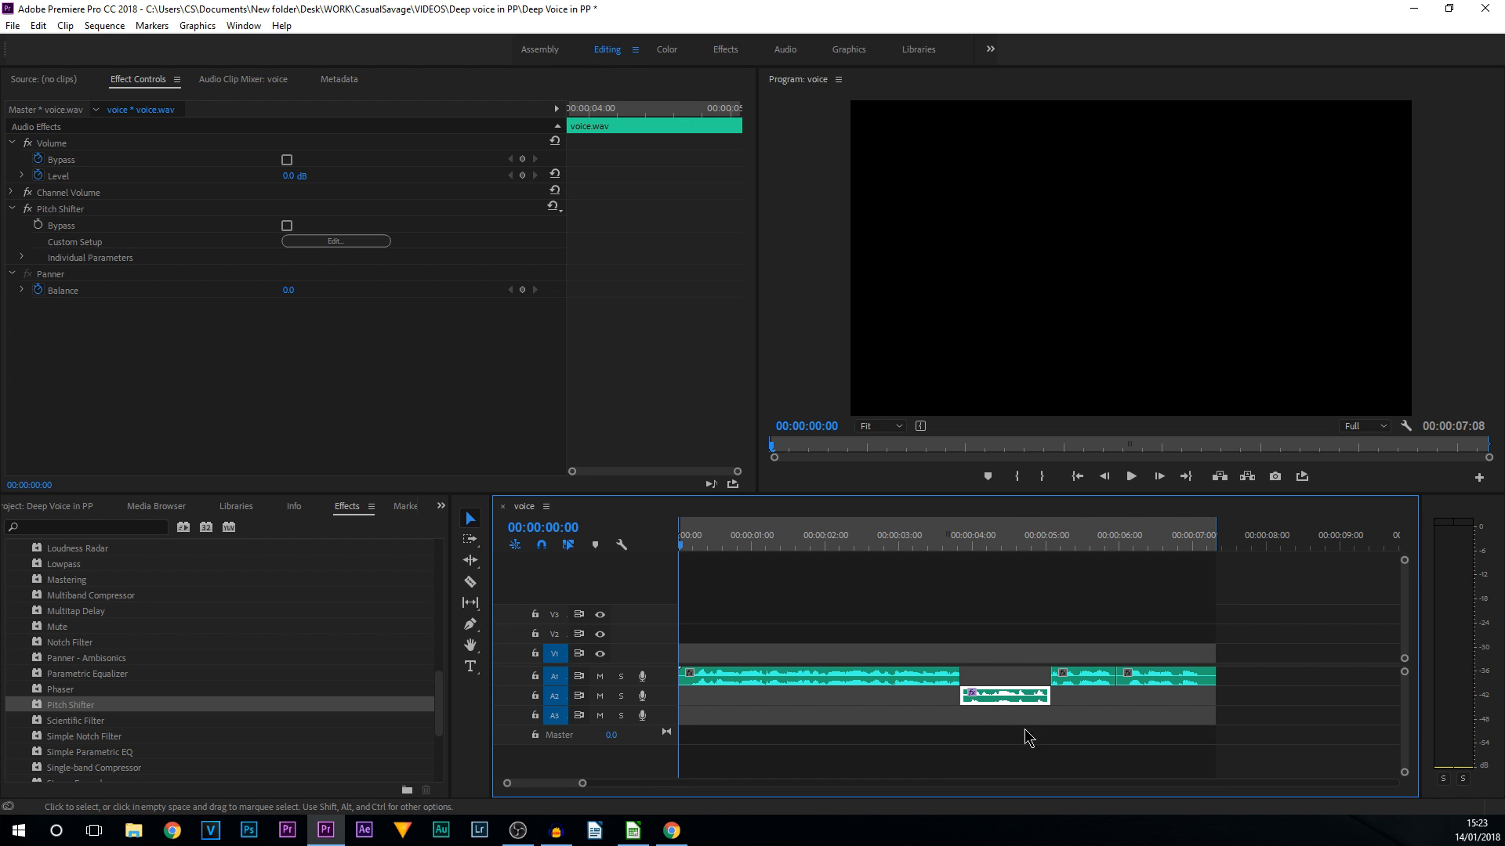
{"action": "mouse_move", "coordinate": [1096, 683]}
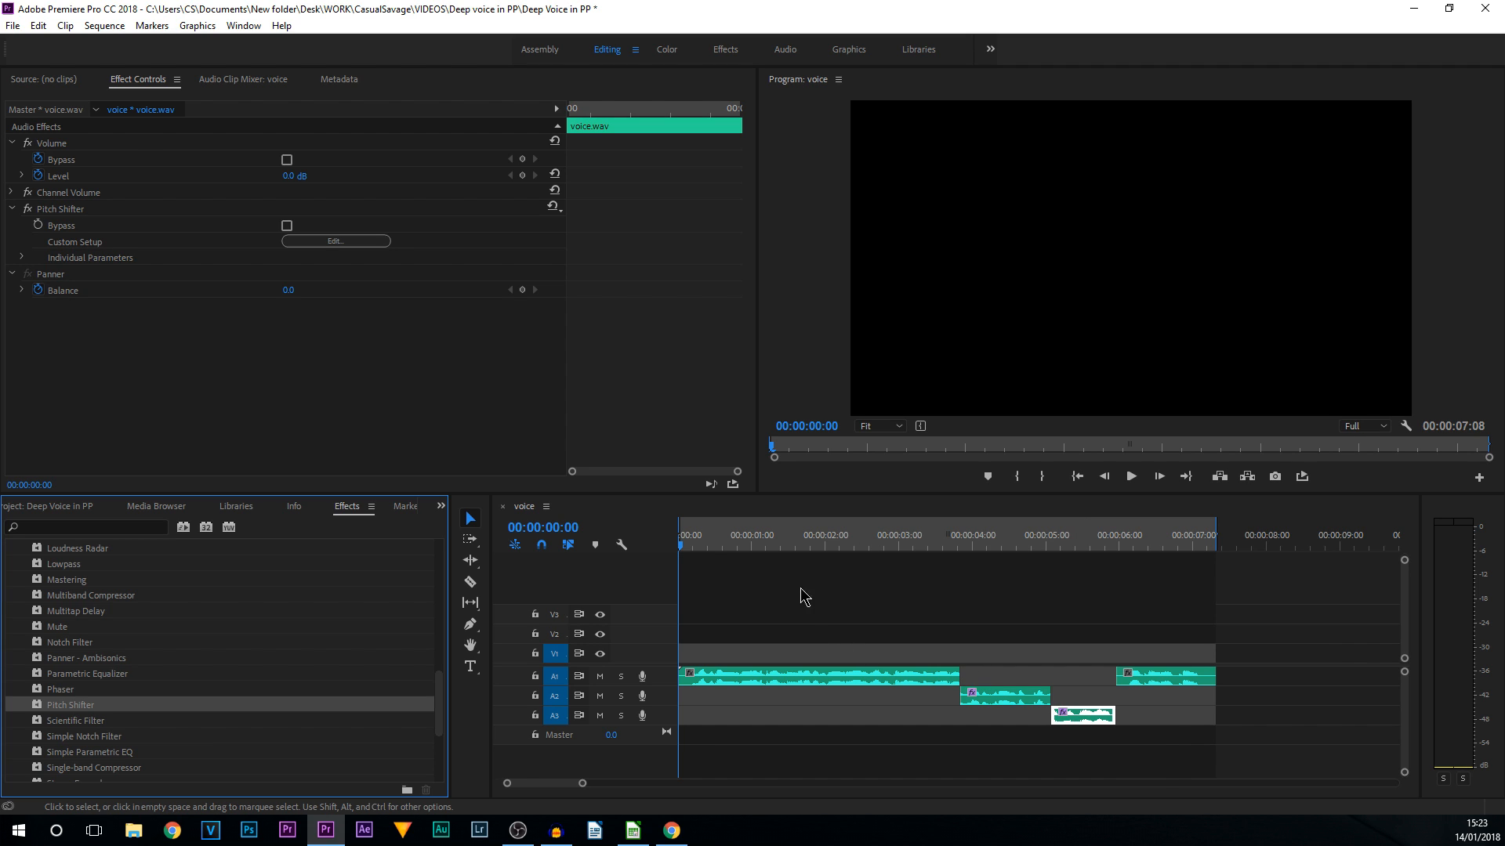
{"action": "mouse_move", "coordinate": [691, 531]}
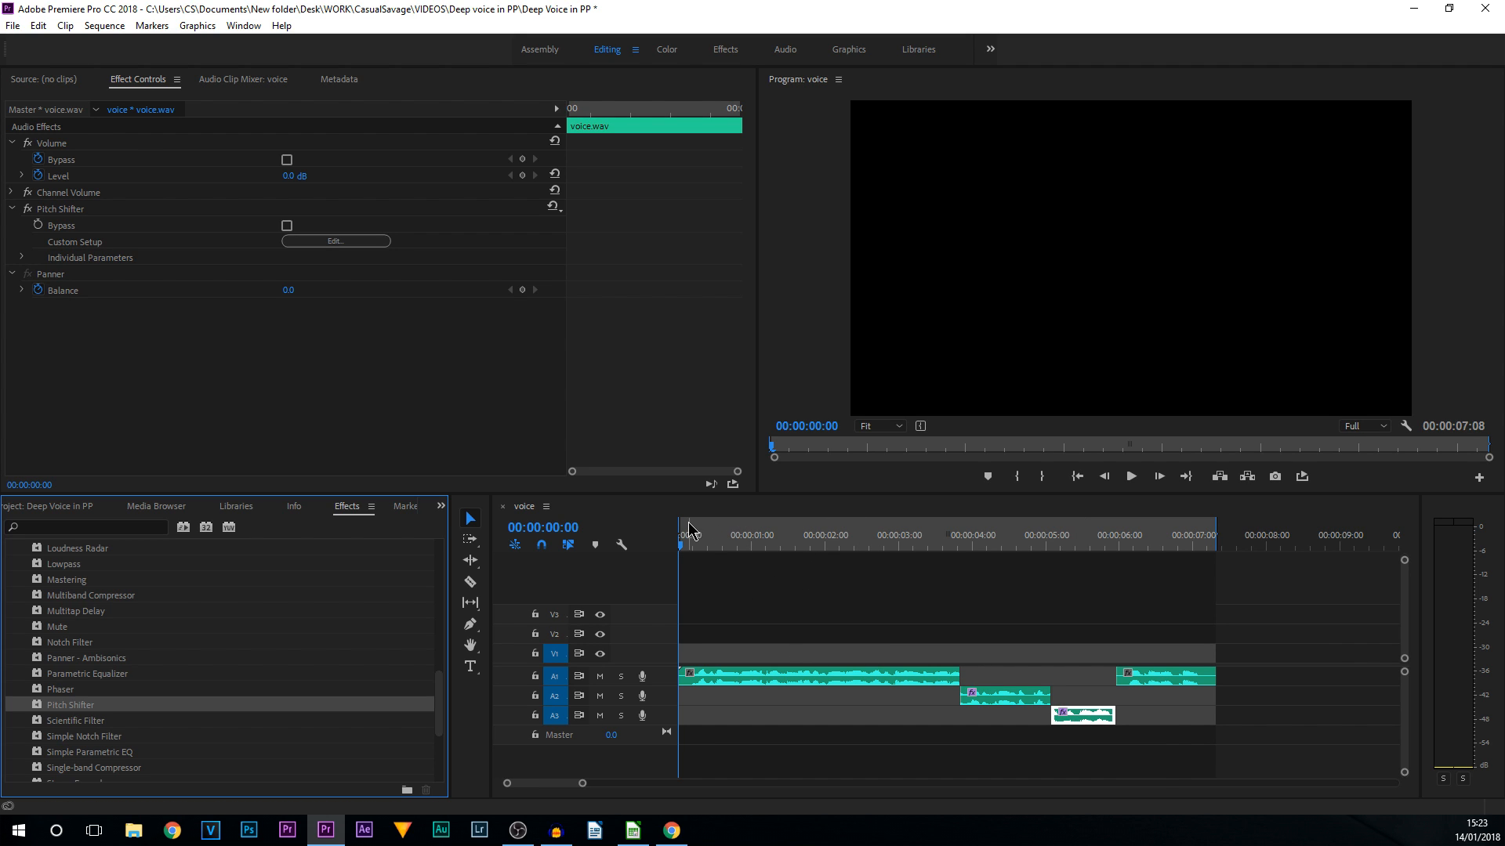
Add the Loop button to the Program Monitor's playback controls.
{"action": "right_click", "coordinate": [688, 534]}
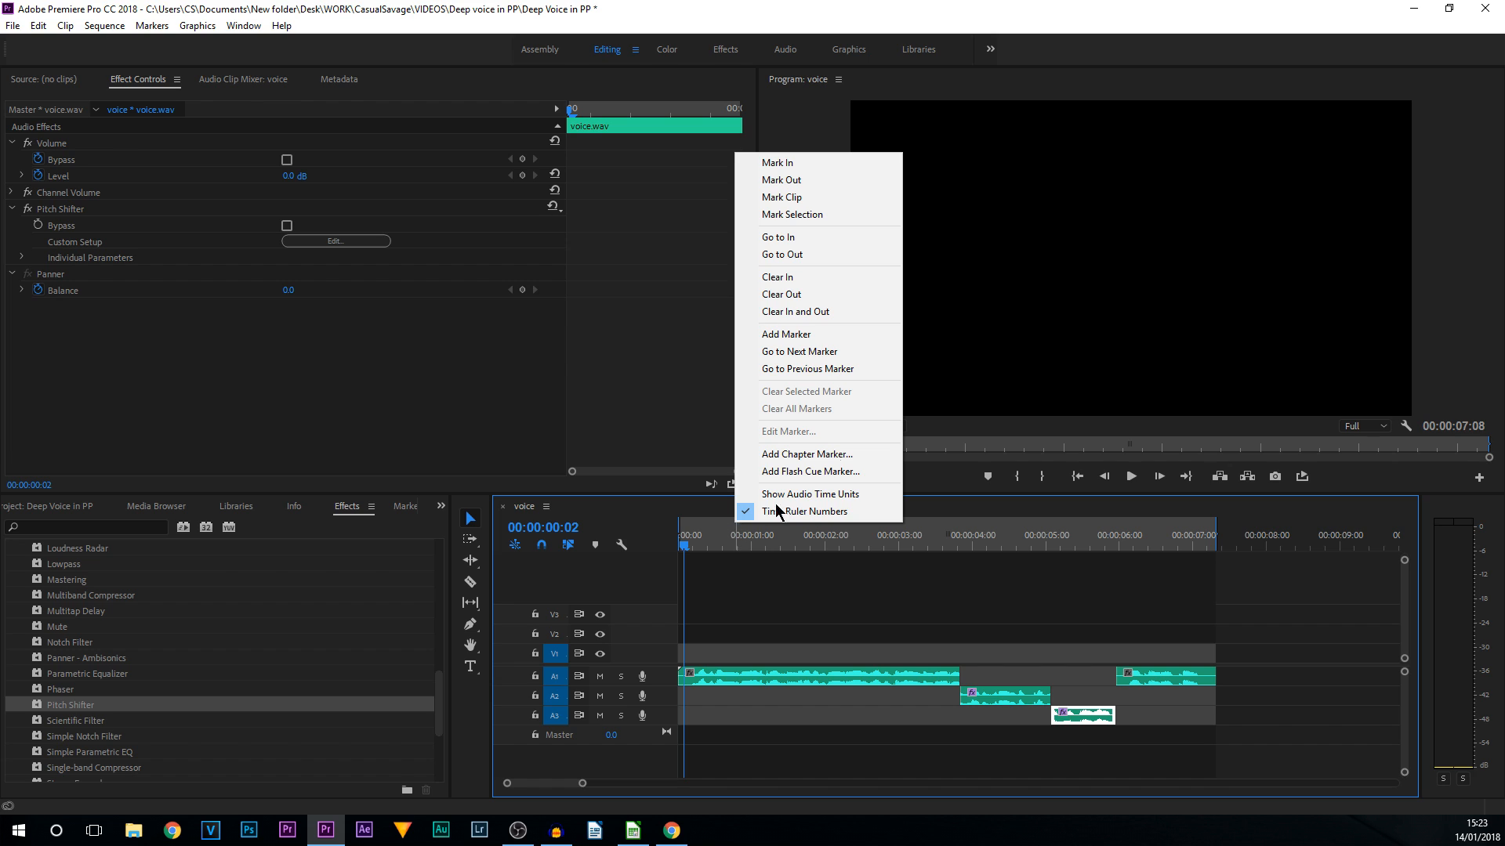
{"action": "mouse_move", "coordinate": [808, 254]}
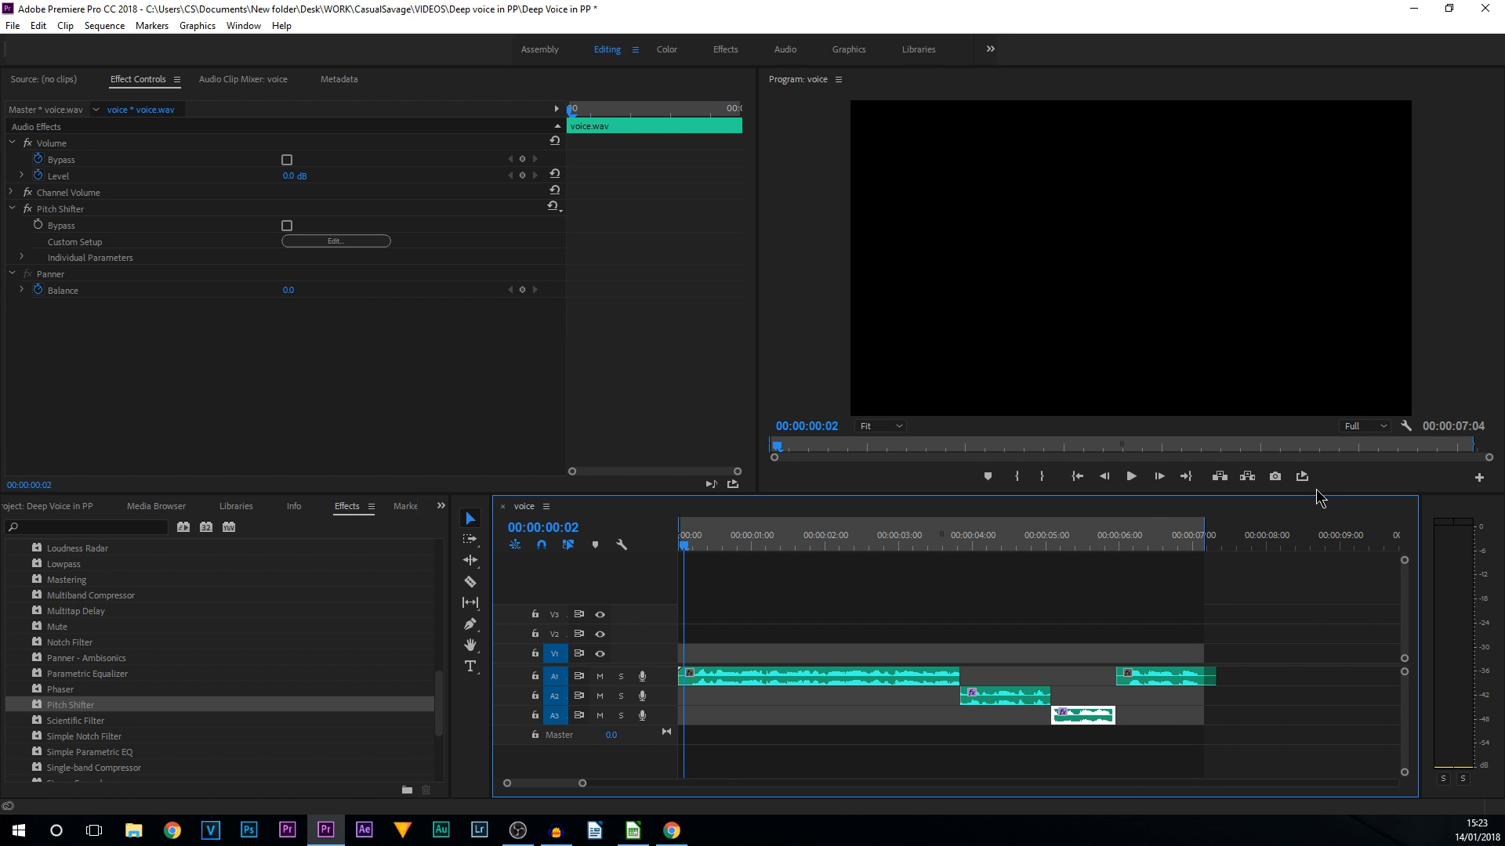
{"action": "mouse_move", "coordinate": [1303, 476]}
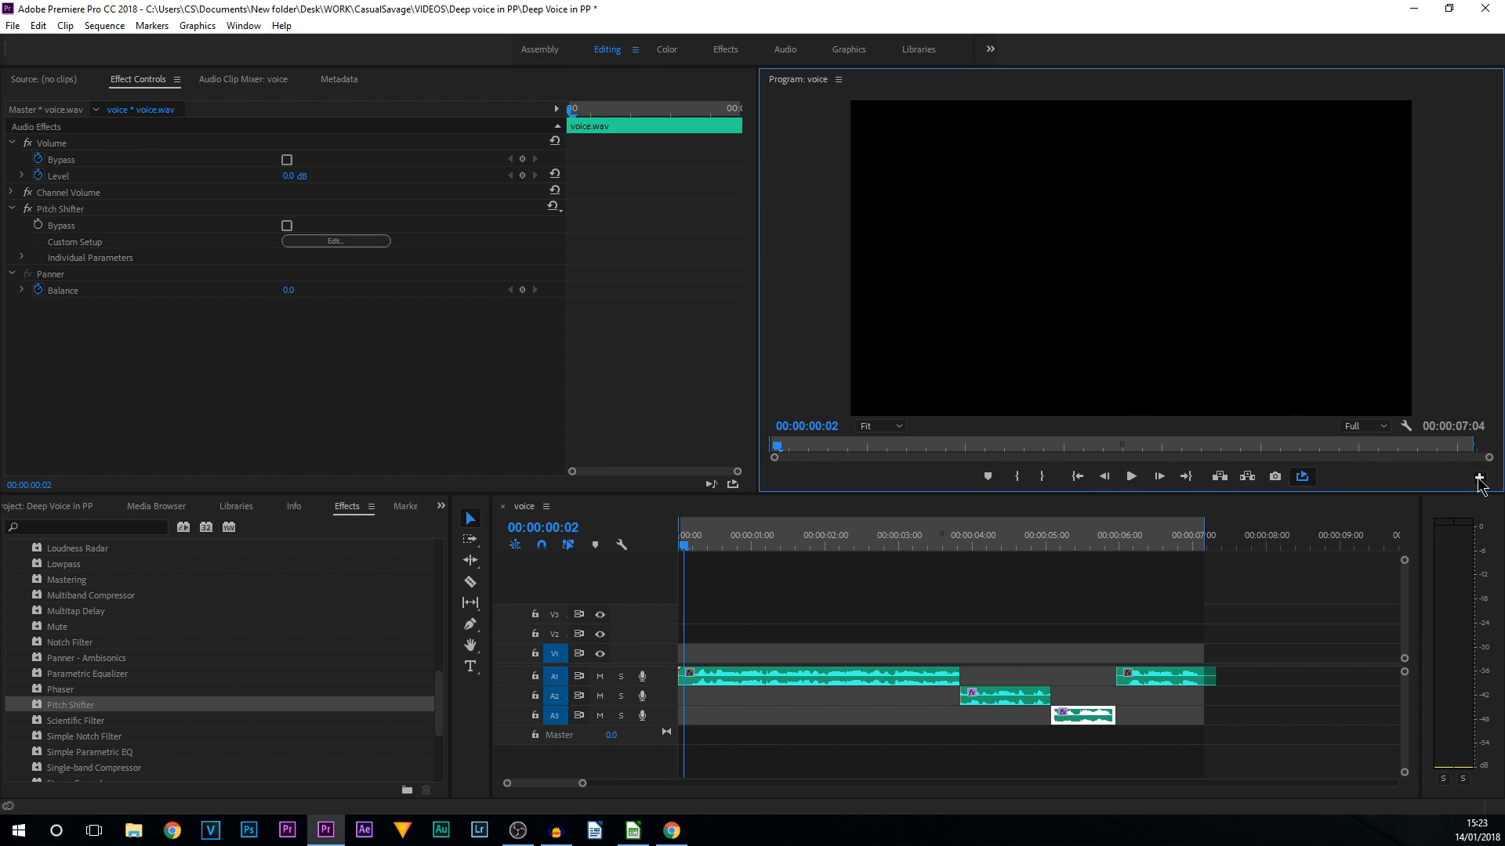
{"action": "left_click", "coordinate": [1479, 477]}
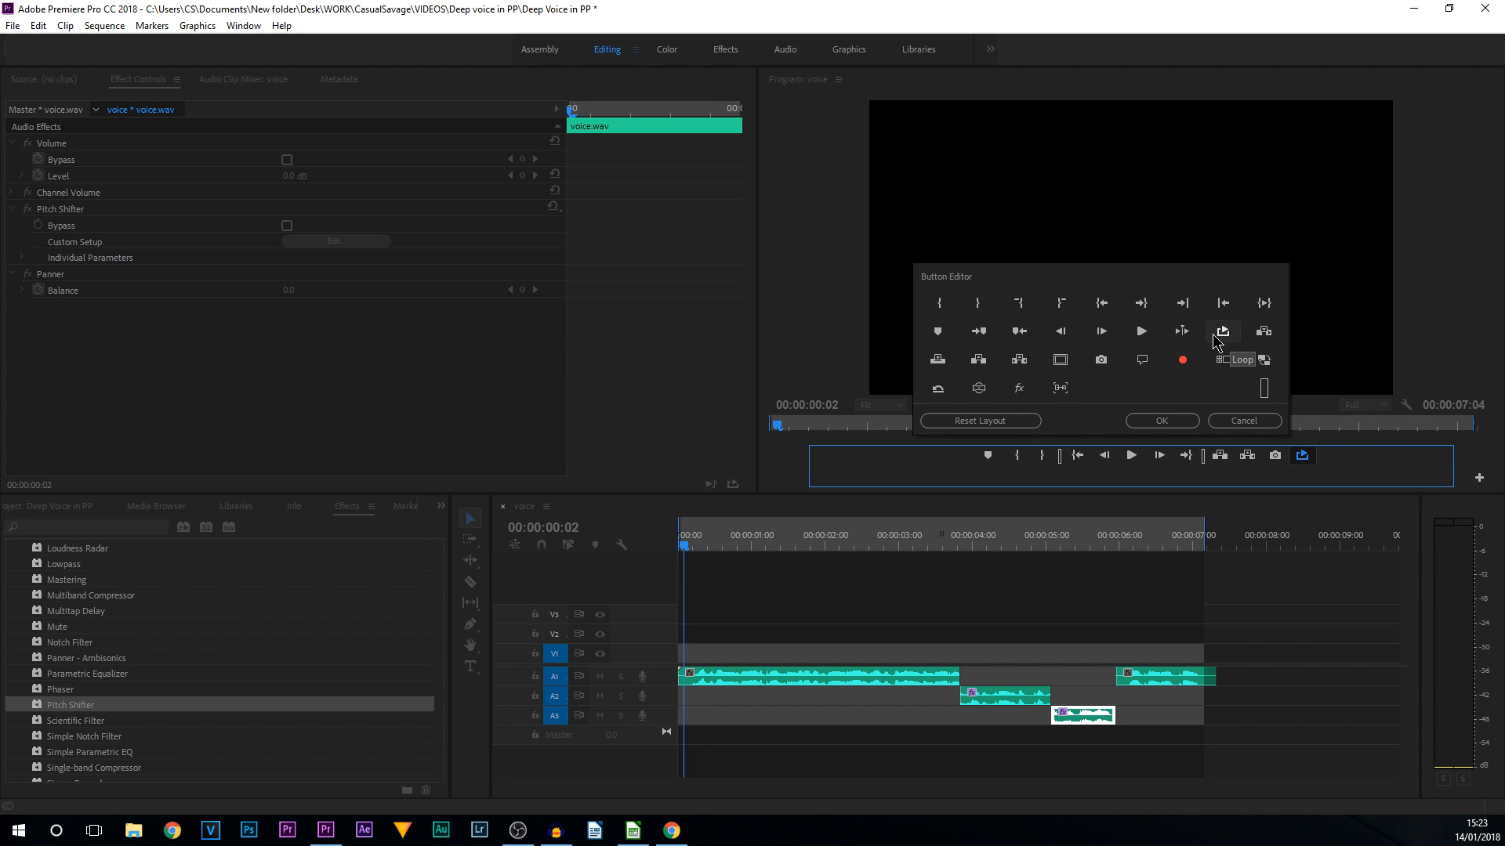
{"action": "mouse_move", "coordinate": [1354, 461]}
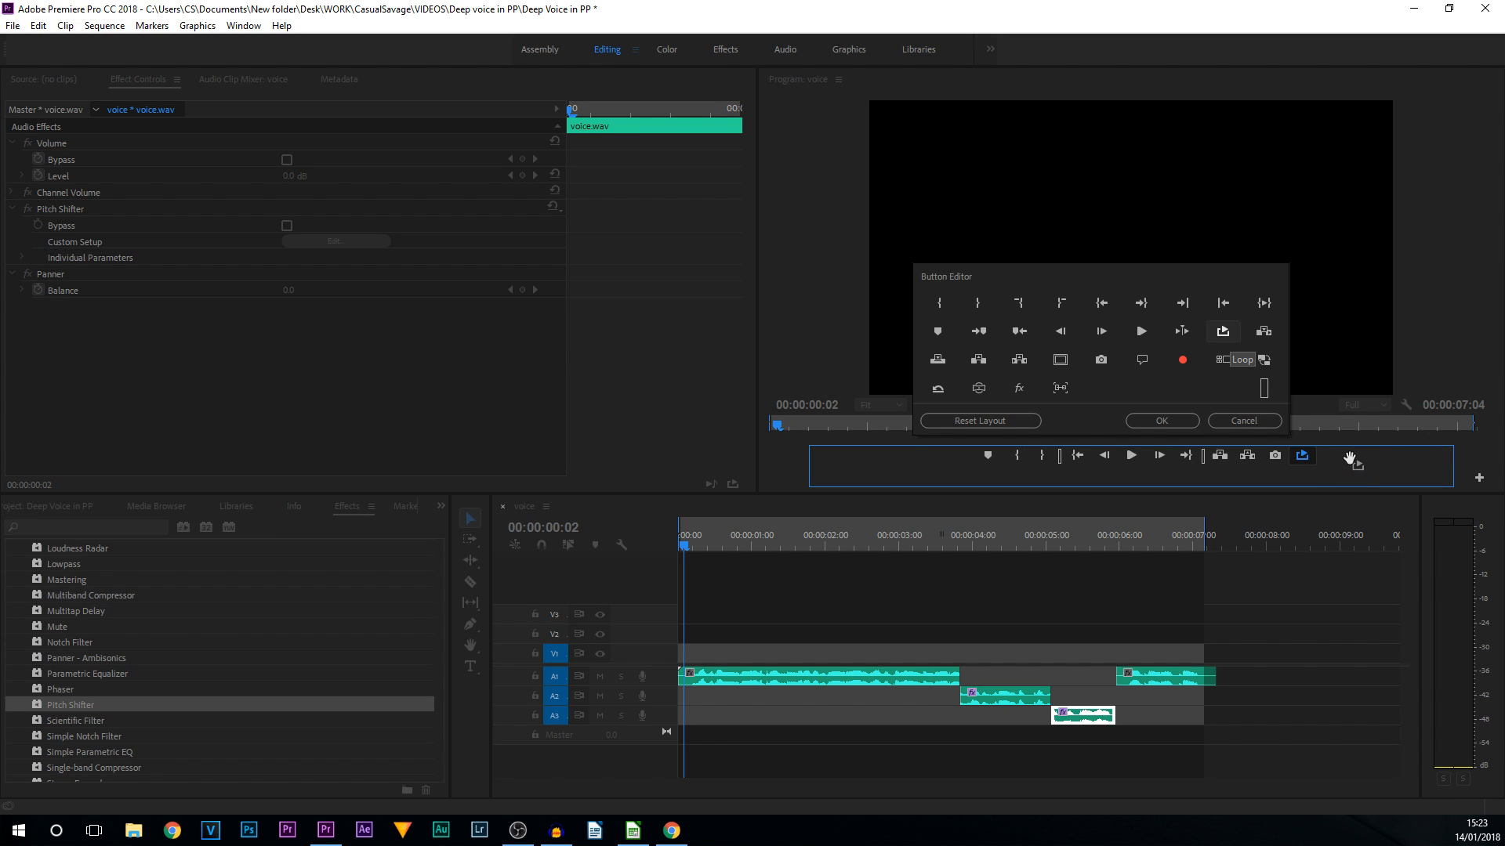
{"action": "left_click", "coordinate": [1159, 420]}
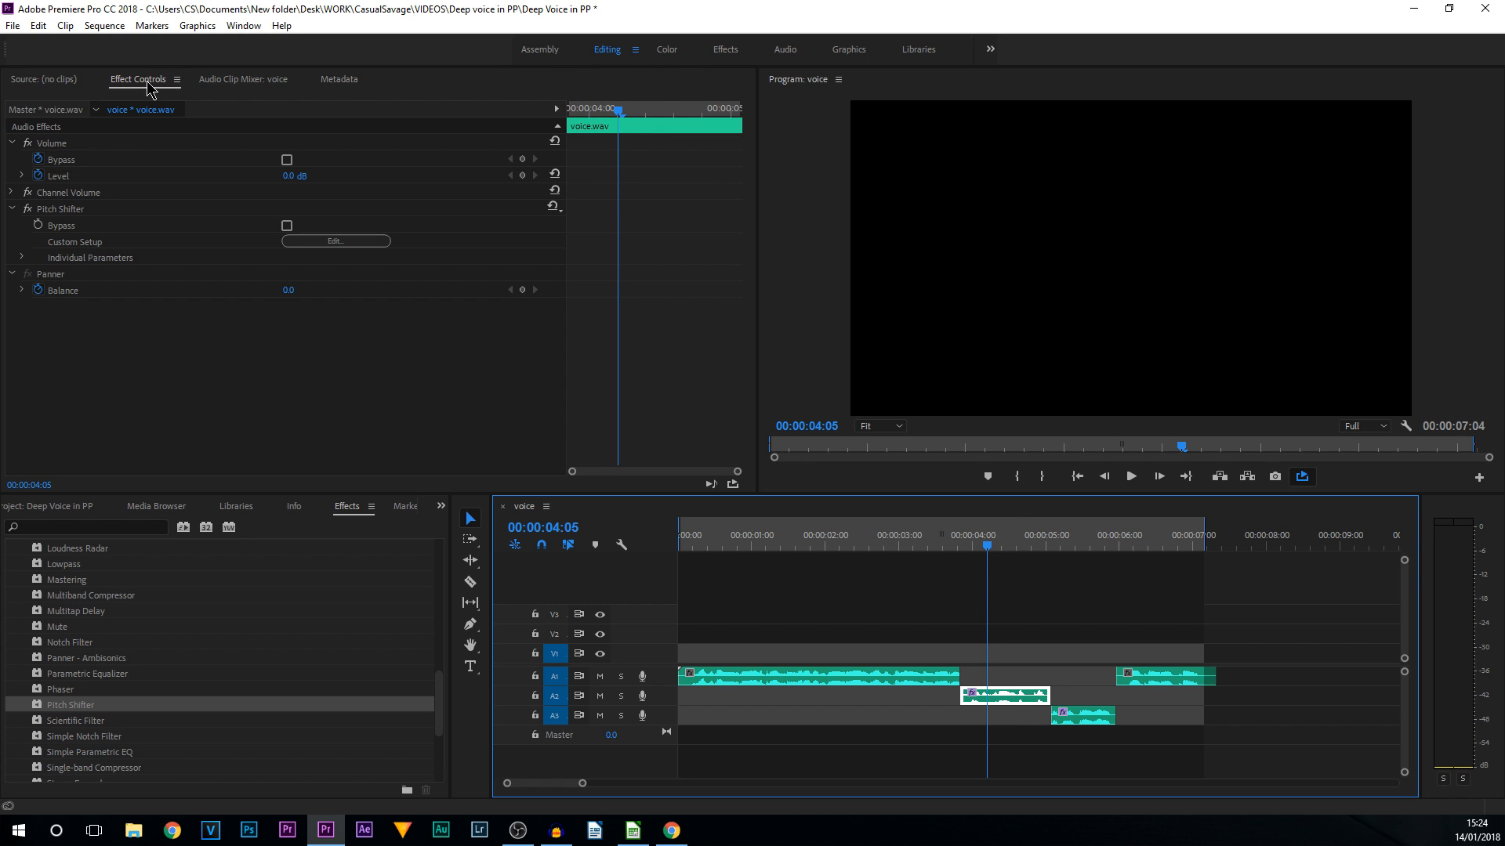
{"action": "mouse_move", "coordinate": [91, 215]}
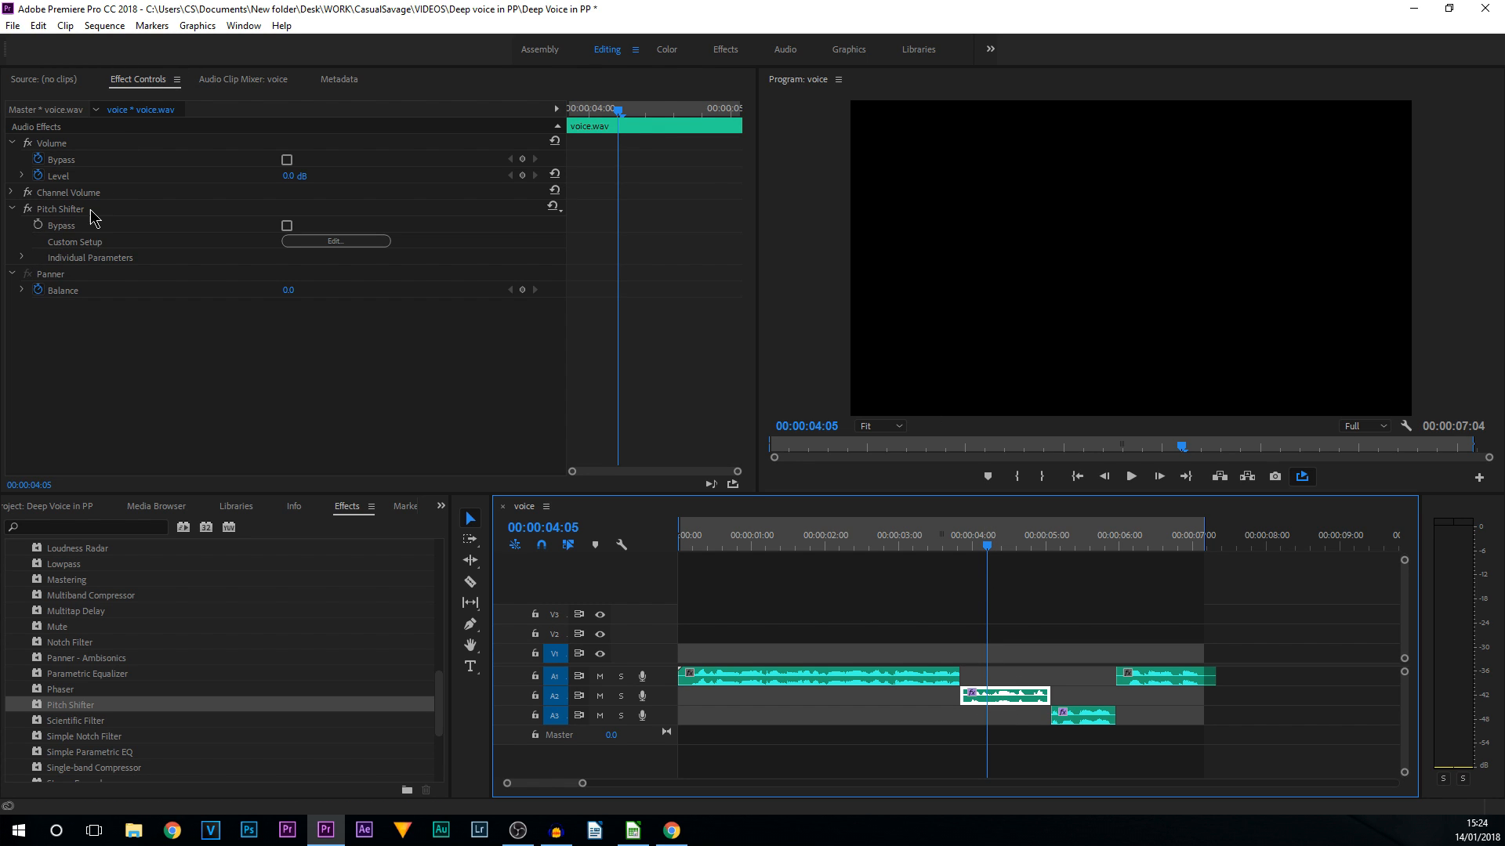
{"action": "mouse_move", "coordinate": [372, 259]}
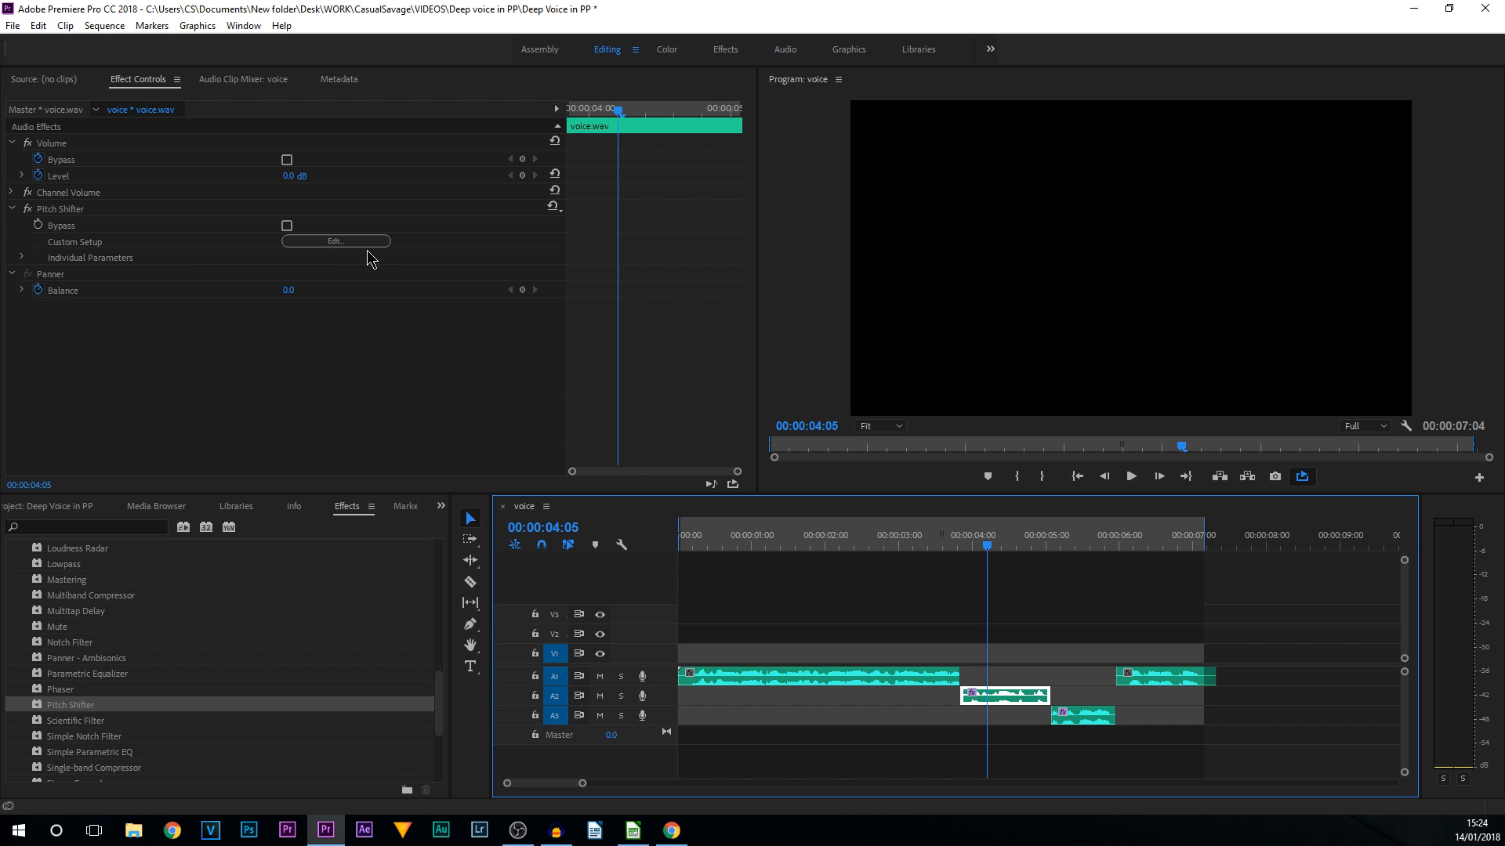
{"action": "left_click", "coordinate": [334, 240]}
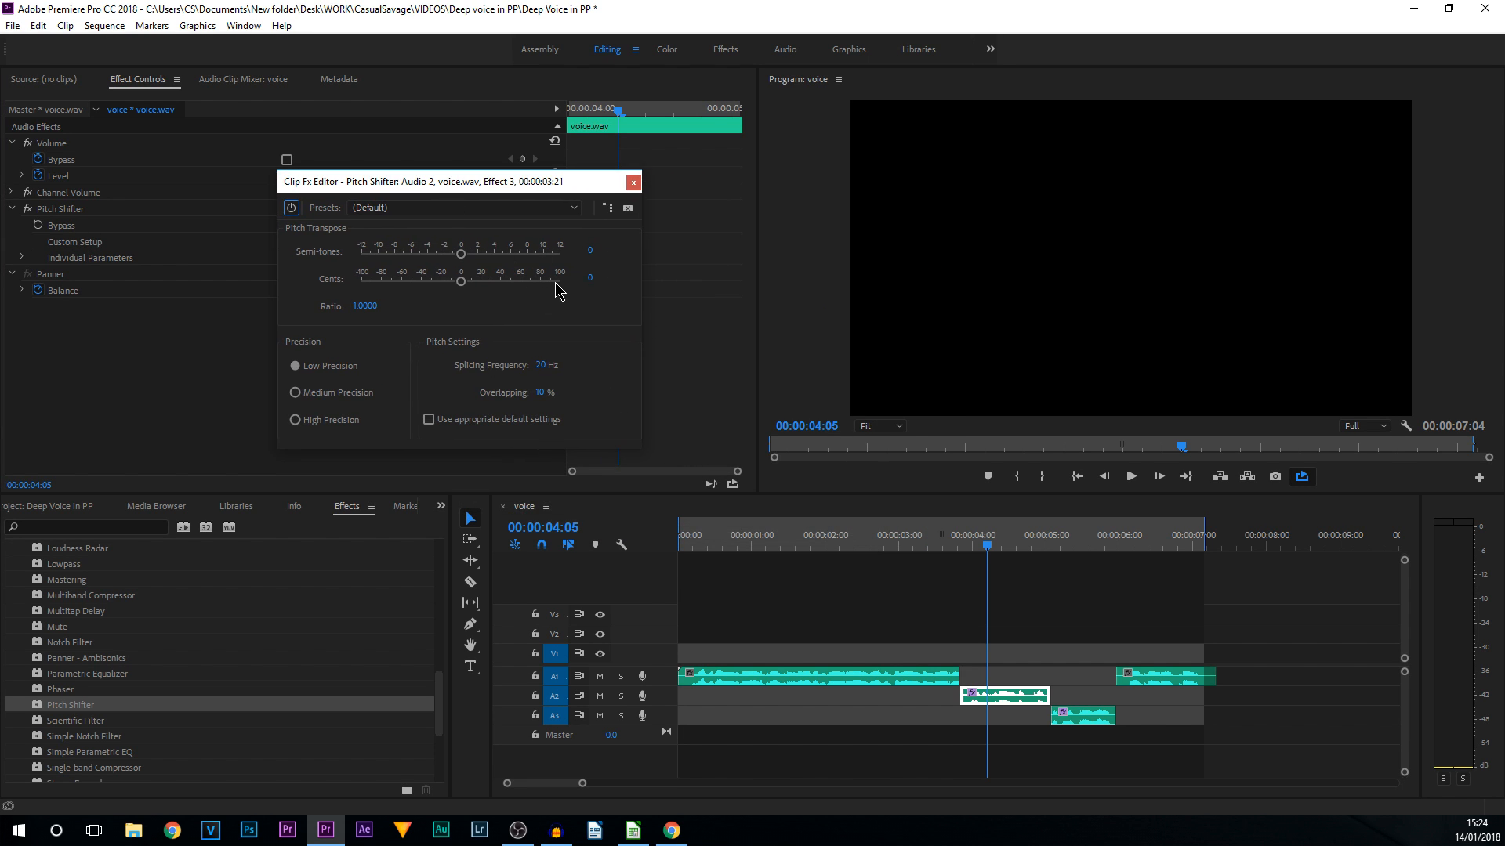
{"action": "mouse_move", "coordinate": [555, 326]}
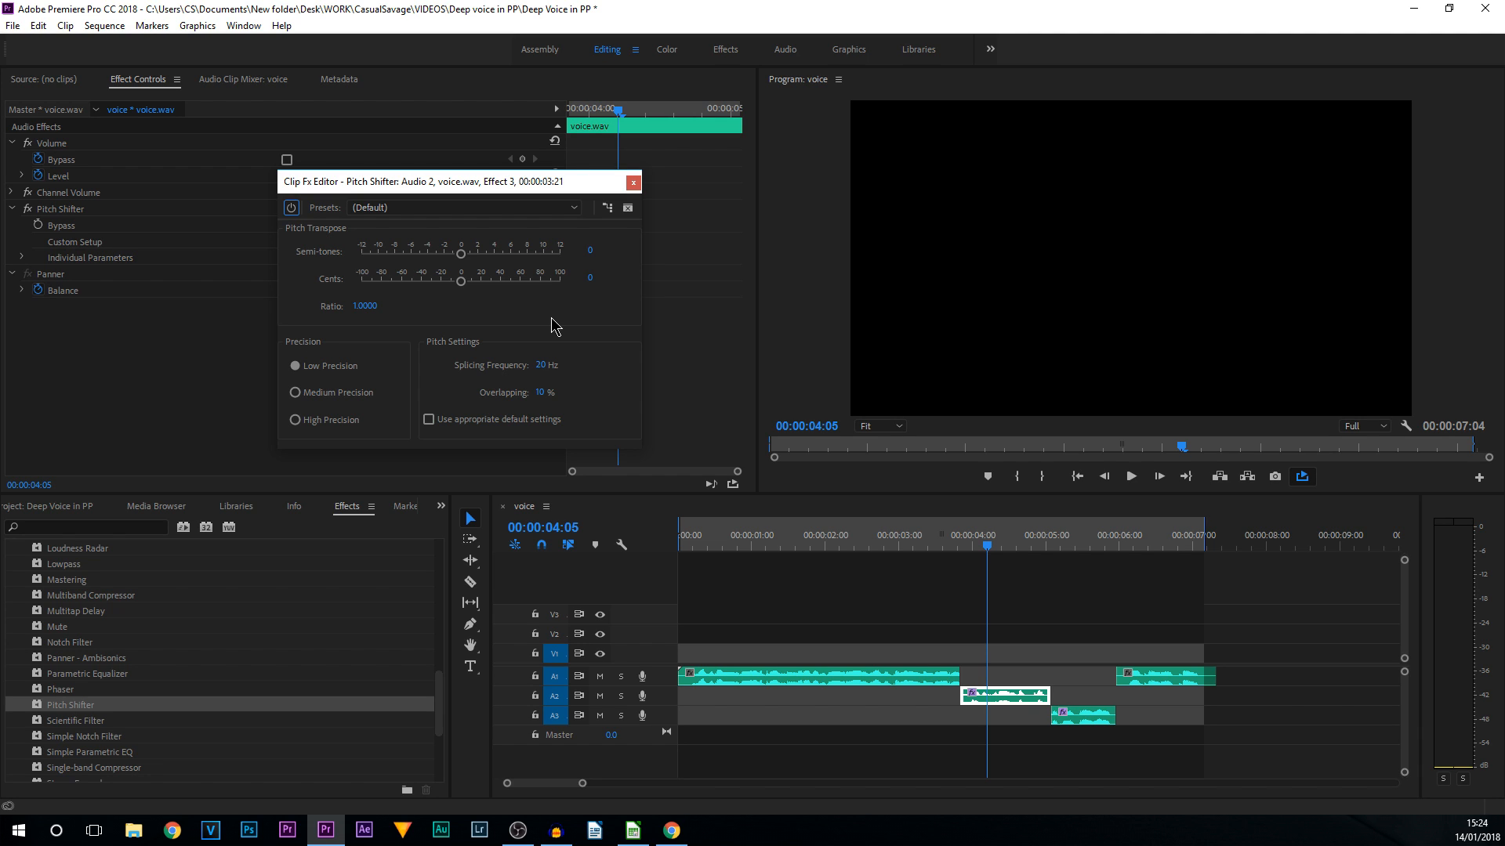
{"action": "mouse_move", "coordinate": [319, 264]}
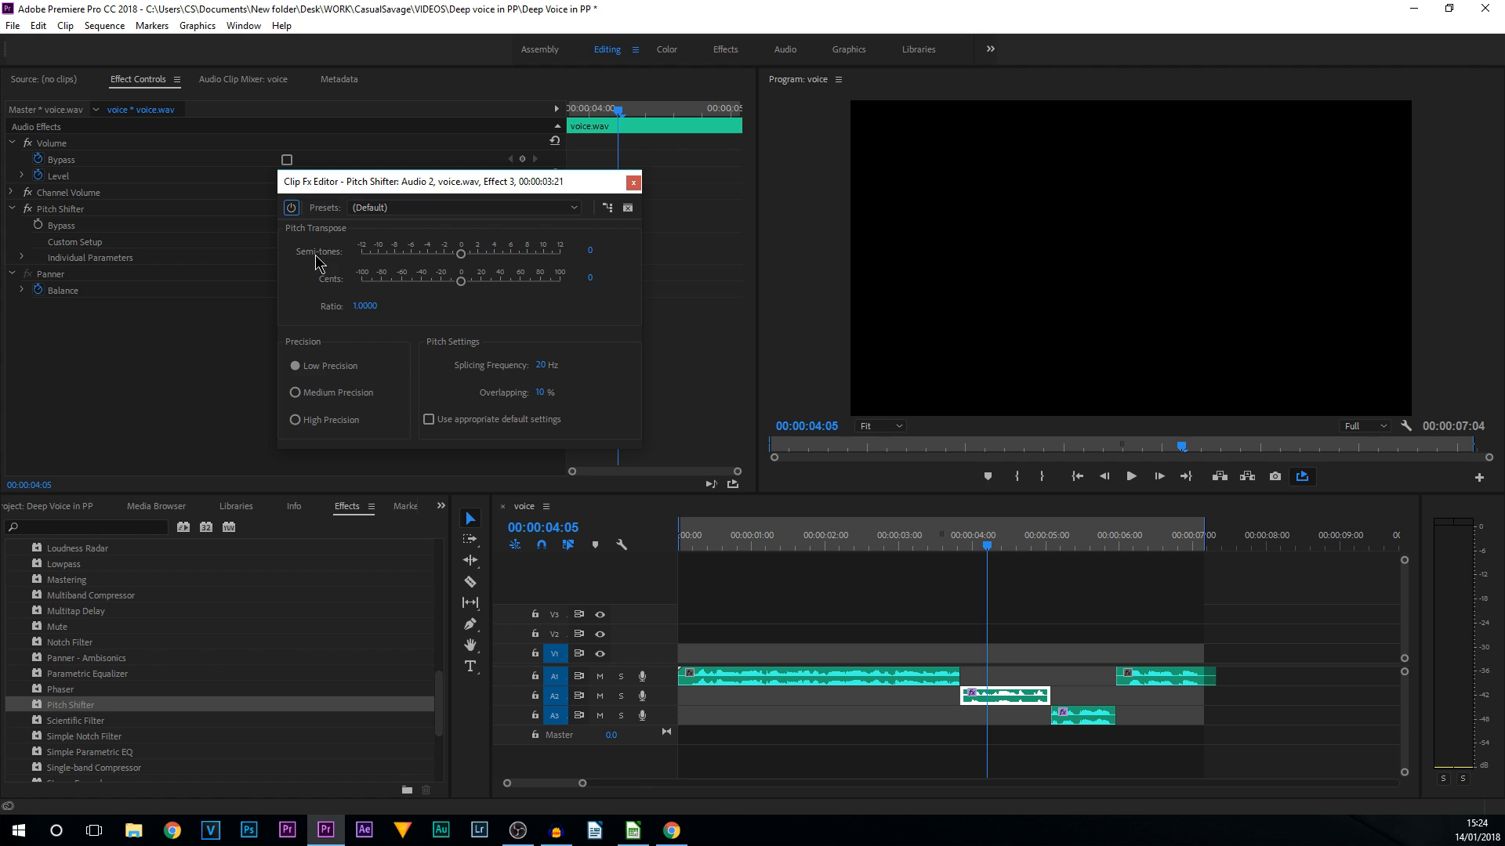
{"action": "mouse_move", "coordinate": [329, 290]}
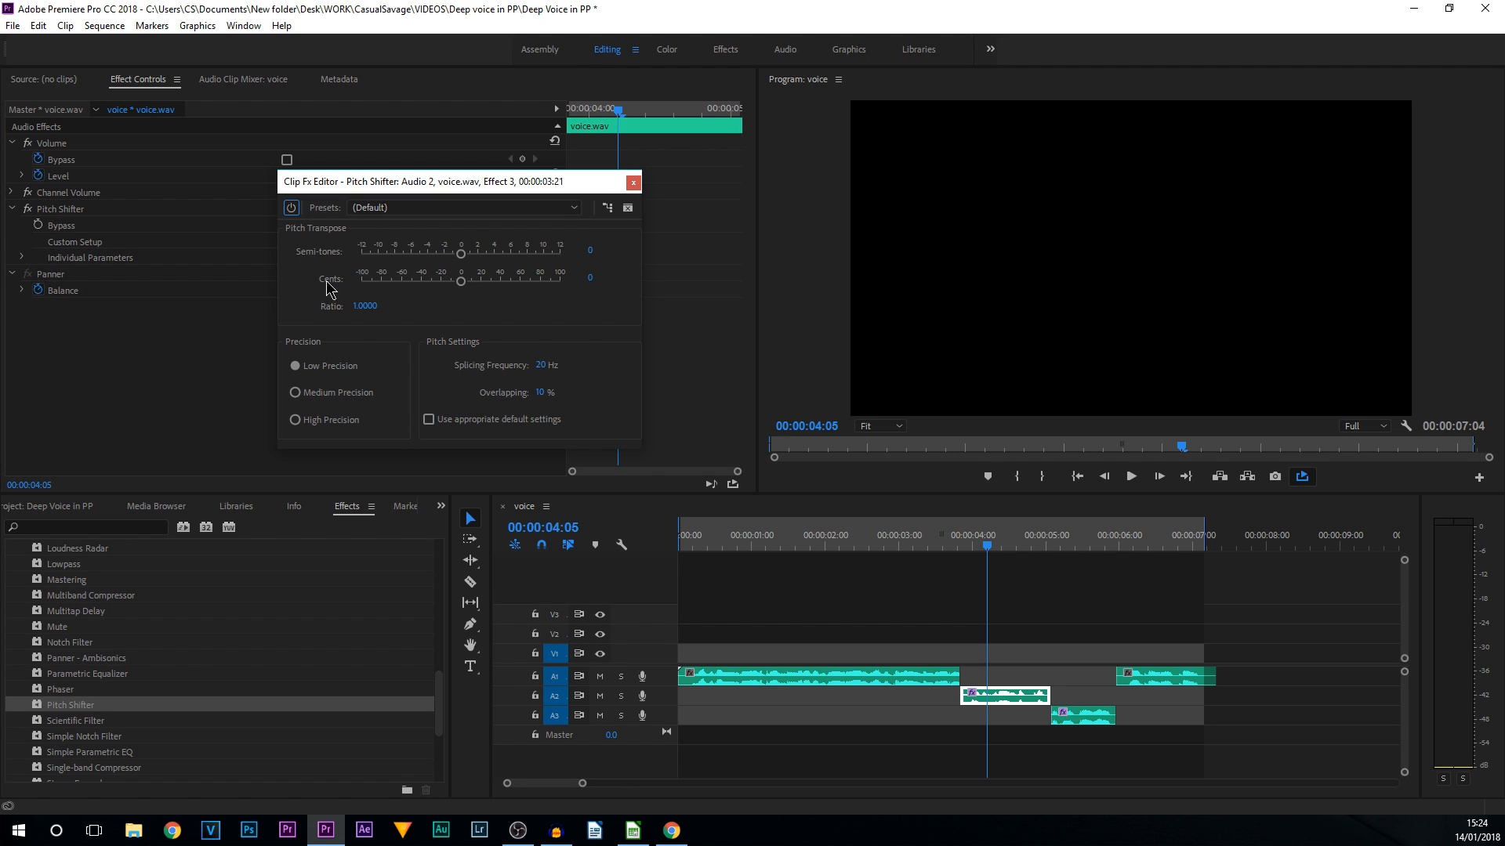
{"action": "mouse_move", "coordinate": [337, 290]}
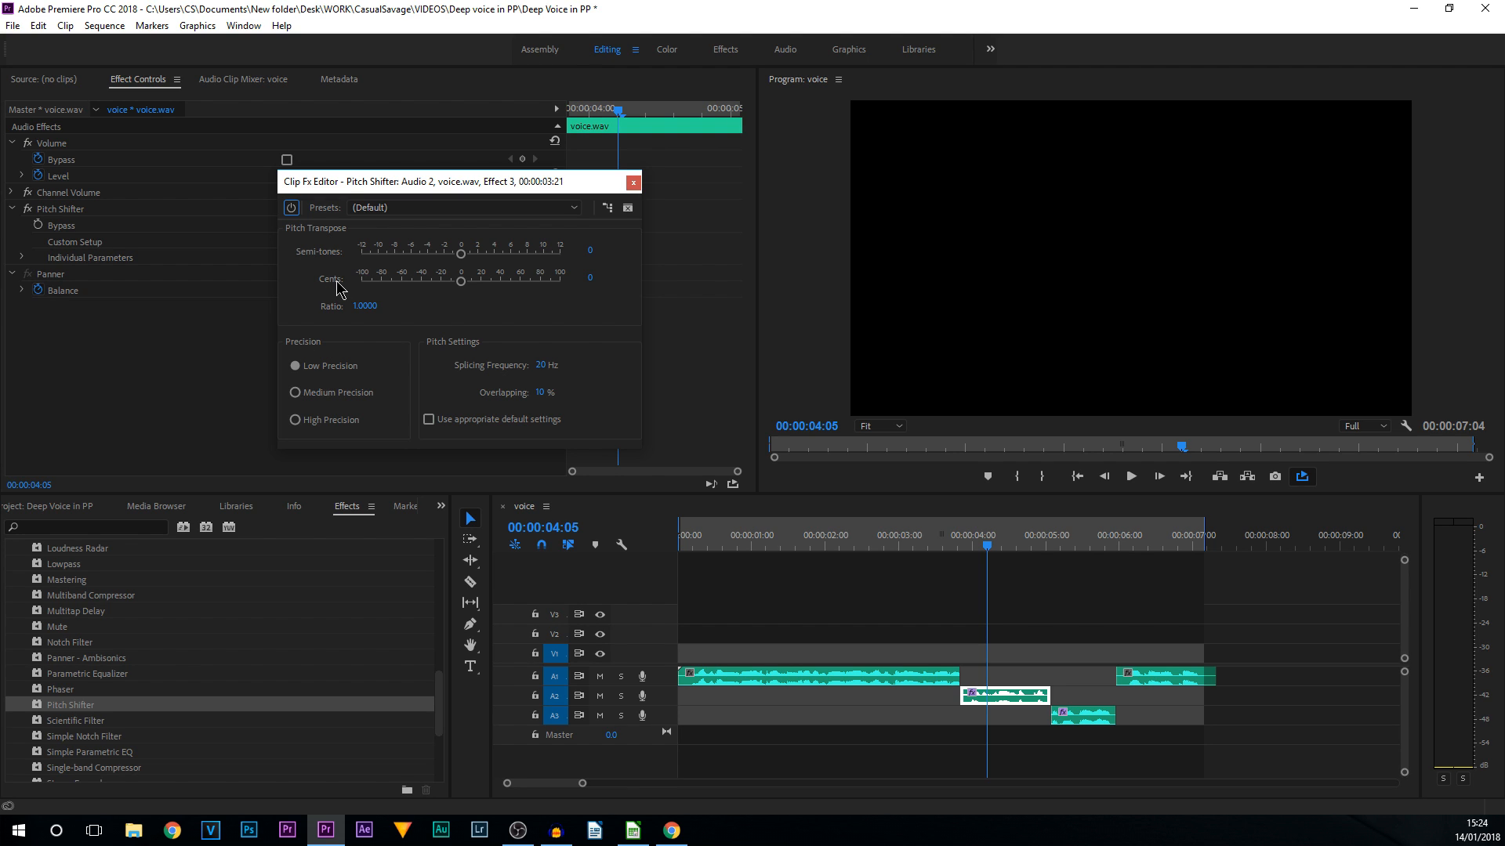
{"action": "mouse_move", "coordinate": [1131, 477]}
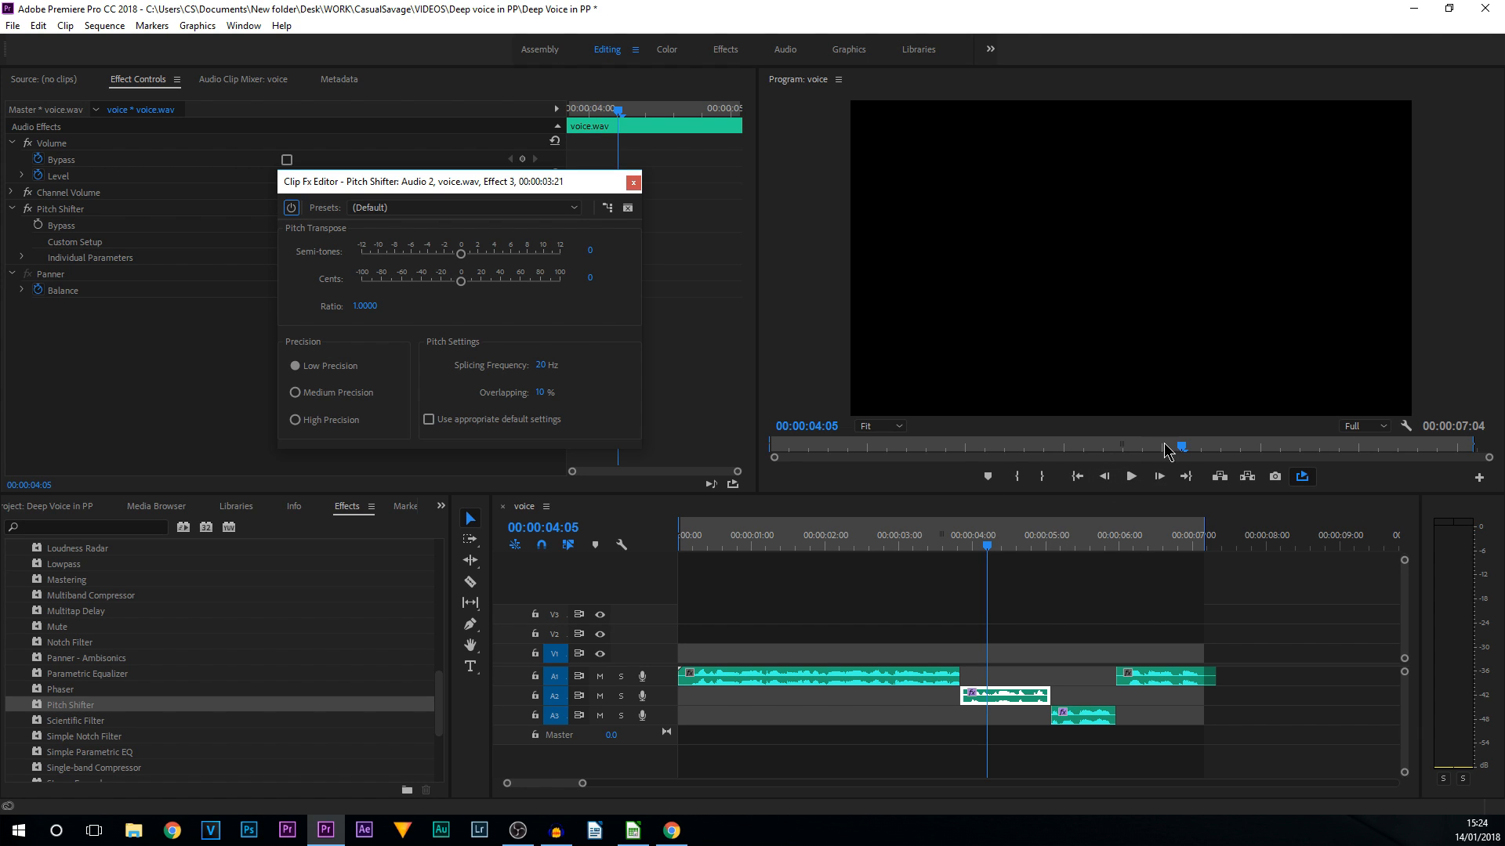
{"action": "mouse_move", "coordinate": [1130, 477]}
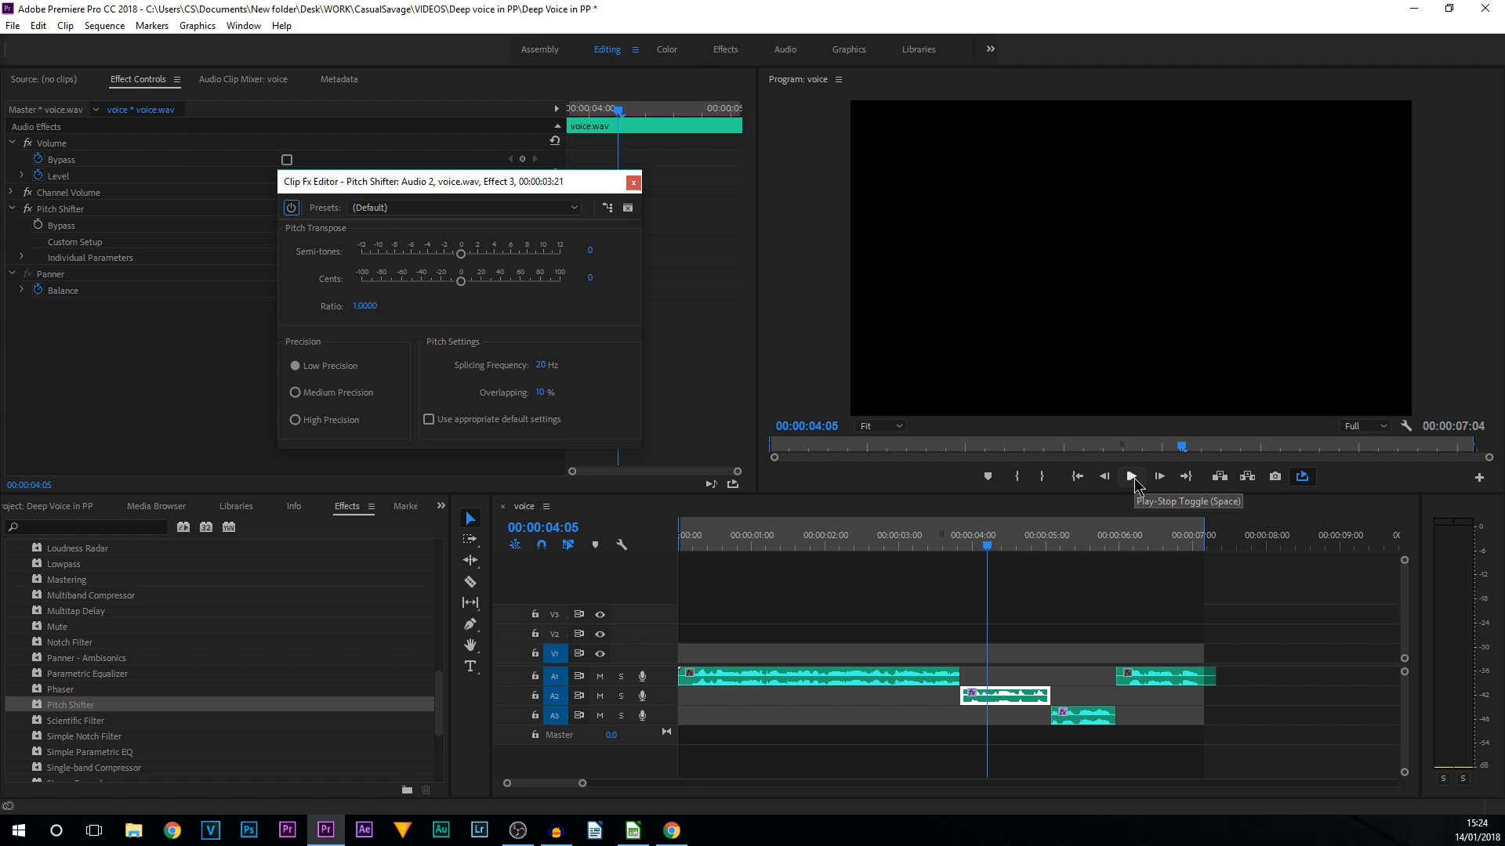
Play the sequence, mark the middle clips' range, and set Semi-tones to -9.
{"action": "left_click", "coordinate": [1130, 476]}
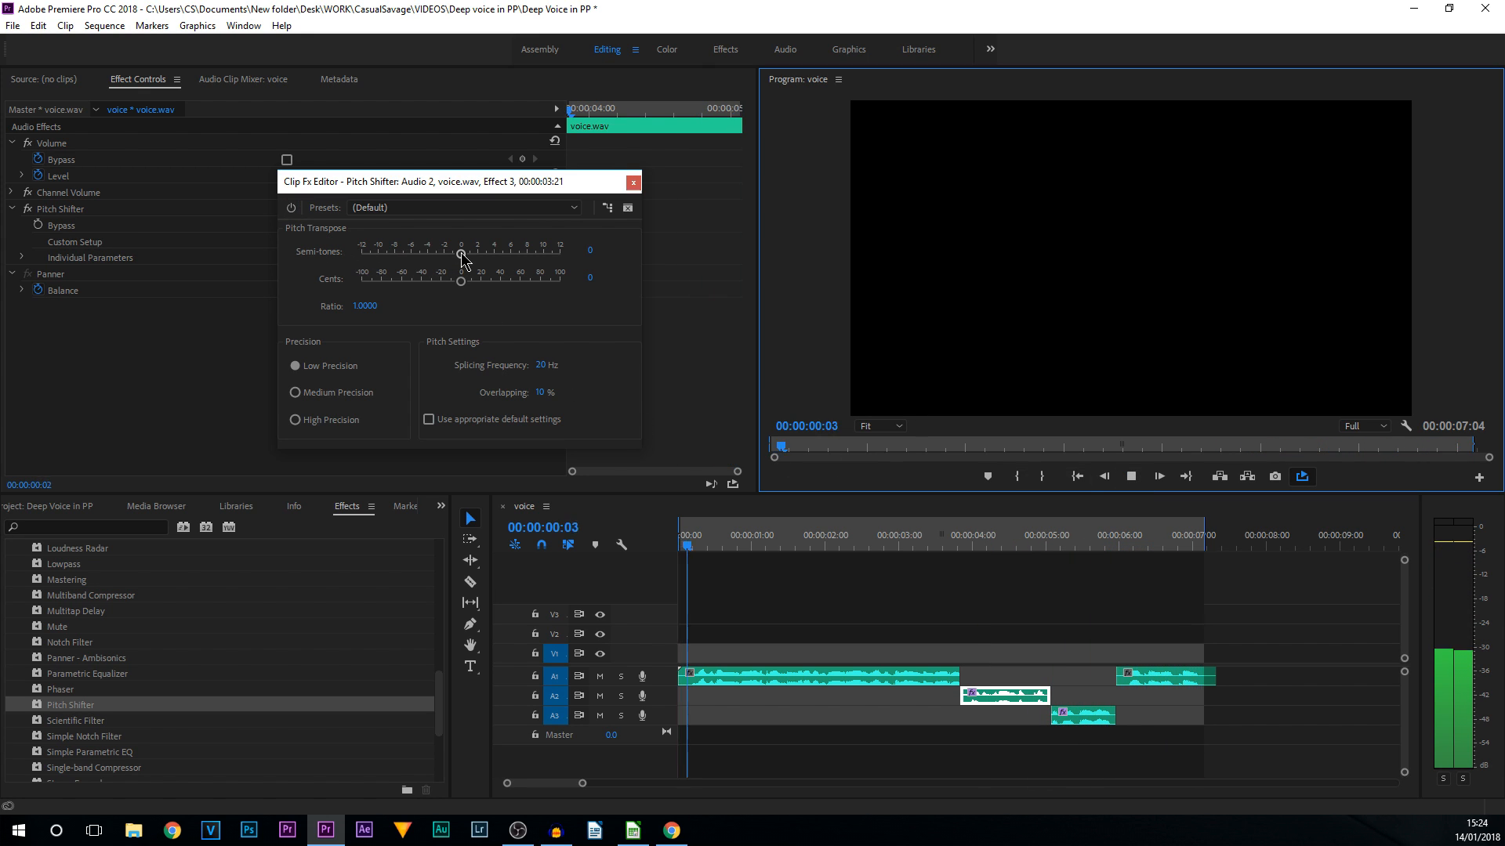
{"action": "left_click_drag", "start_coordinate": [461, 255], "coordinate": [396, 256]}
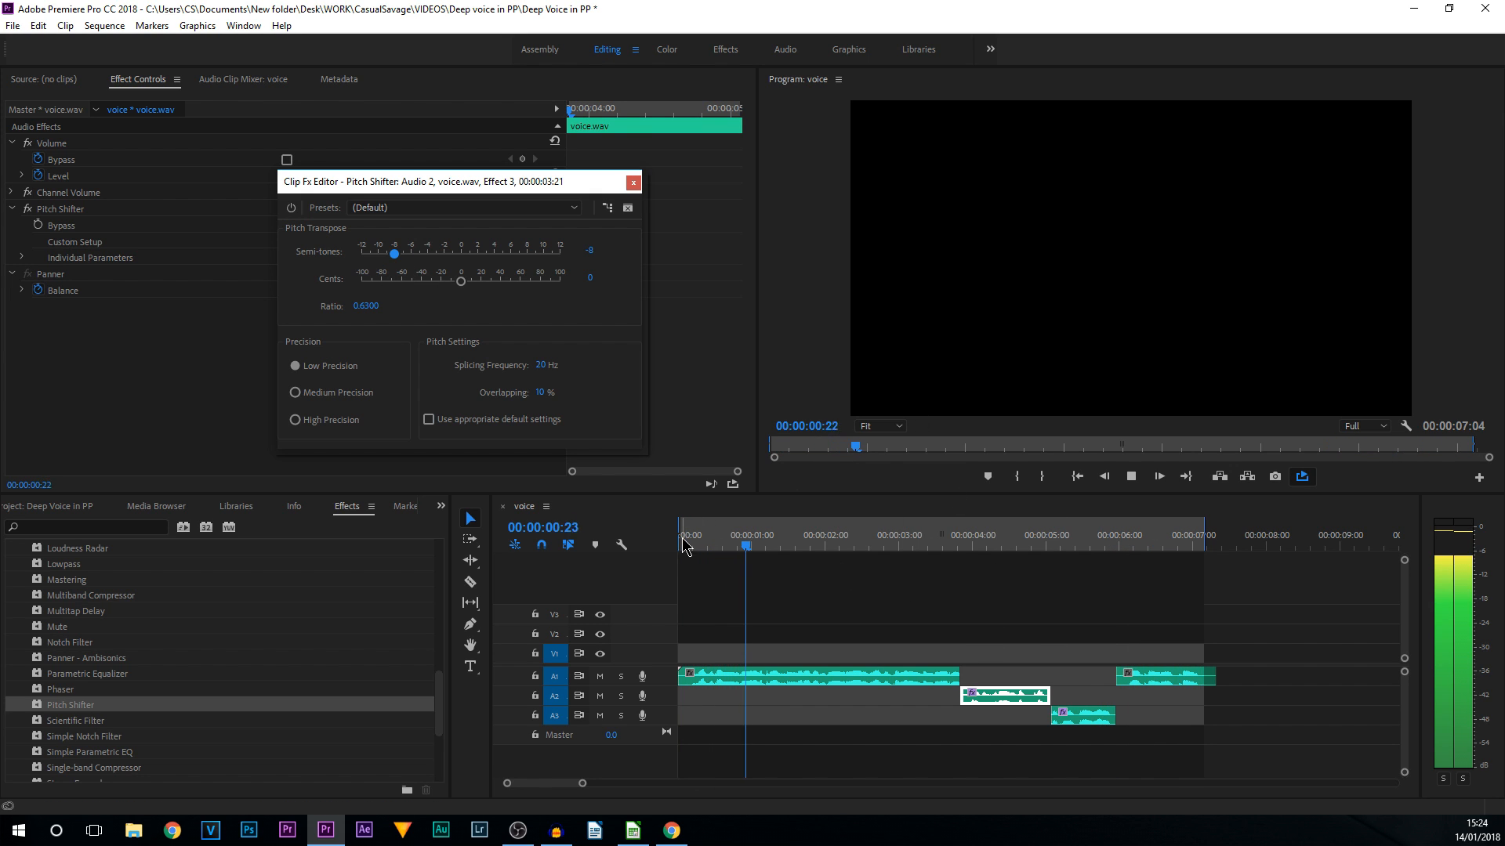
{"action": "left_click", "coordinate": [910, 534]}
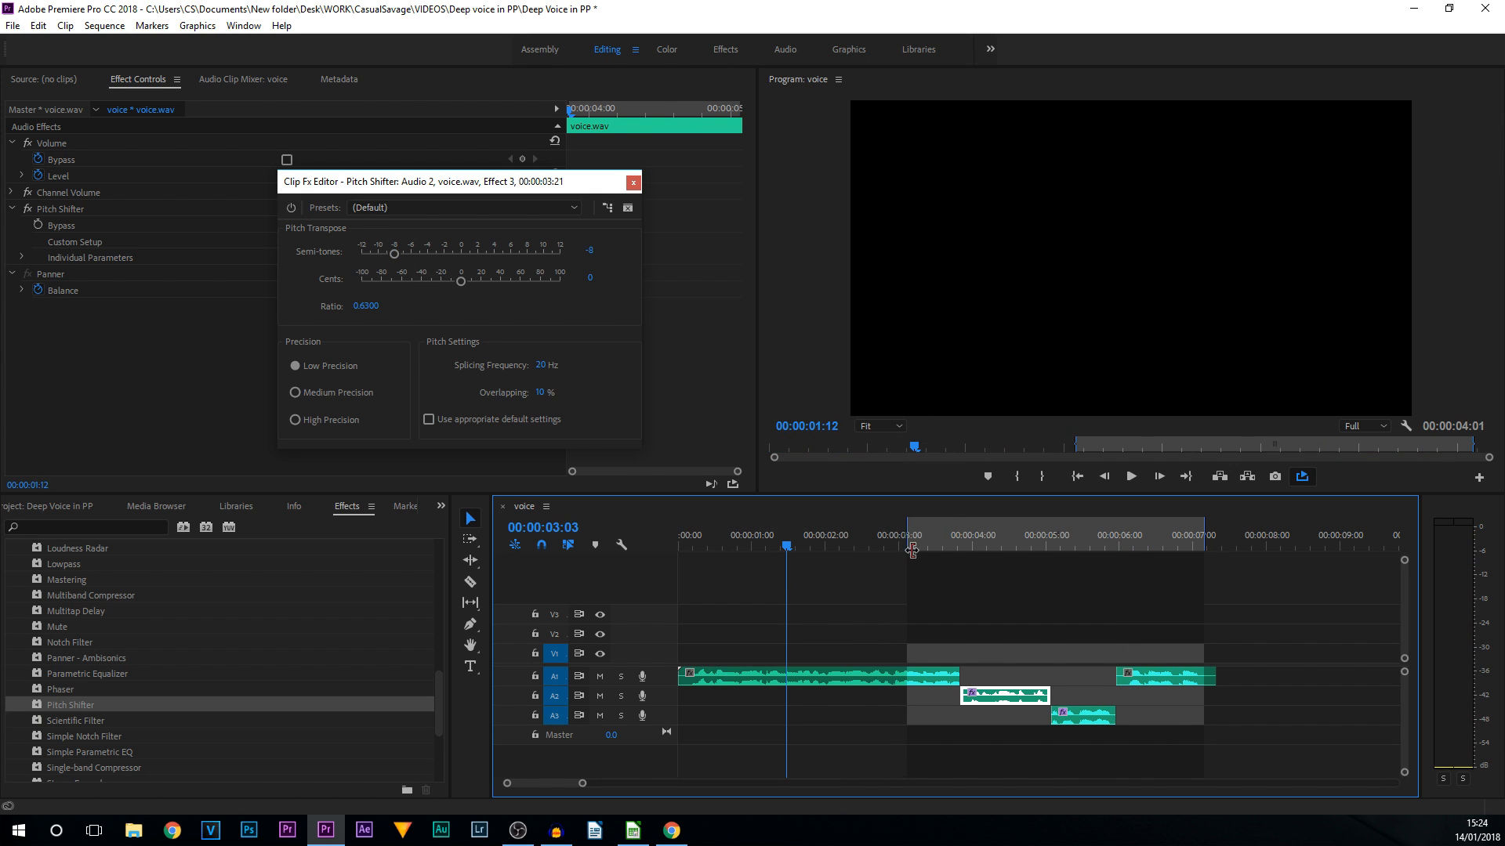
{"action": "left_click", "coordinate": [1178, 546]}
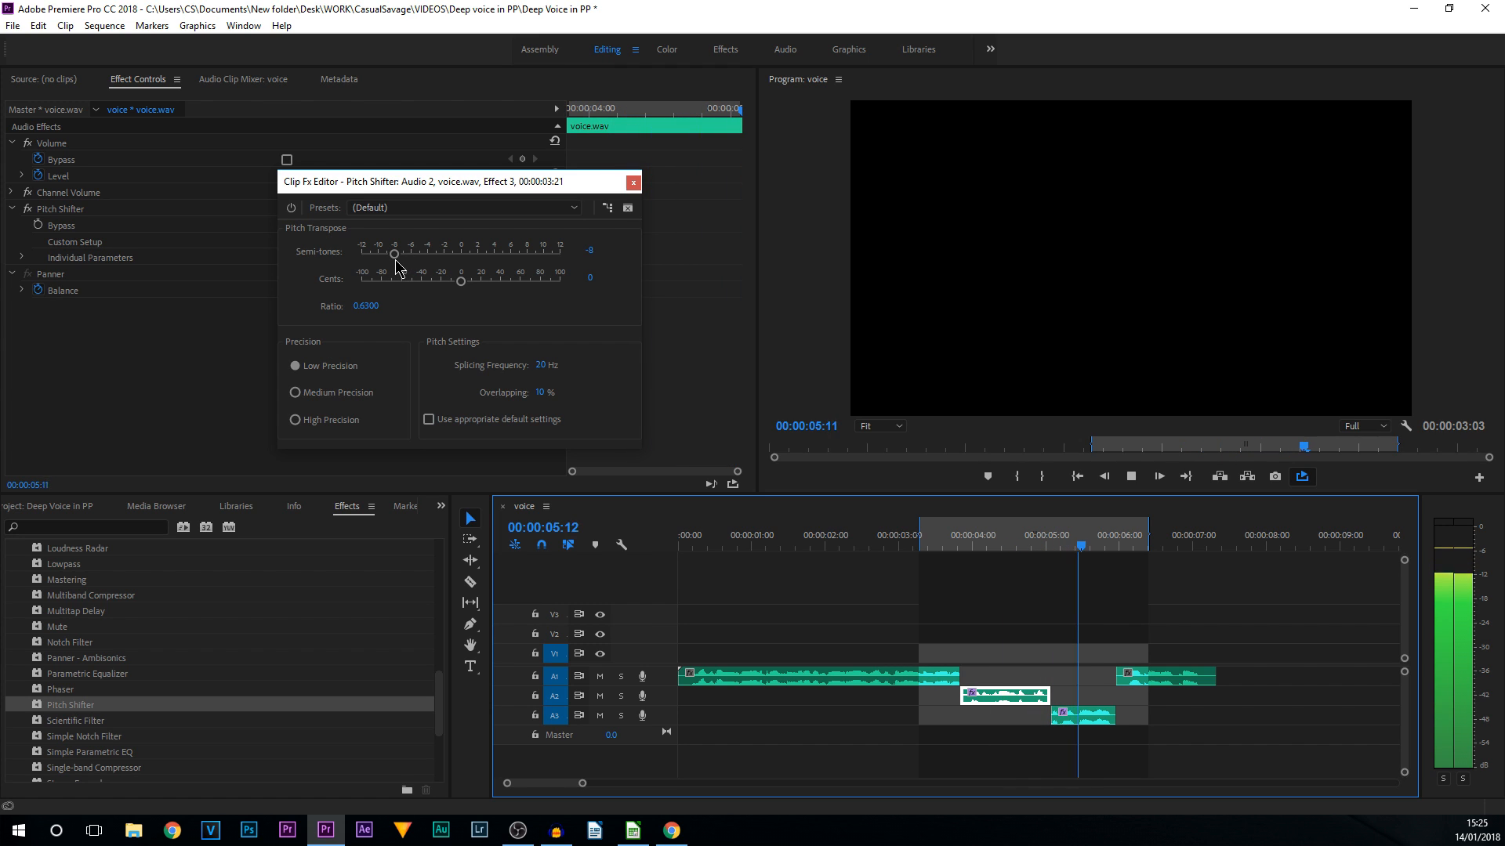
{"action": "left_click_drag", "start_coordinate": [393, 254], "coordinate": [377, 254]}
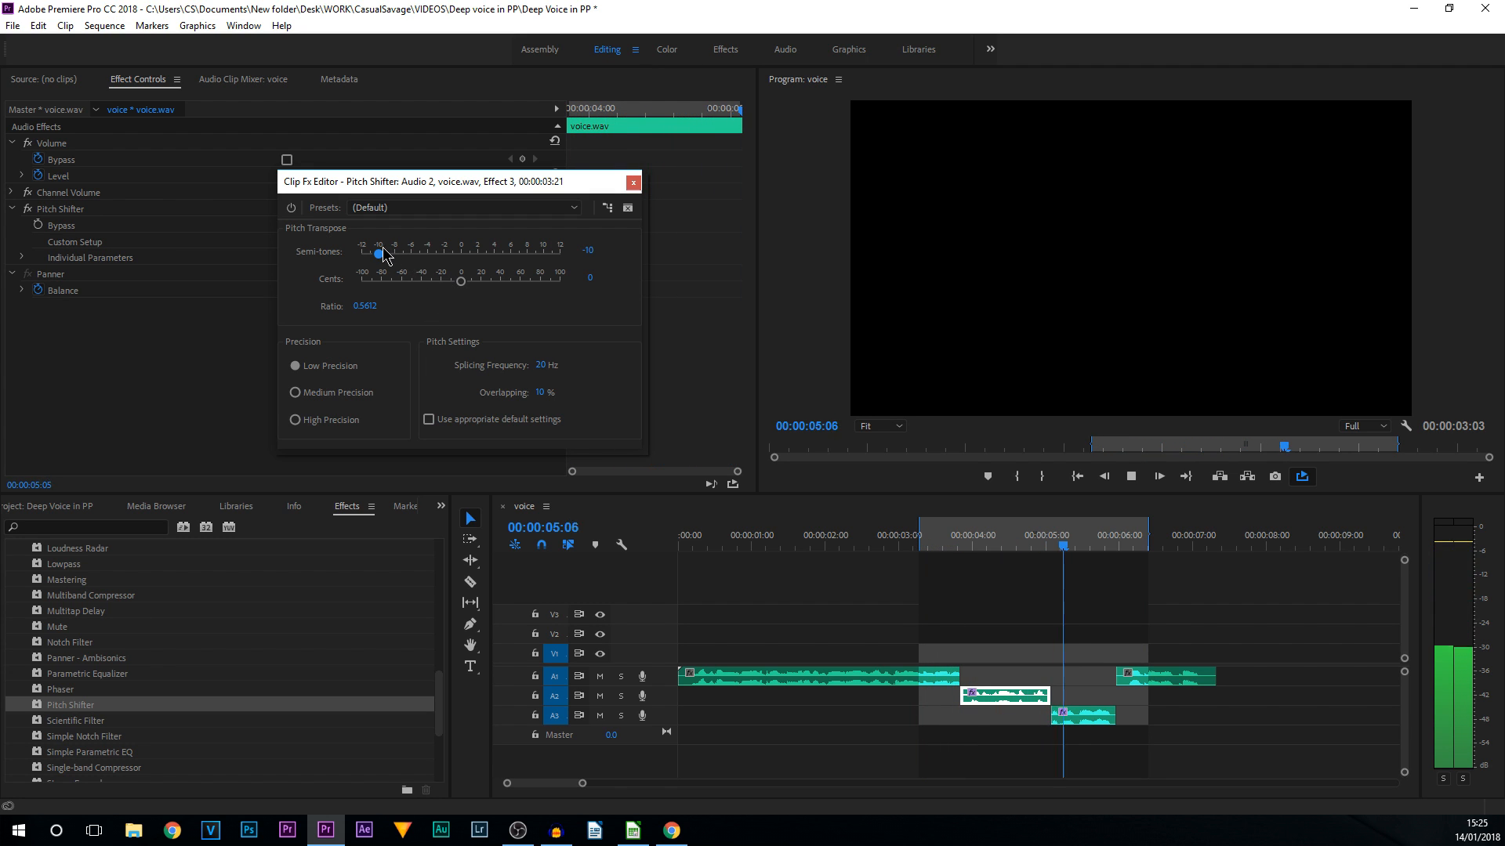
{"action": "left_click_drag", "start_coordinate": [377, 252], "coordinate": [388, 251]}
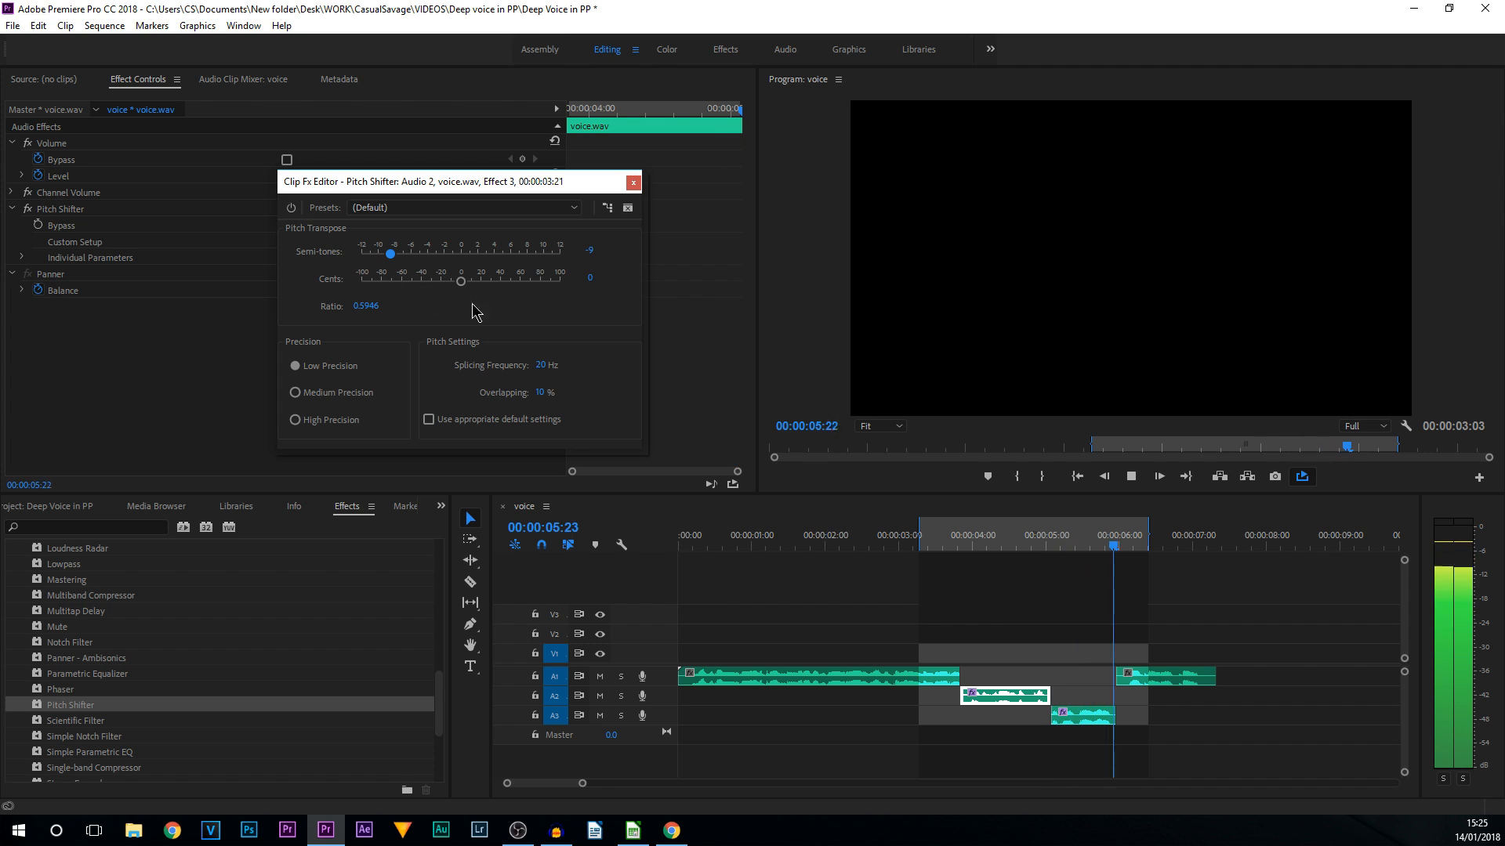
Raise the A2 Pitch Shifter's Cents to 61.
{"action": "left_click_drag", "start_coordinate": [460, 282], "coordinate": [470, 281]}
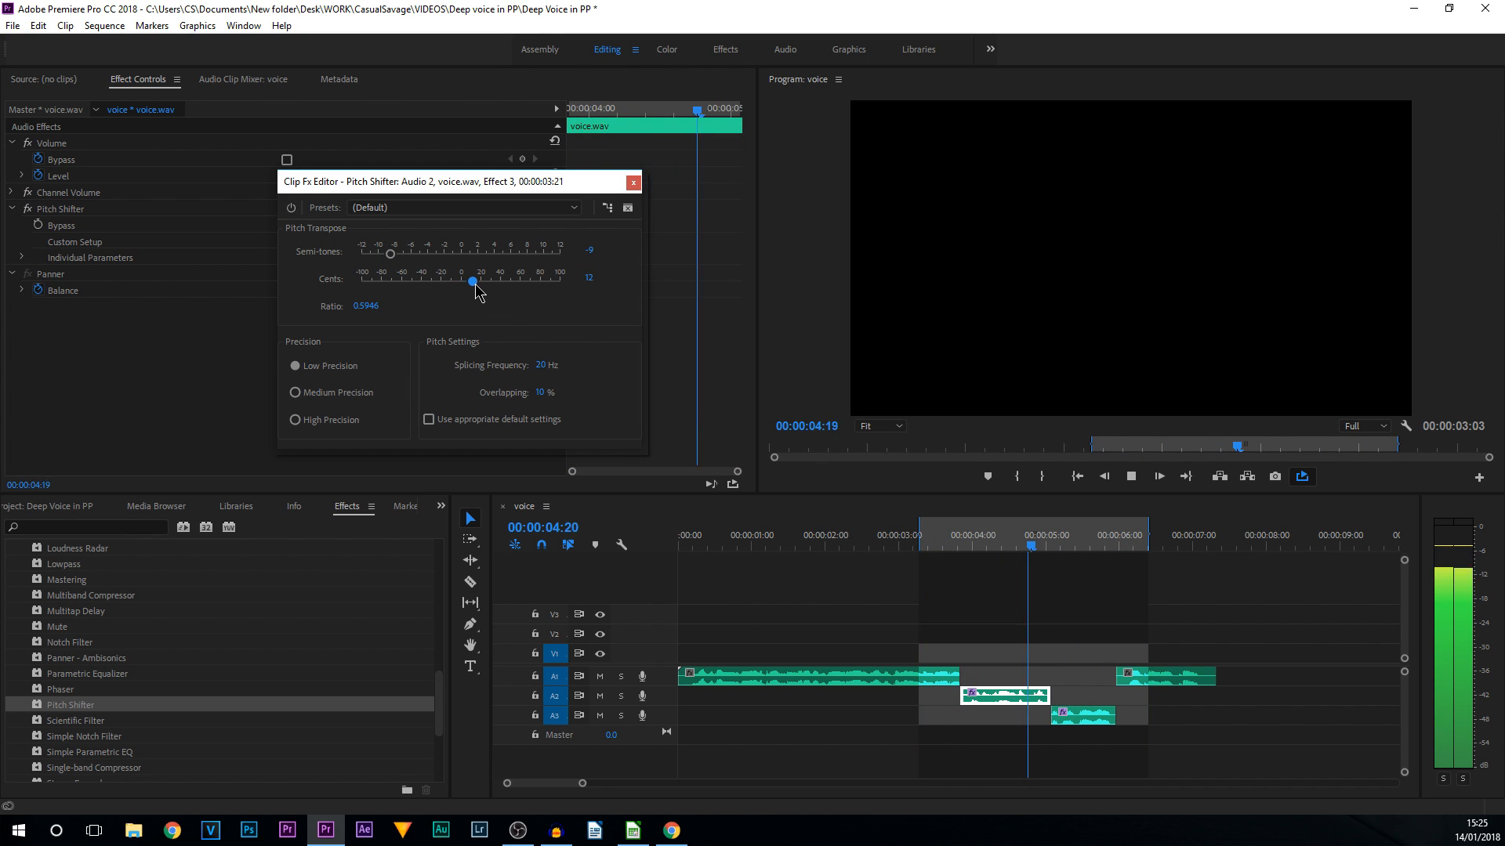
{"action": "left_click_drag", "start_coordinate": [470, 281], "coordinate": [518, 280]}
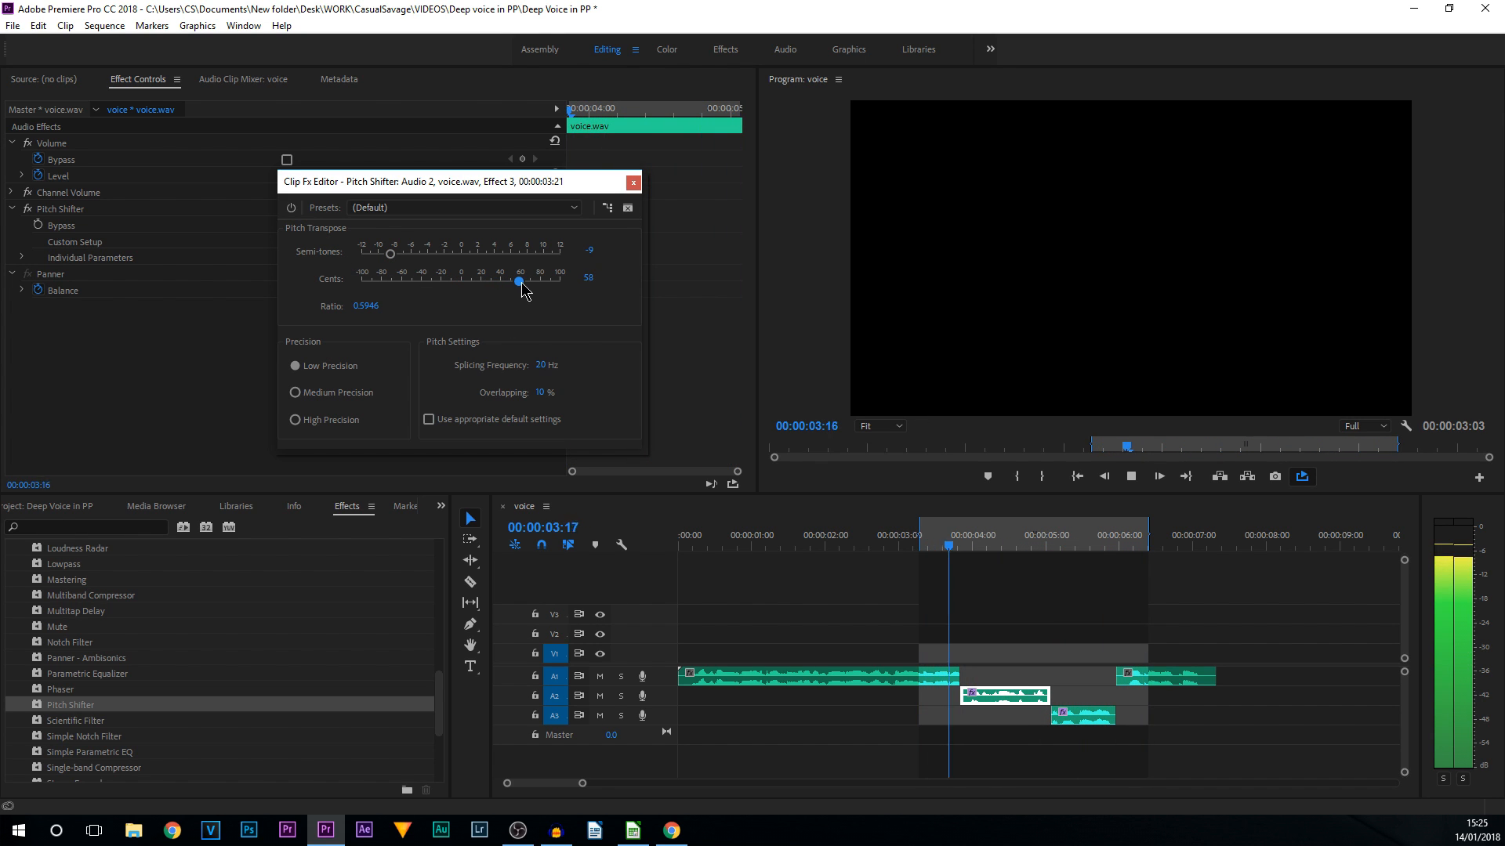
{"action": "left_click_drag", "start_coordinate": [518, 281], "coordinate": [521, 281]}
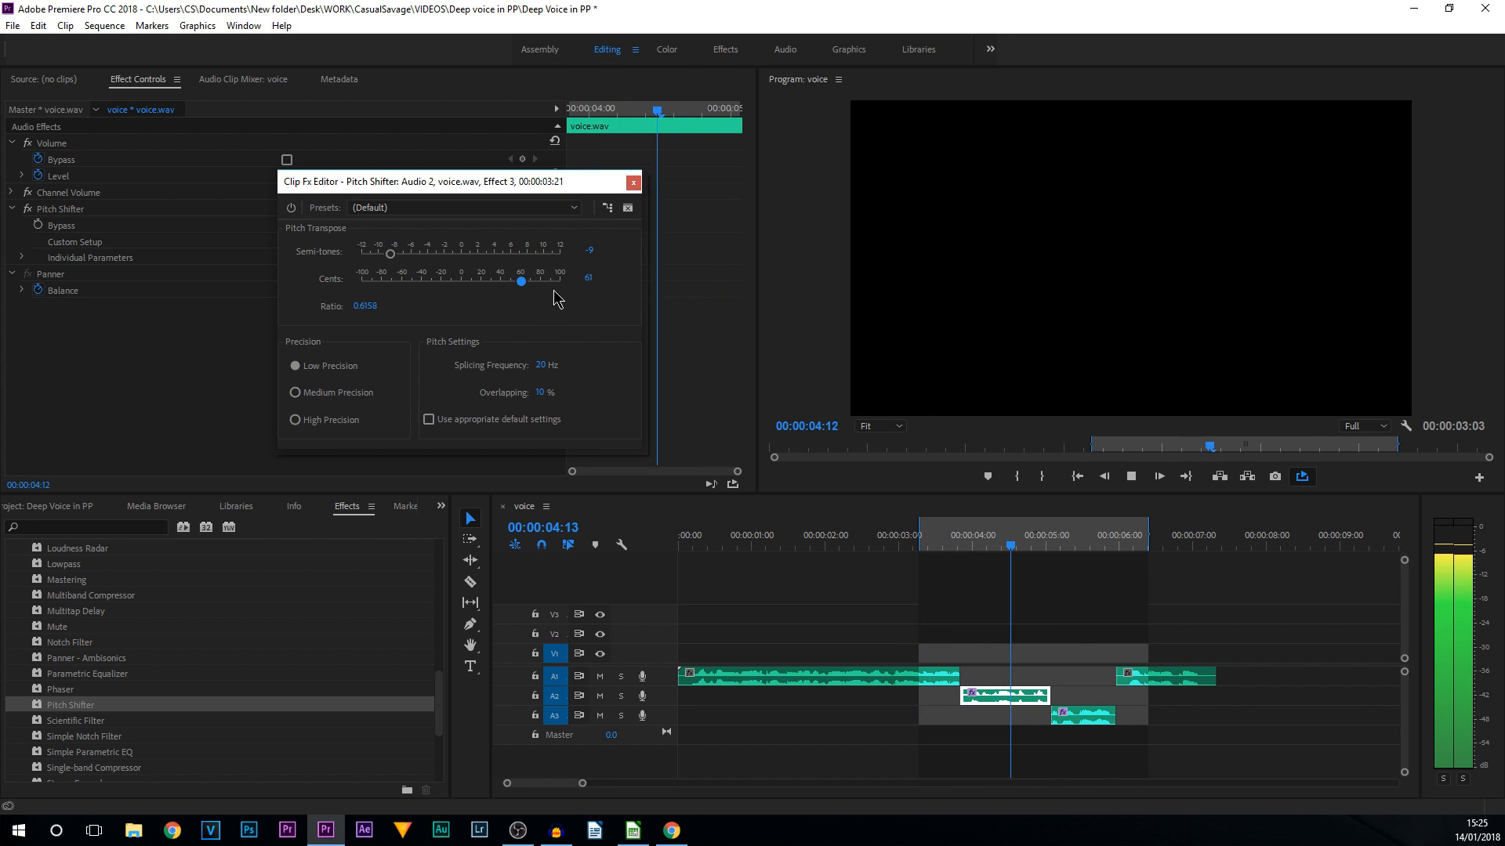
{"action": "left_click", "coordinate": [926, 534]}
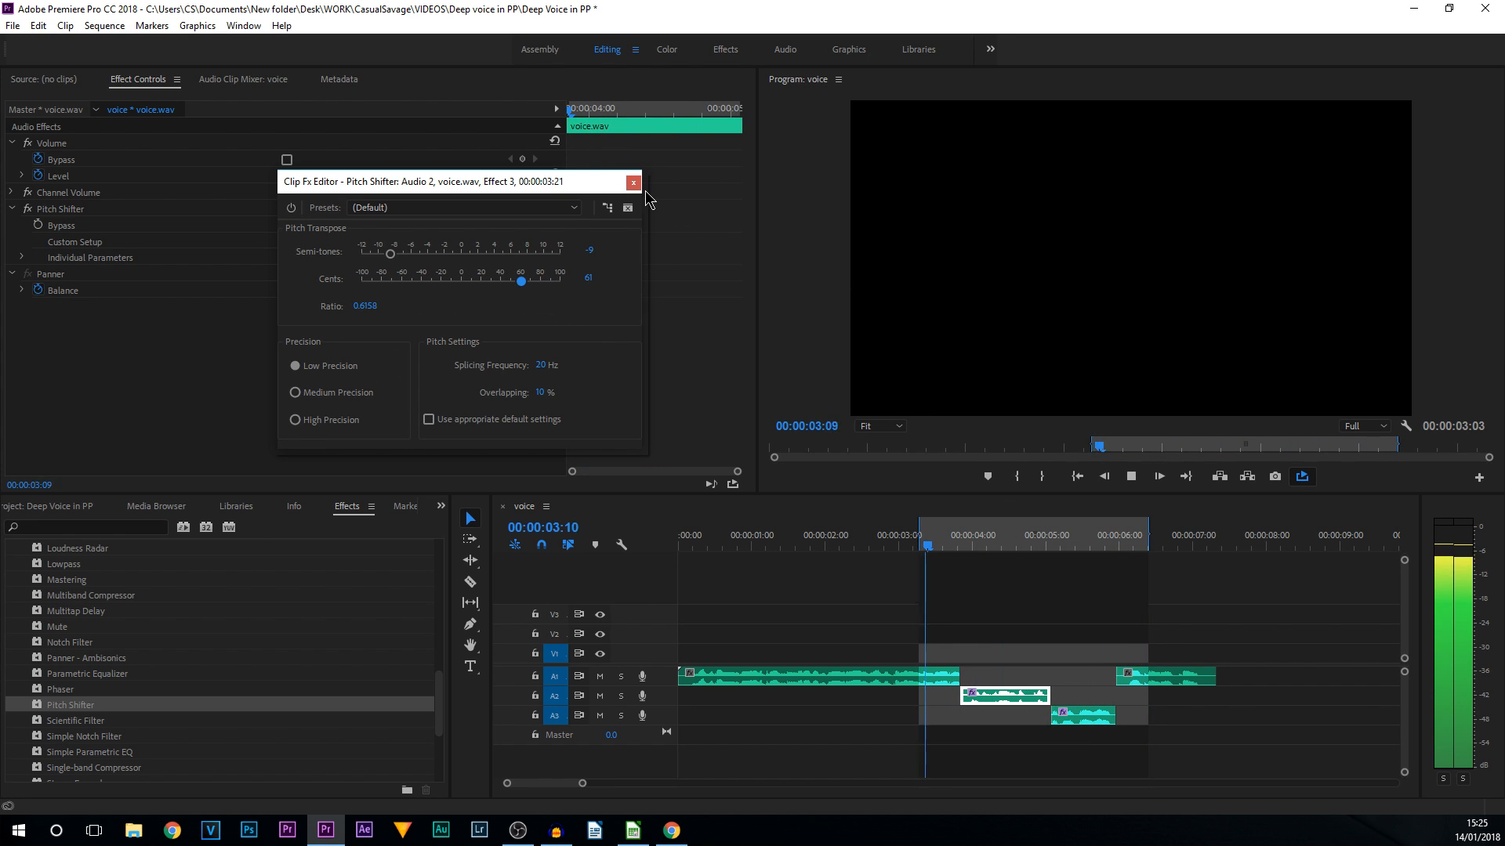
Stop playback and recheck the A2 Pitch Shifter holds -9 semitones, 61 cents.
{"action": "left_click", "coordinate": [633, 182]}
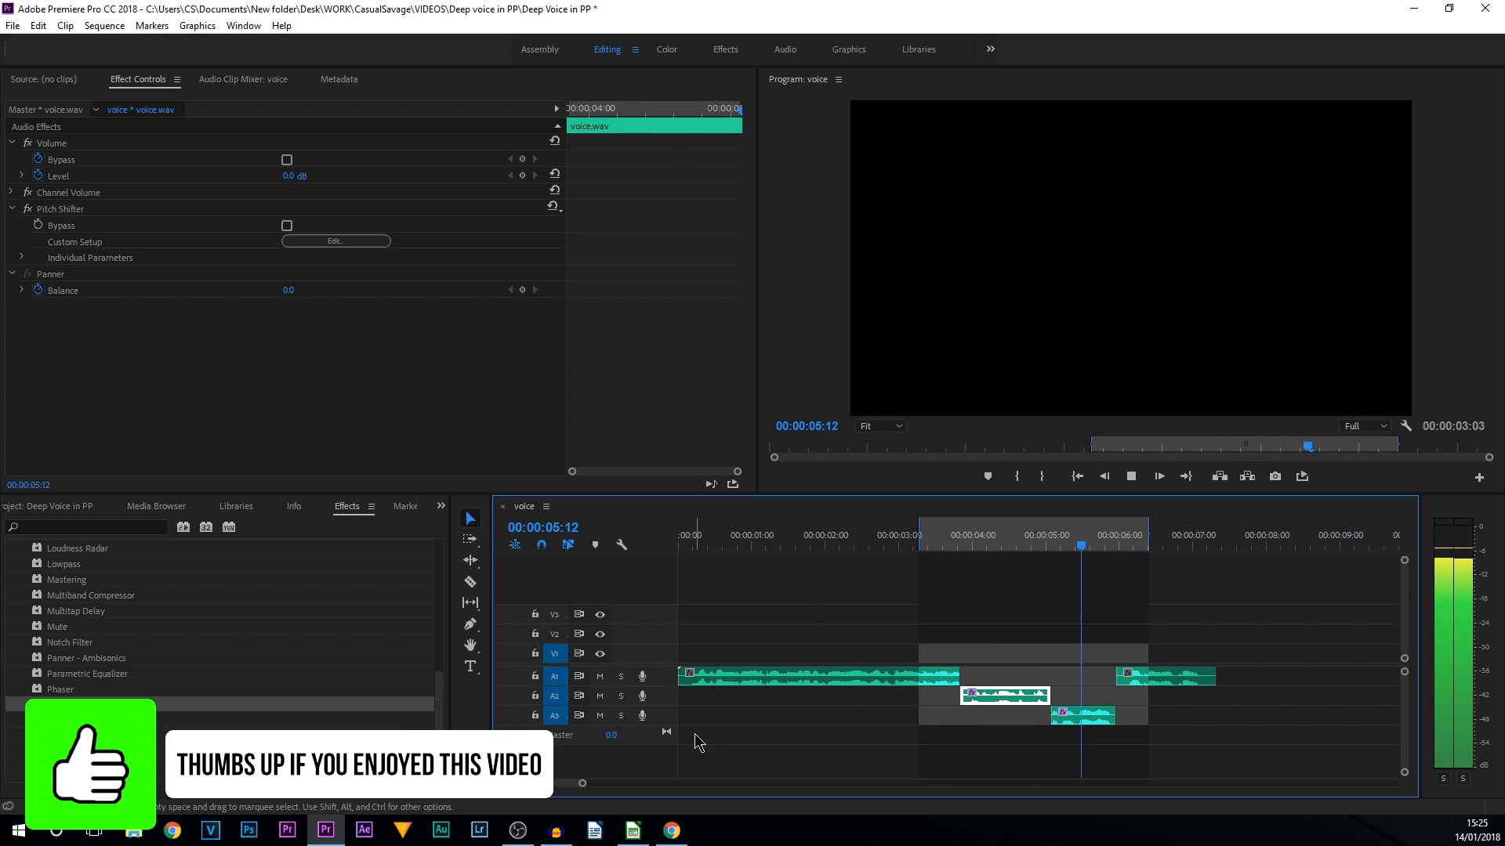
{"action": "left_click", "coordinate": [1189, 535]}
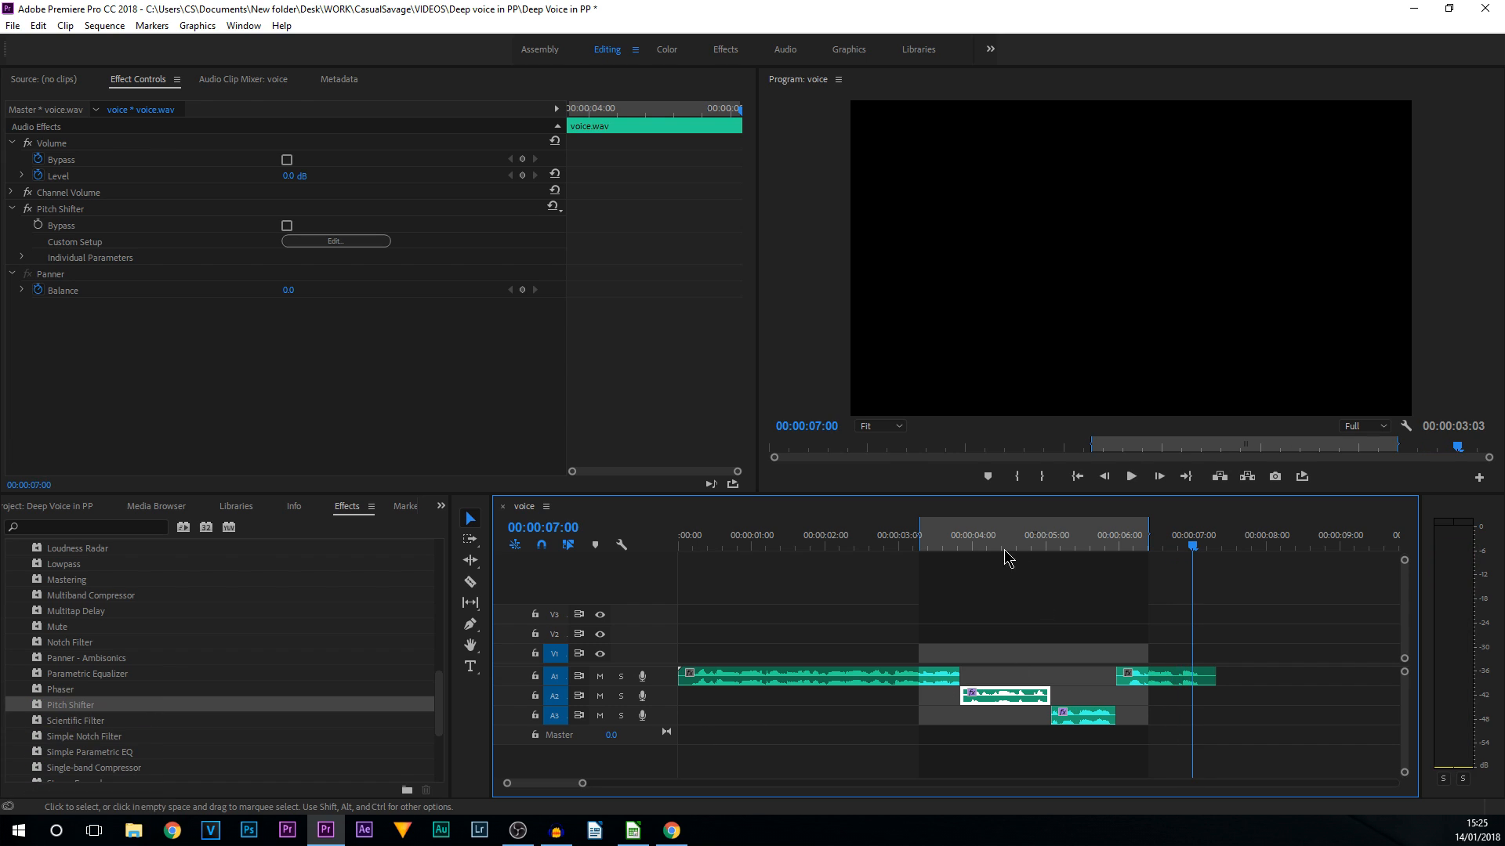
{"action": "left_click", "coordinate": [986, 534]}
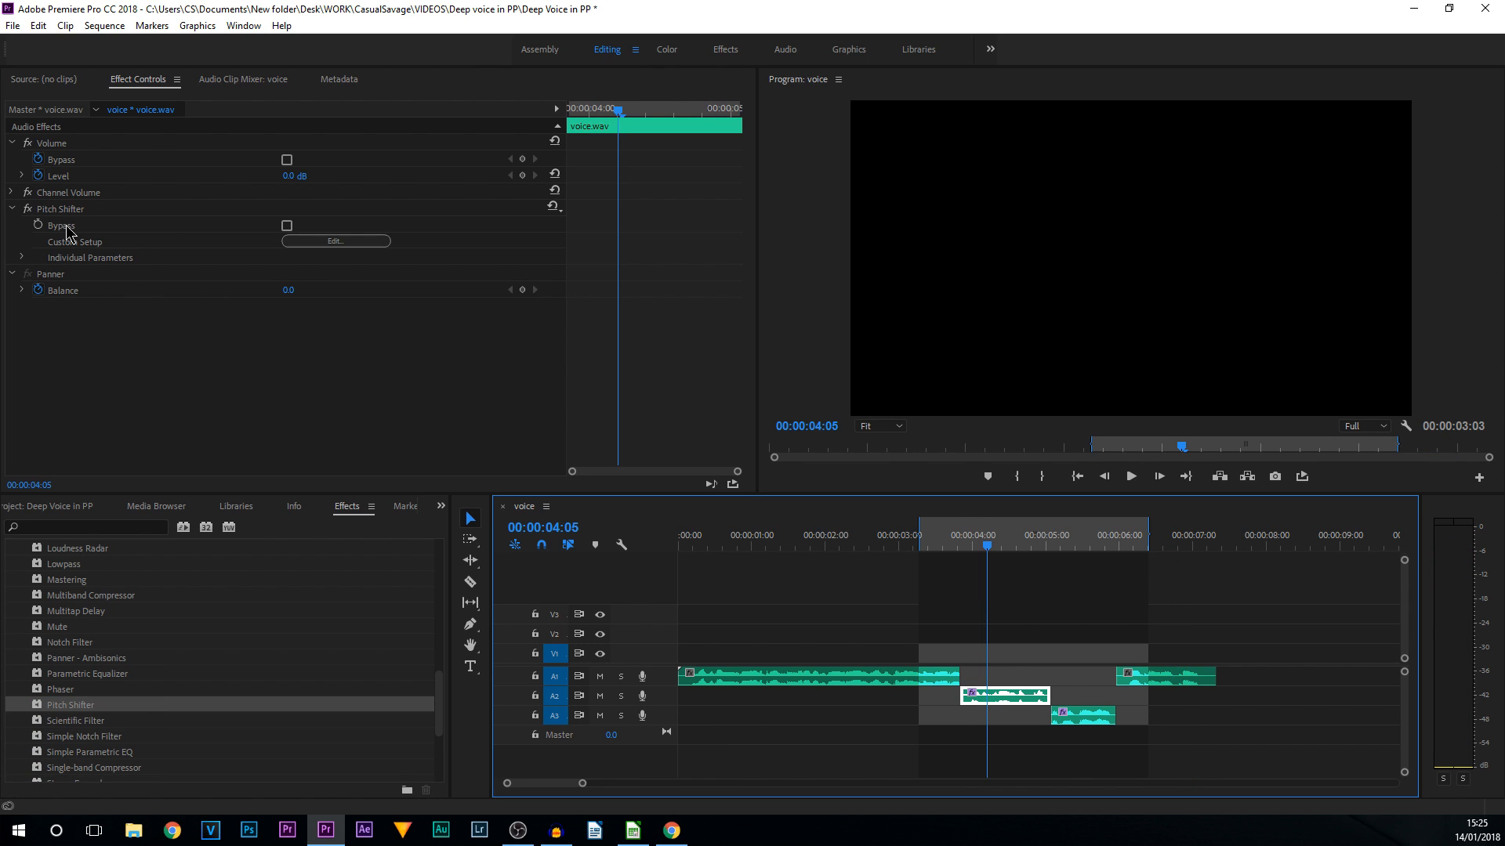
{"action": "mouse_move", "coordinate": [78, 249]}
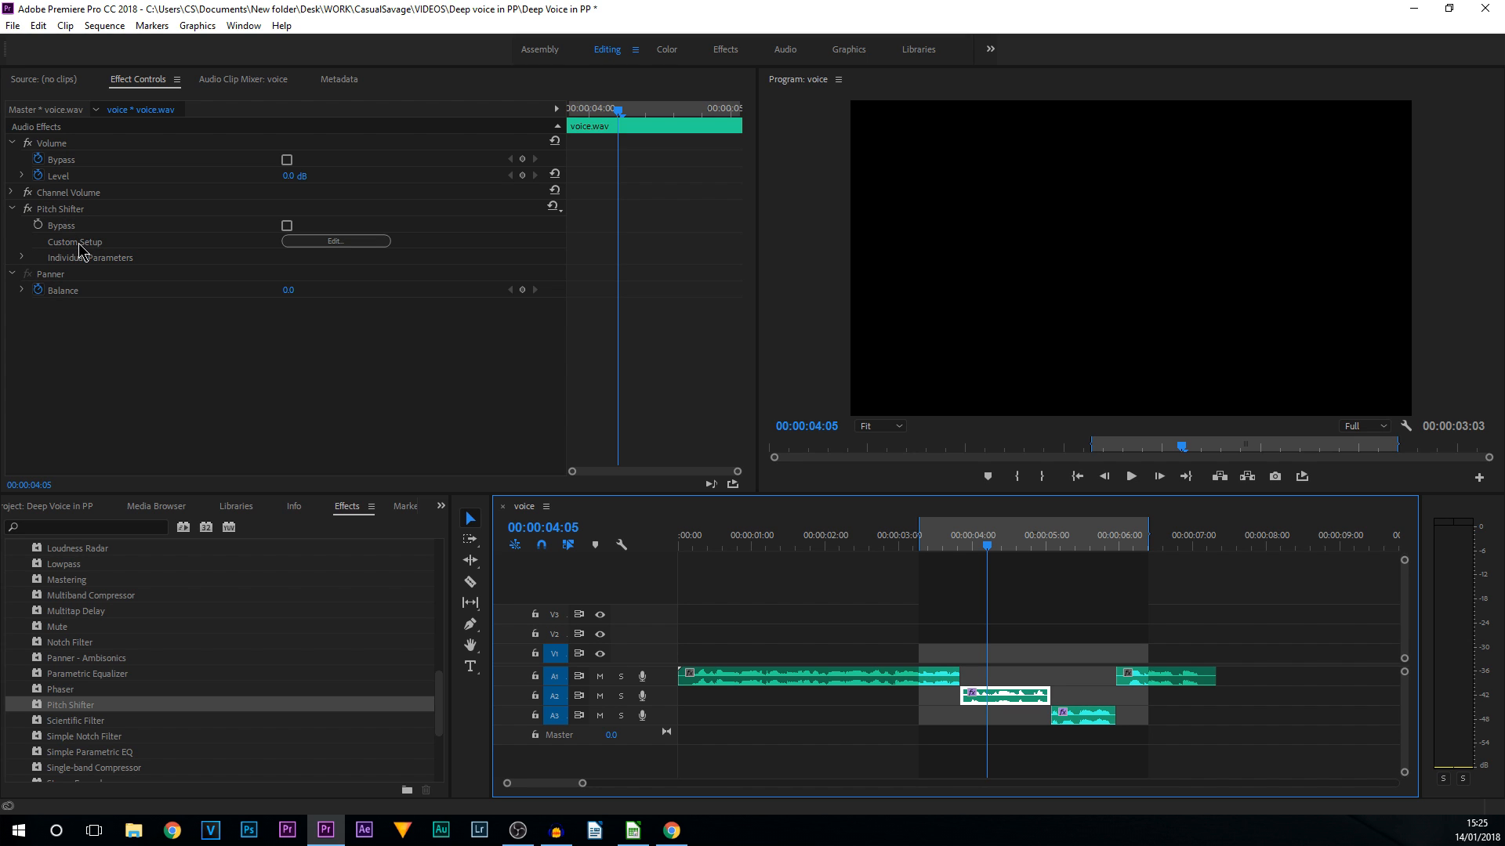
{"action": "left_click", "coordinate": [334, 241]}
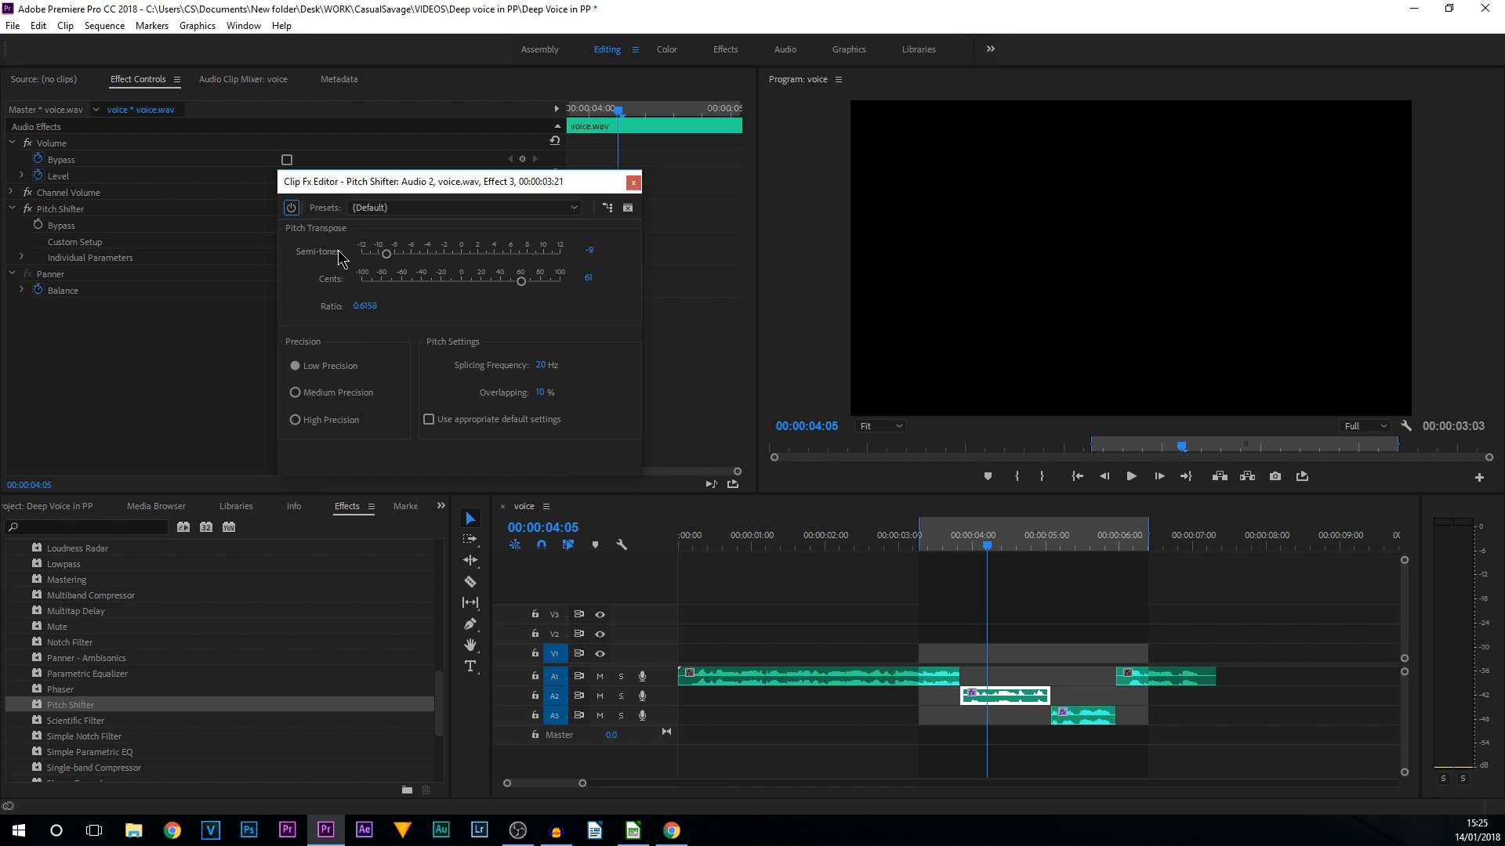
{"action": "mouse_move", "coordinate": [342, 290]}
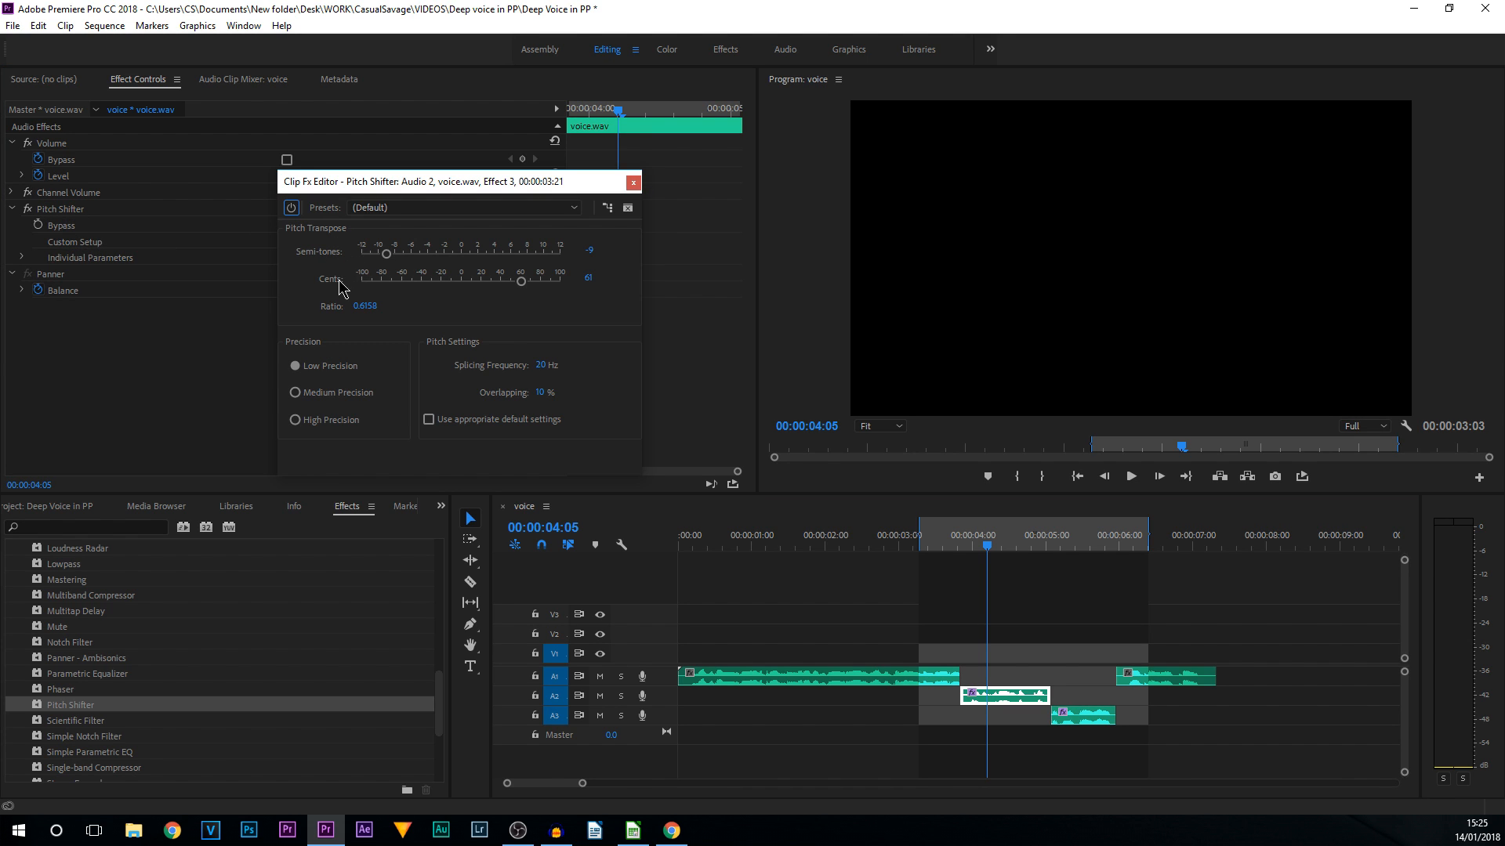
{"action": "mouse_move", "coordinate": [523, 298]}
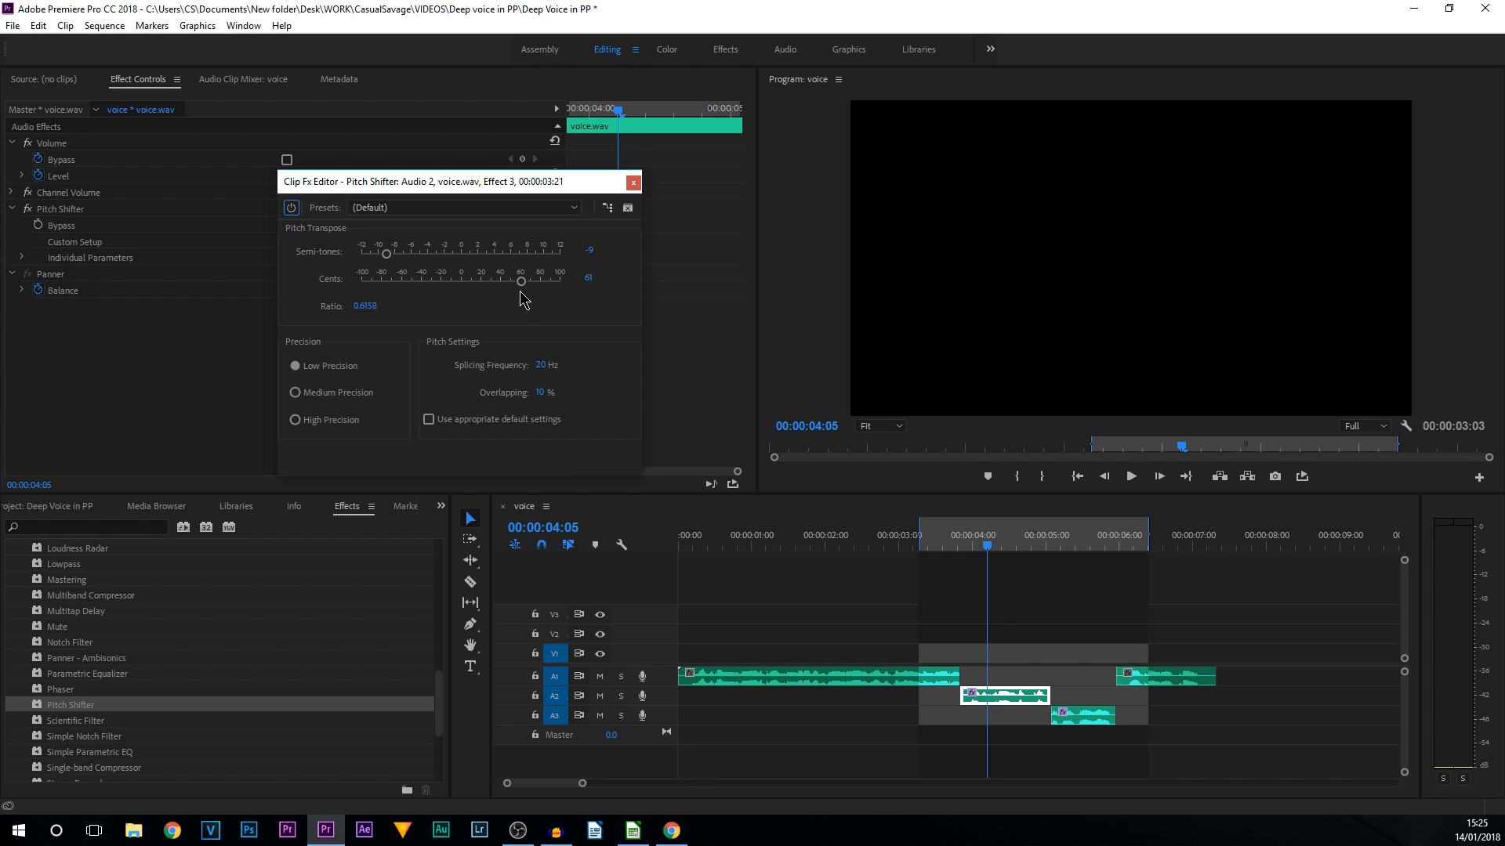
{"action": "left_click", "coordinate": [632, 183]}
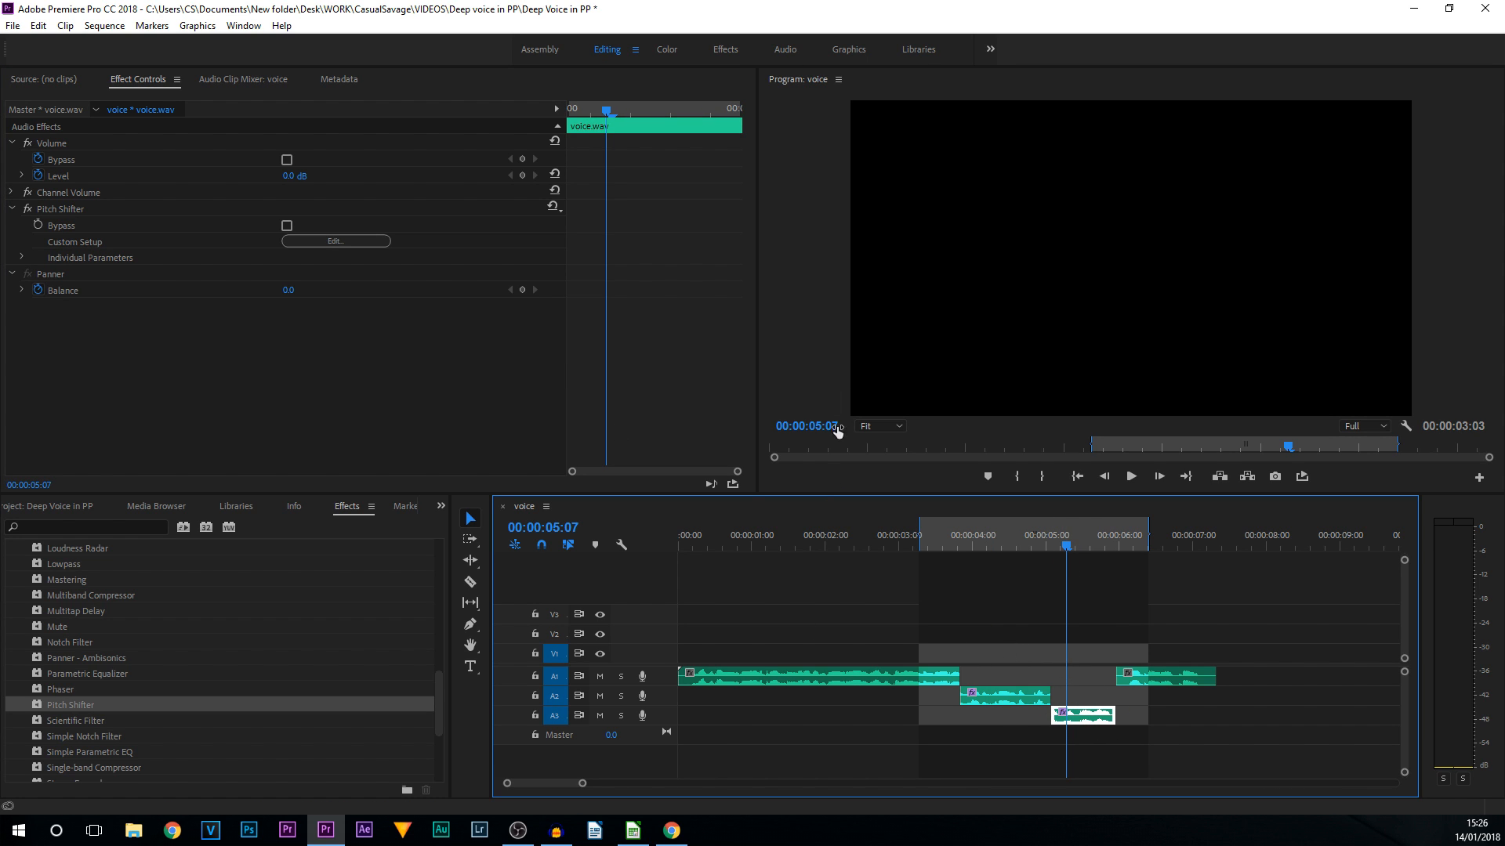
{"action": "mouse_move", "coordinate": [211, 223]}
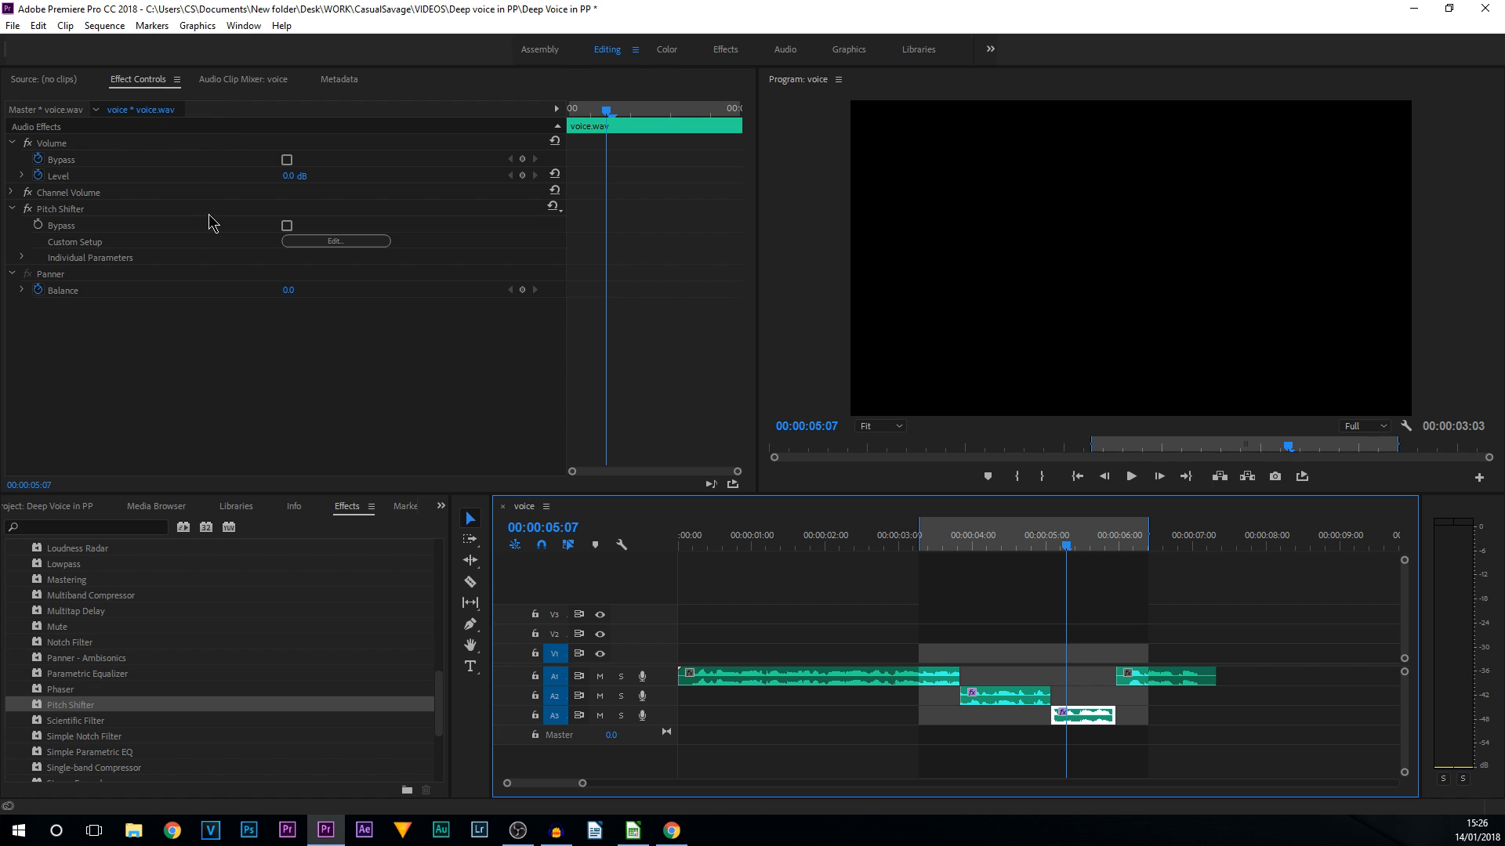
Open the A3 clip's Pitch Shifter editor and play back around that clip.
{"action": "left_click", "coordinate": [334, 241]}
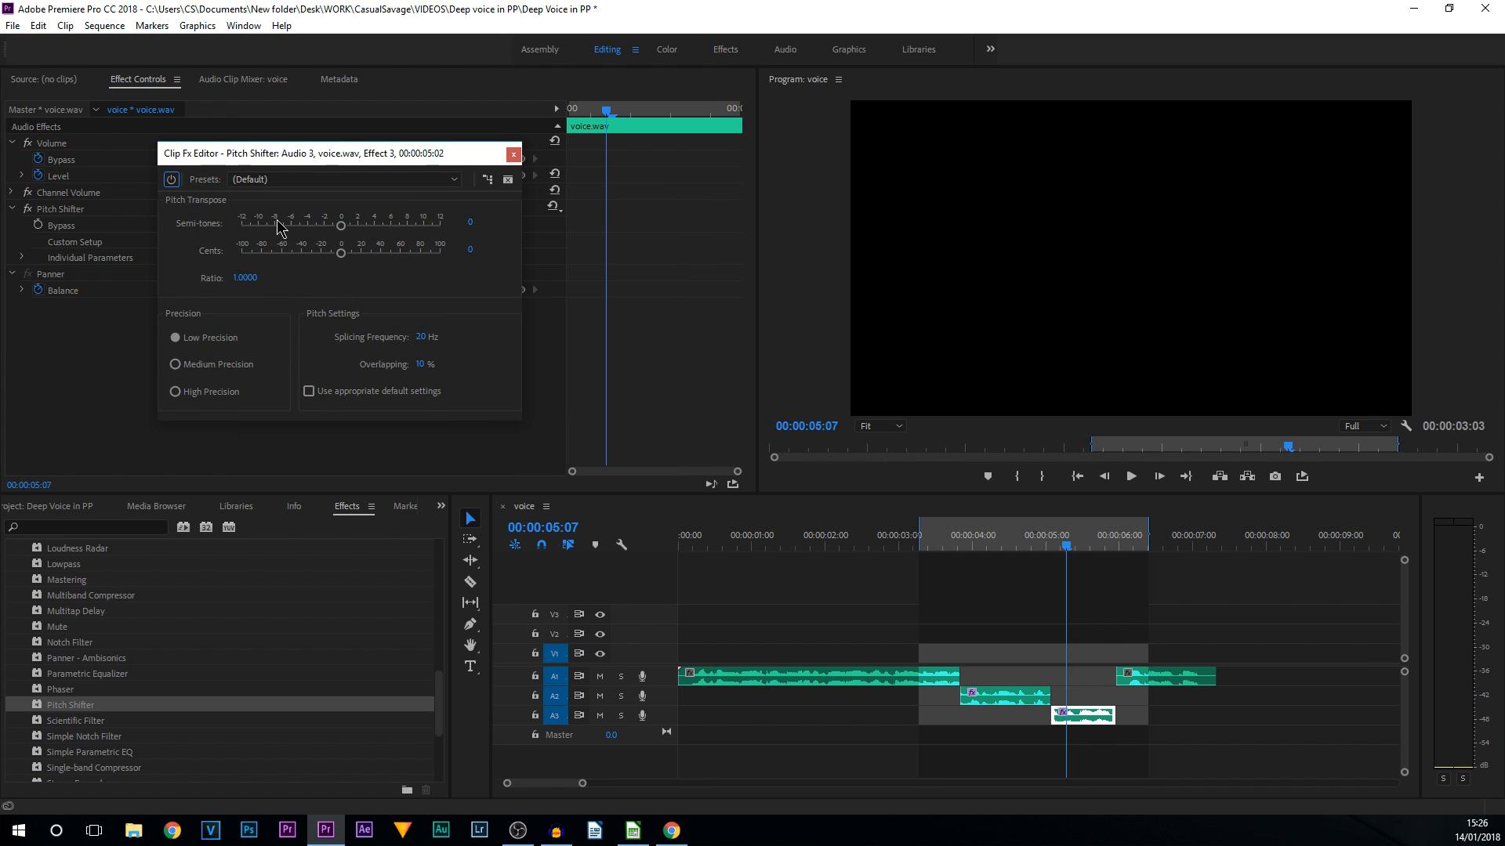
{"action": "left_click", "coordinate": [1004, 544]}
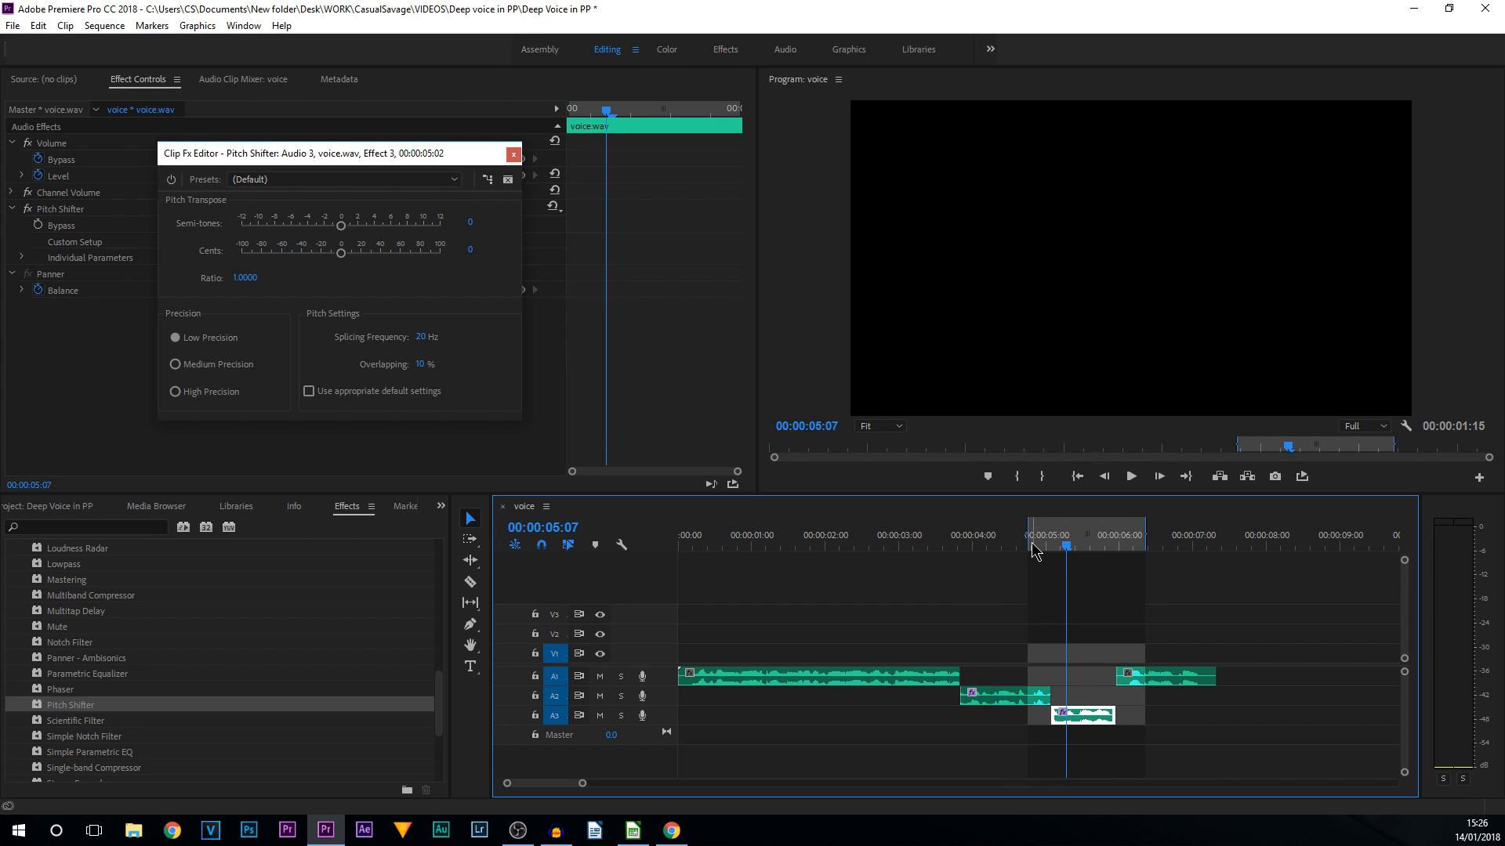
{"action": "left_click", "coordinate": [1129, 476]}
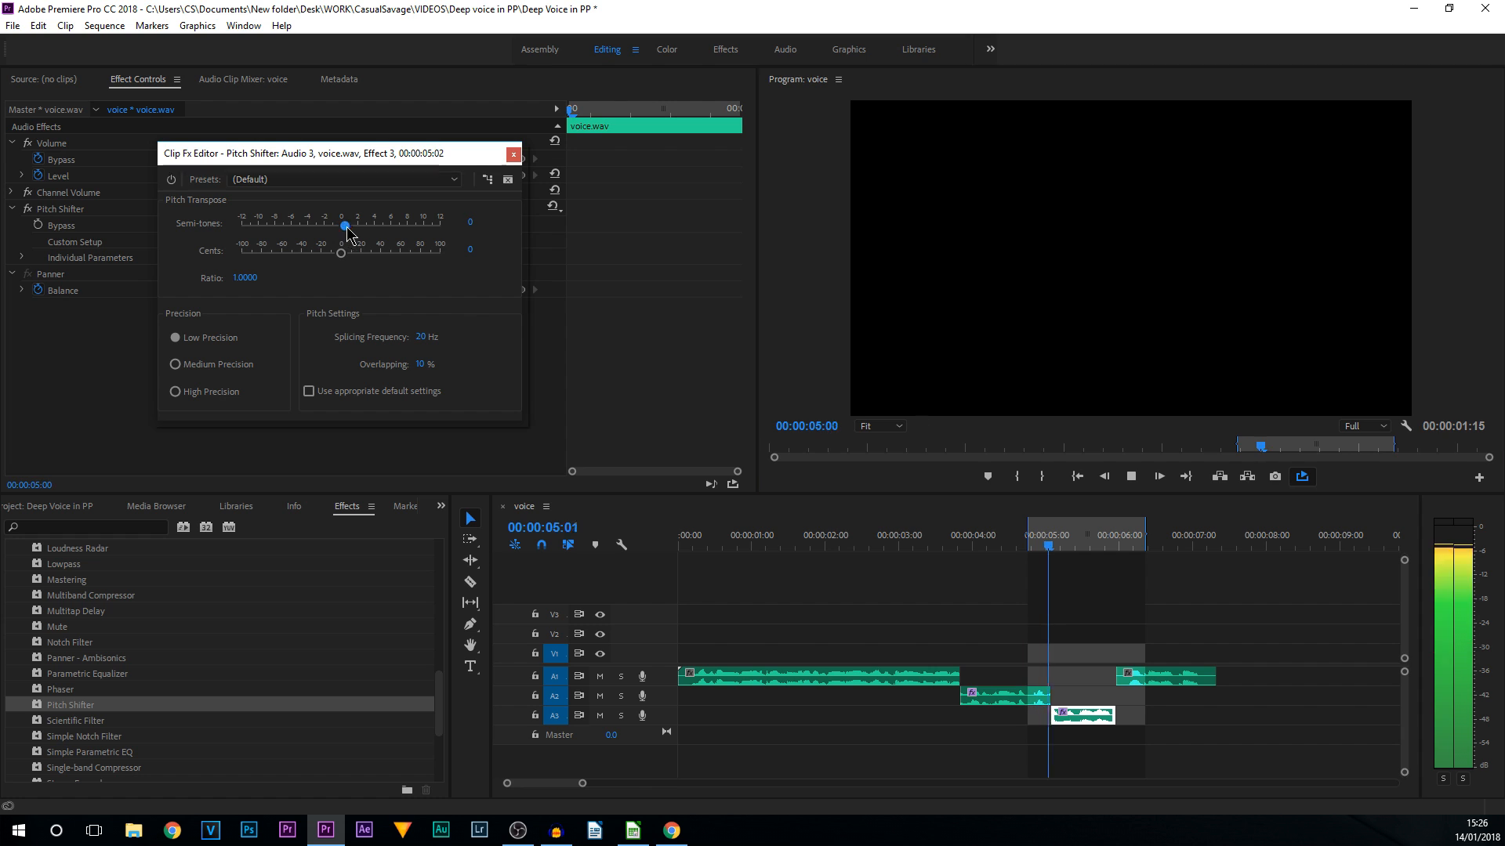
Set the A3 Pitch Shifter to 5 semitones and -57 cents, then close the editor.
{"action": "left_click_drag", "start_coordinate": [345, 225], "coordinate": [400, 226]}
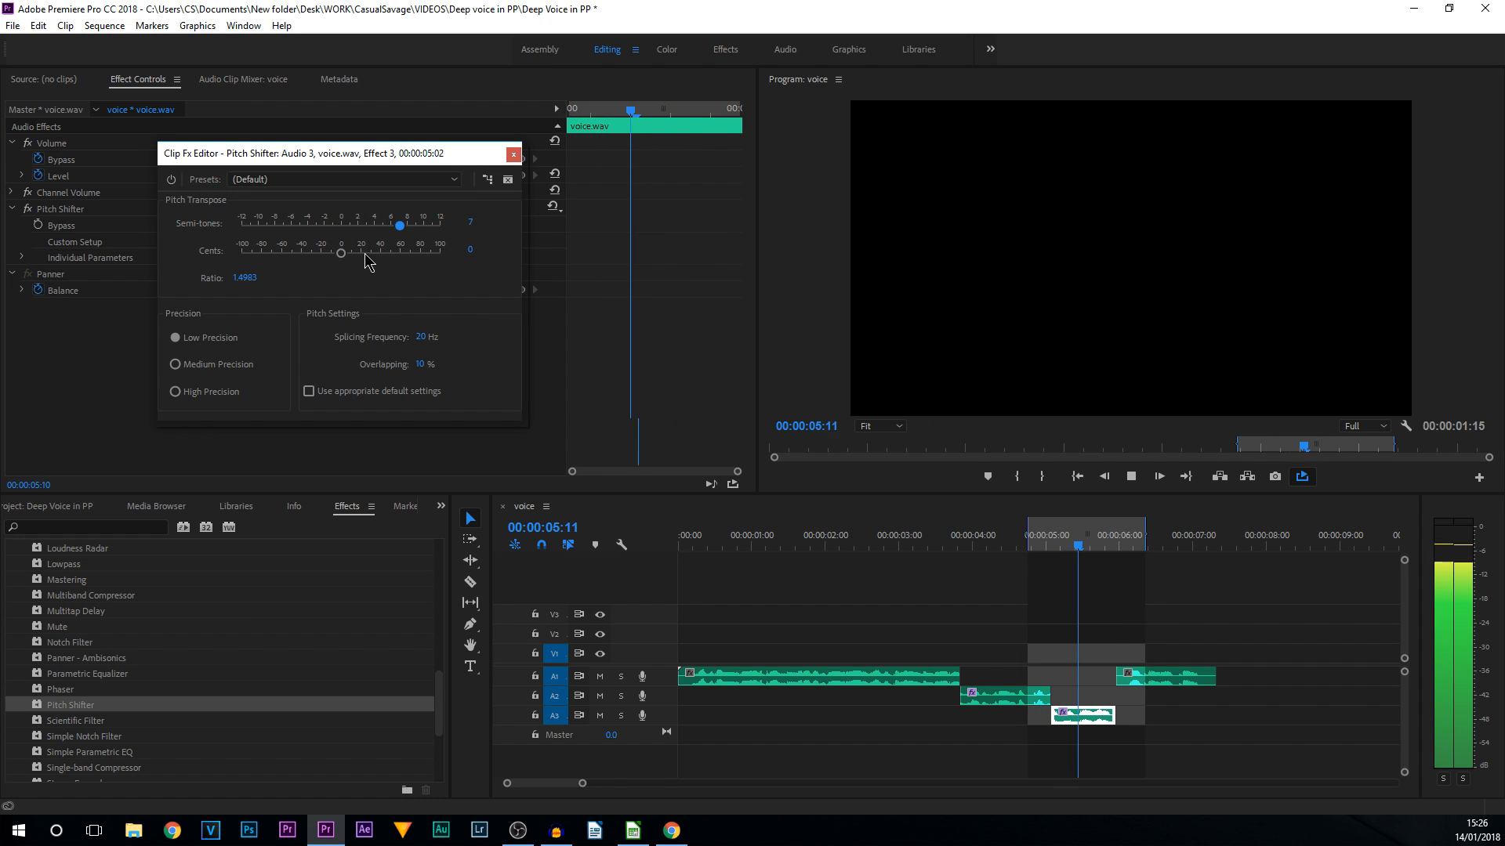
{"action": "left_click_drag", "start_coordinate": [401, 225], "coordinate": [400, 225]}
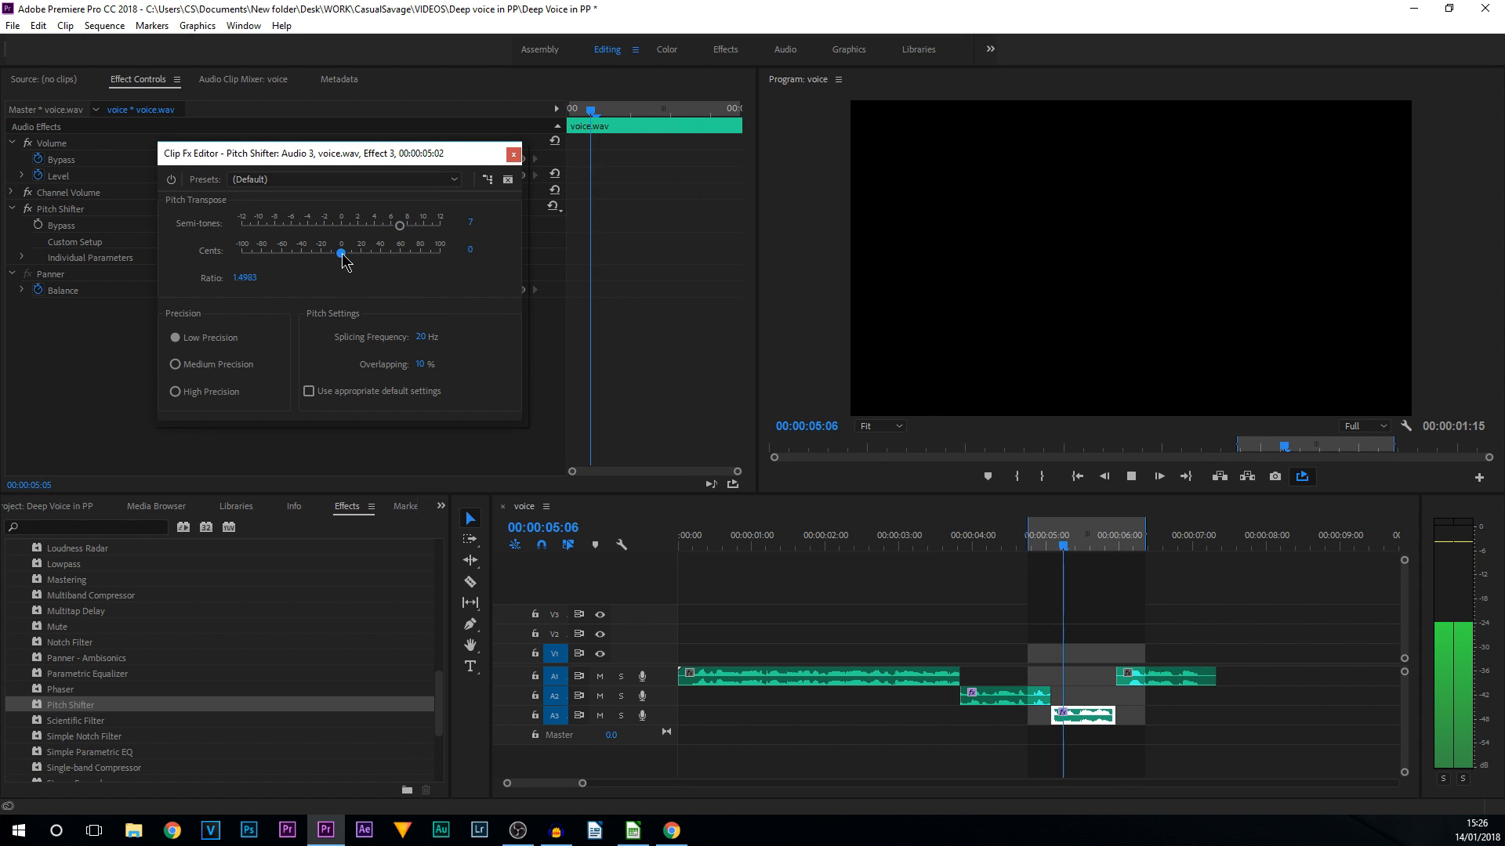
{"action": "left_click_drag", "start_coordinate": [341, 253], "coordinate": [307, 253]}
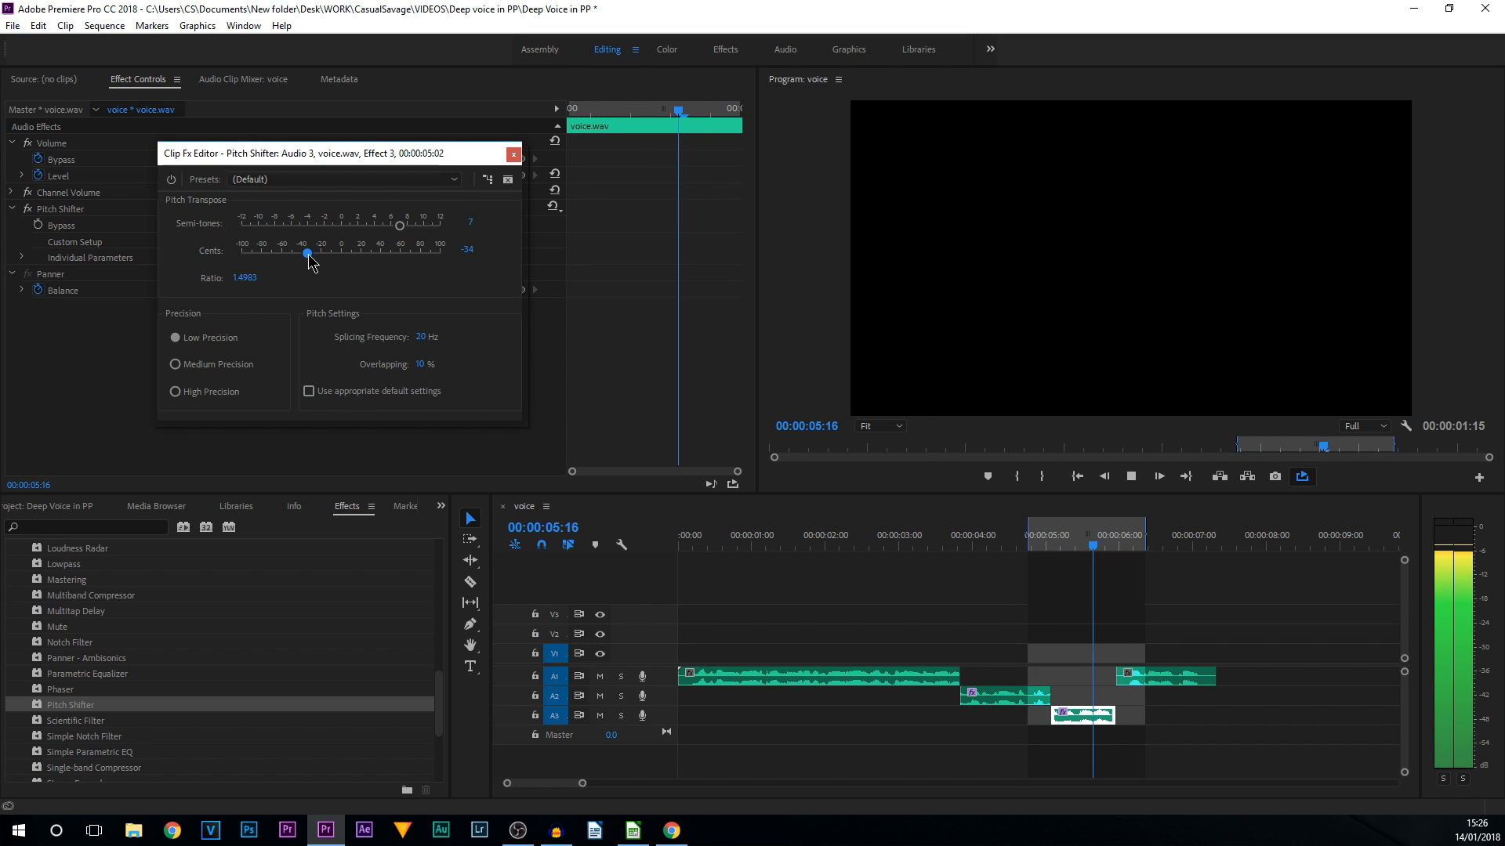
{"action": "left_click_drag", "start_coordinate": [401, 225], "coordinate": [389, 225]}
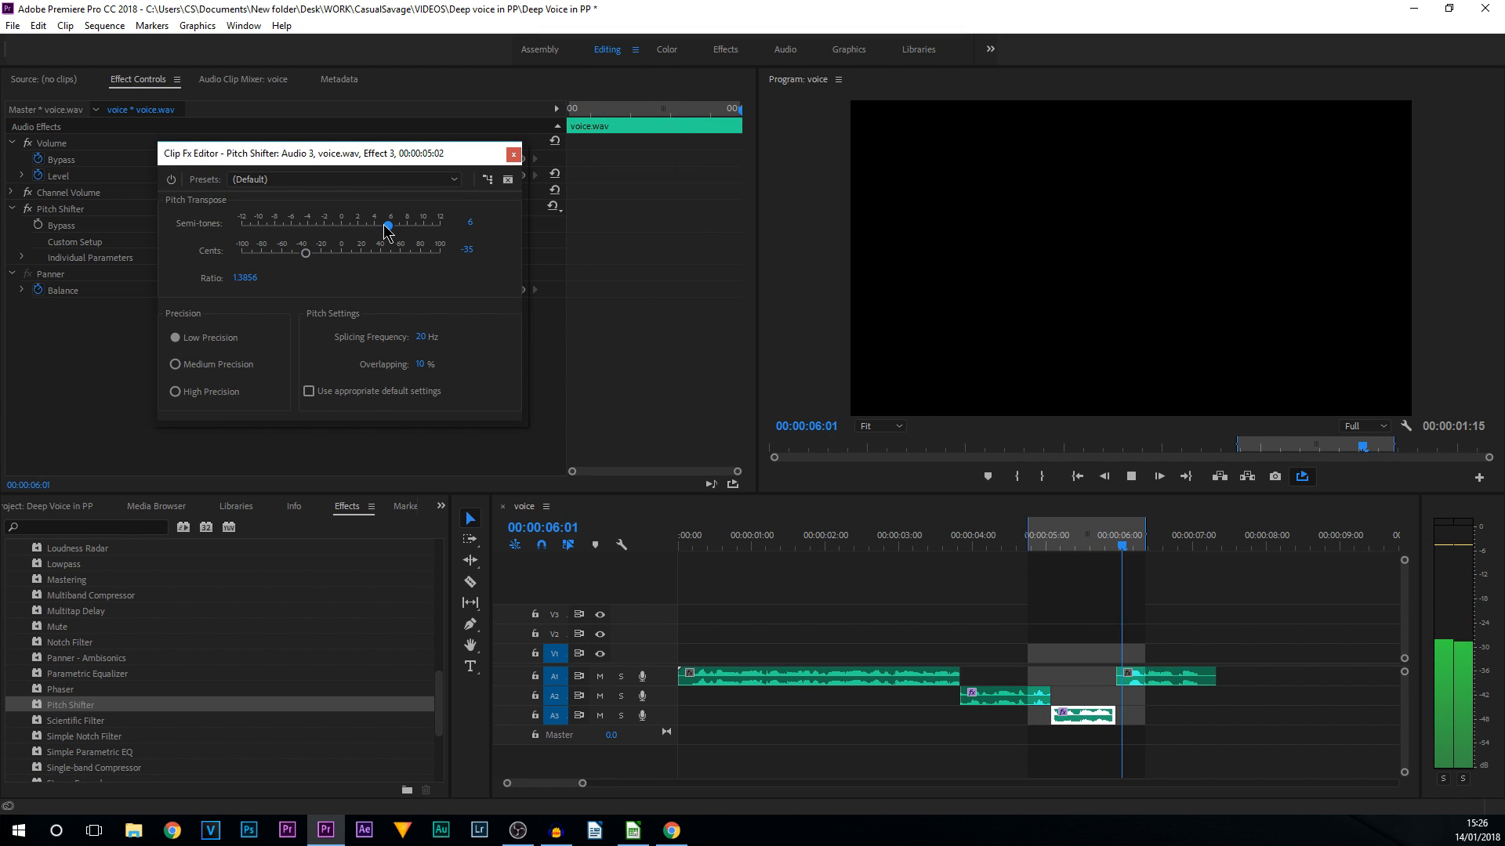
{"action": "left_click_drag", "start_coordinate": [386, 225], "coordinate": [355, 225]}
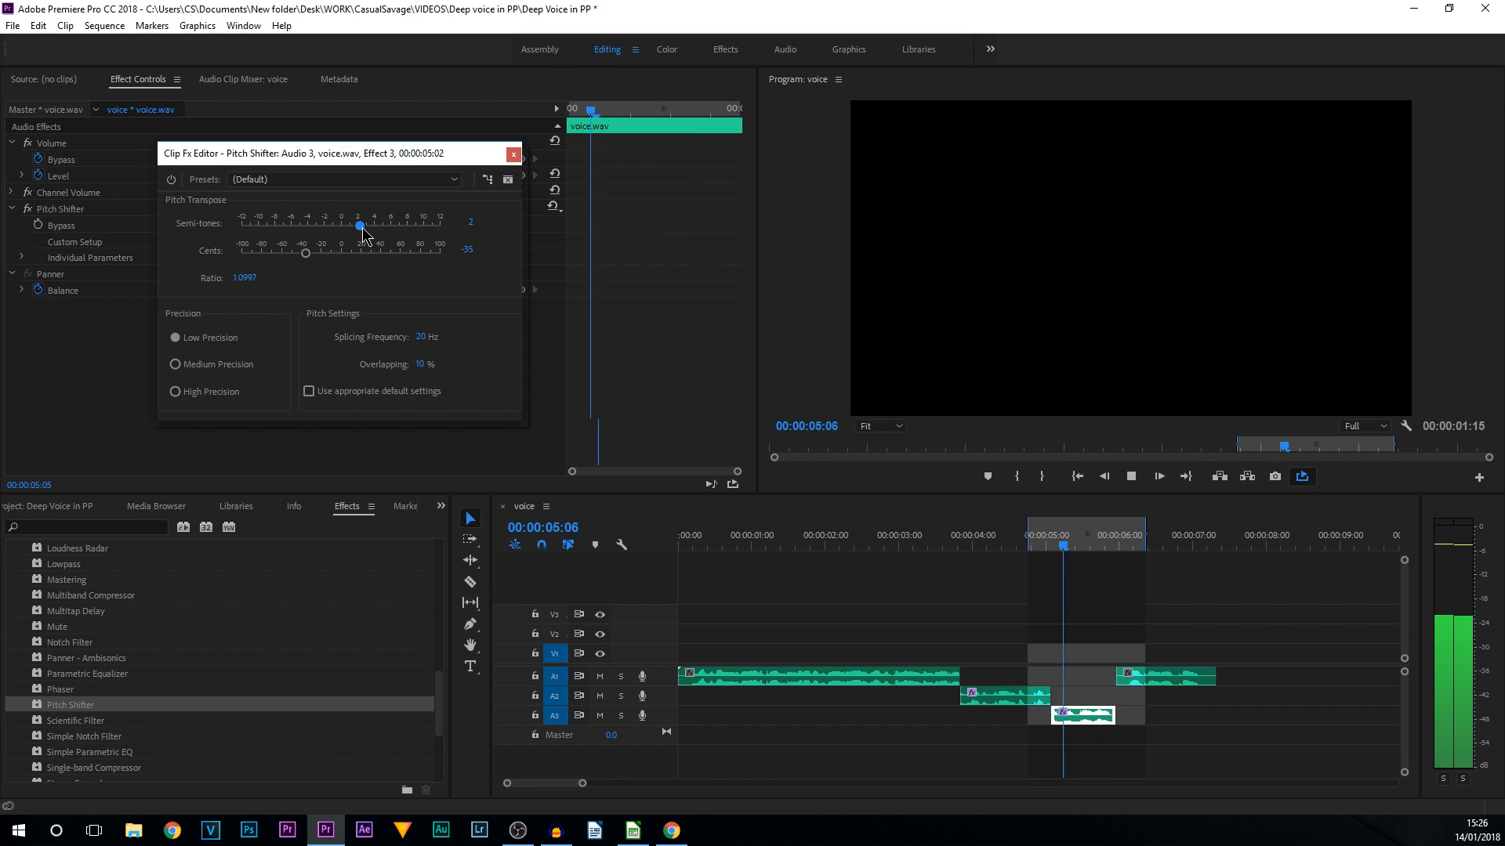
{"action": "left_click_drag", "start_coordinate": [359, 226], "coordinate": [371, 226]}
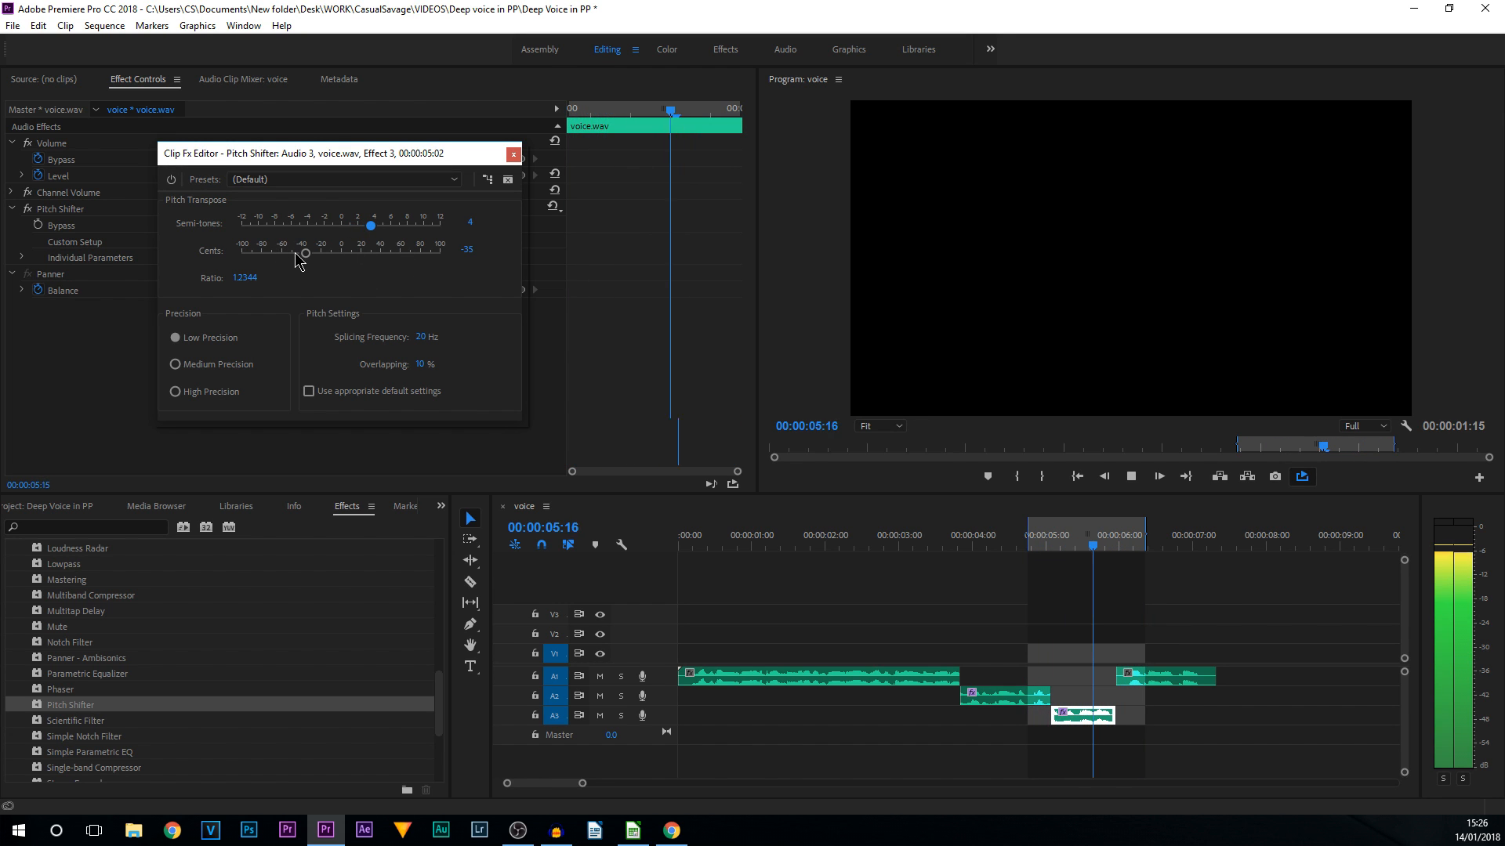
{"action": "left_click_drag", "start_coordinate": [304, 252], "coordinate": [283, 252]}
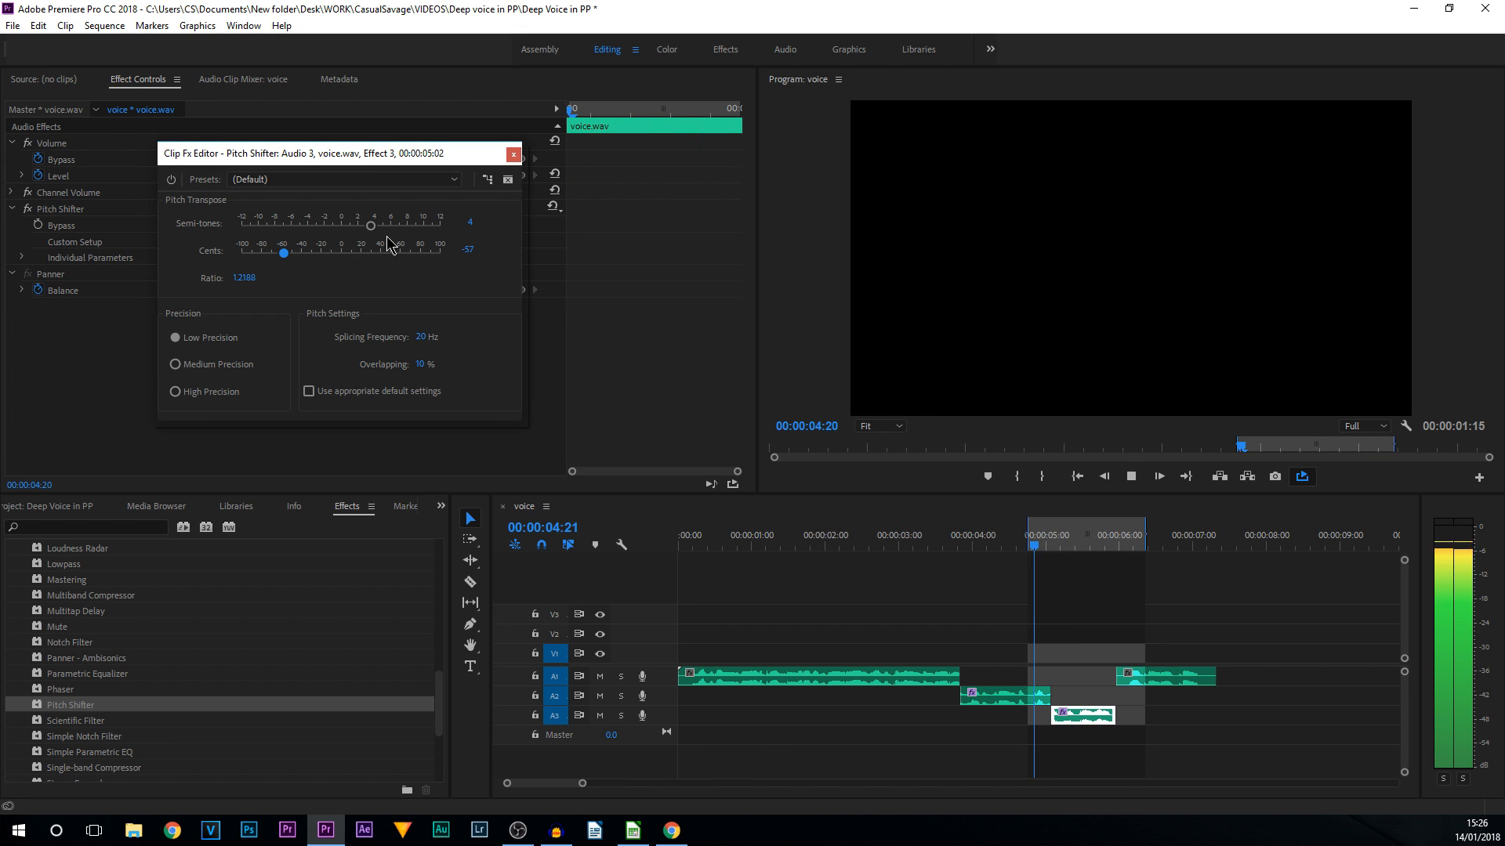
{"action": "left_click_drag", "start_coordinate": [371, 225], "coordinate": [380, 225]}
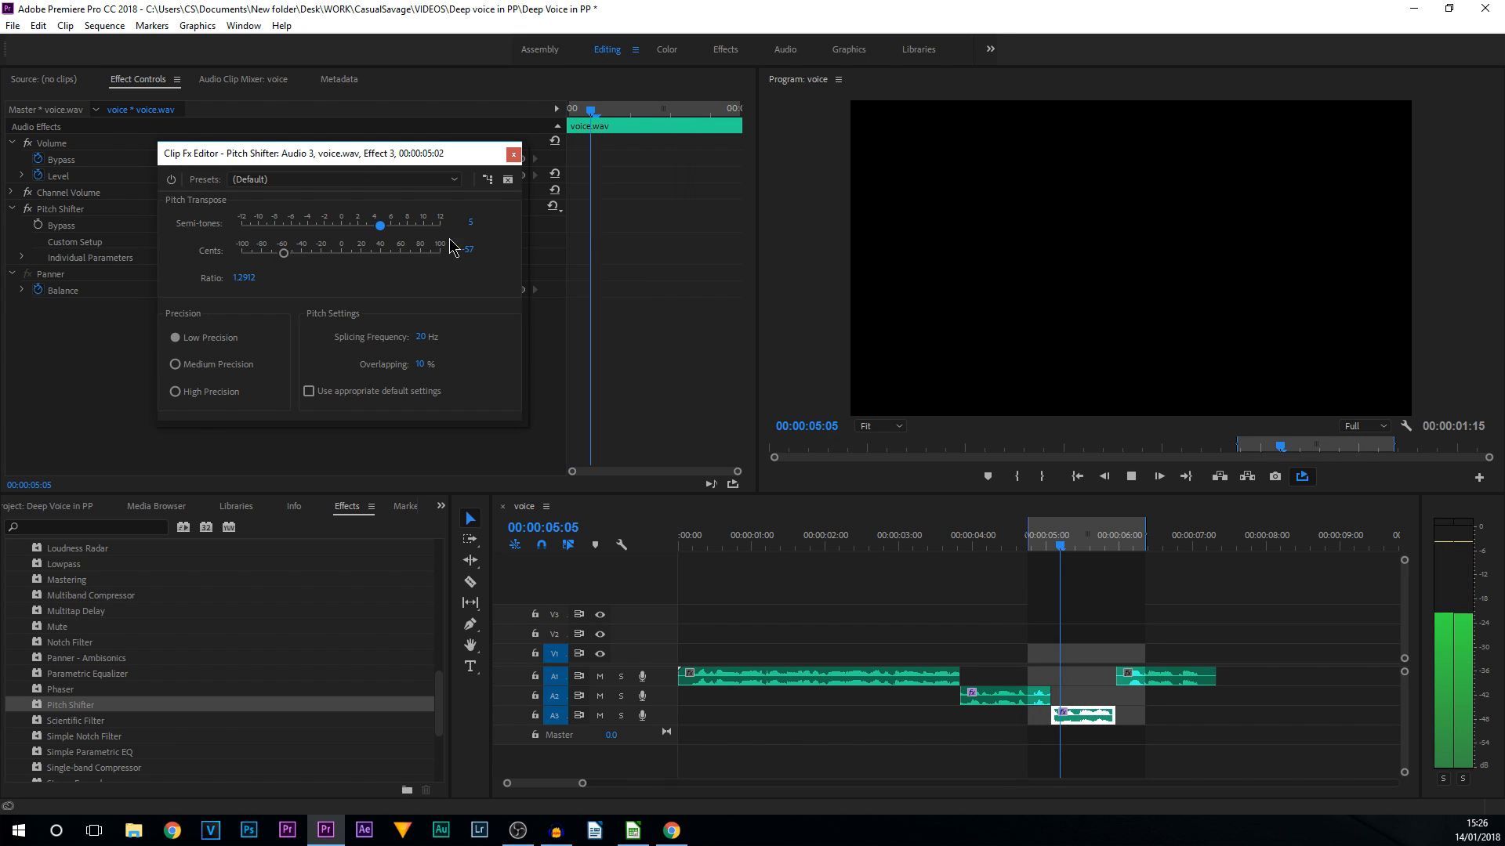
{"action": "left_click", "coordinate": [513, 153]}
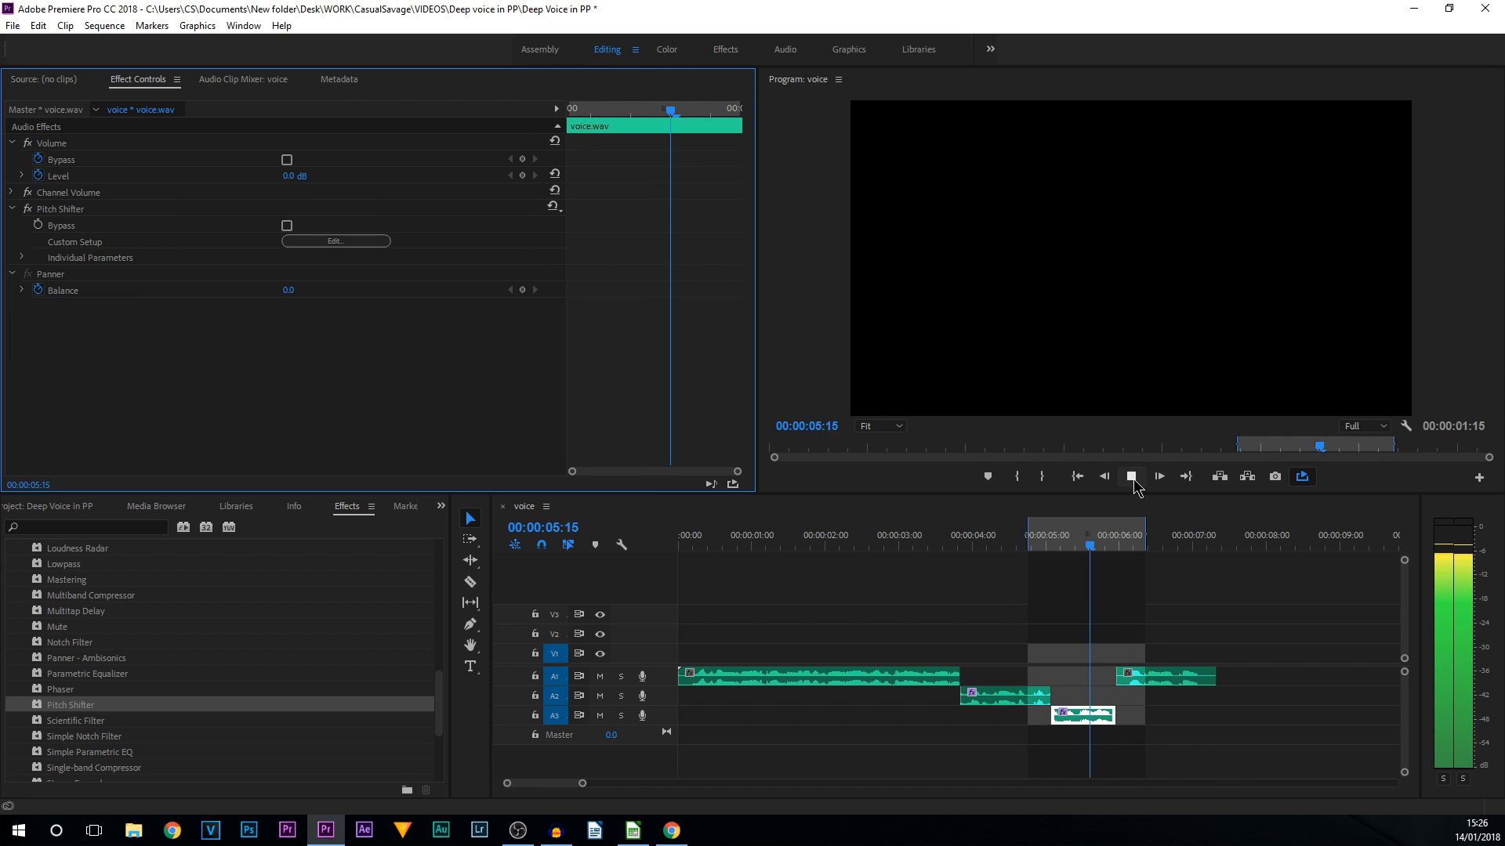
{"action": "left_click", "coordinate": [1129, 476]}
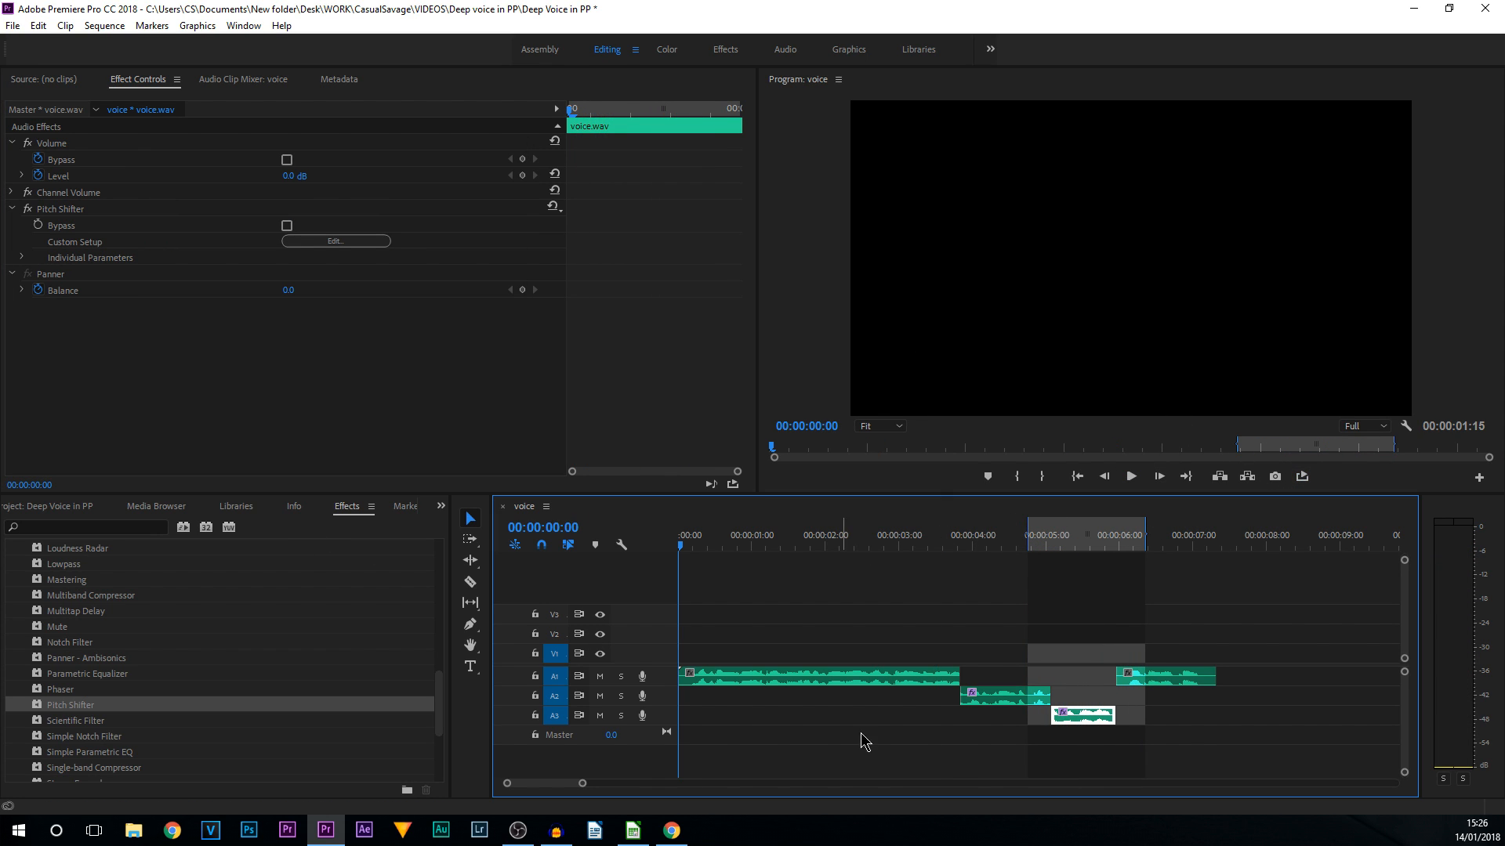
{"action": "left_click", "coordinate": [1130, 475]}
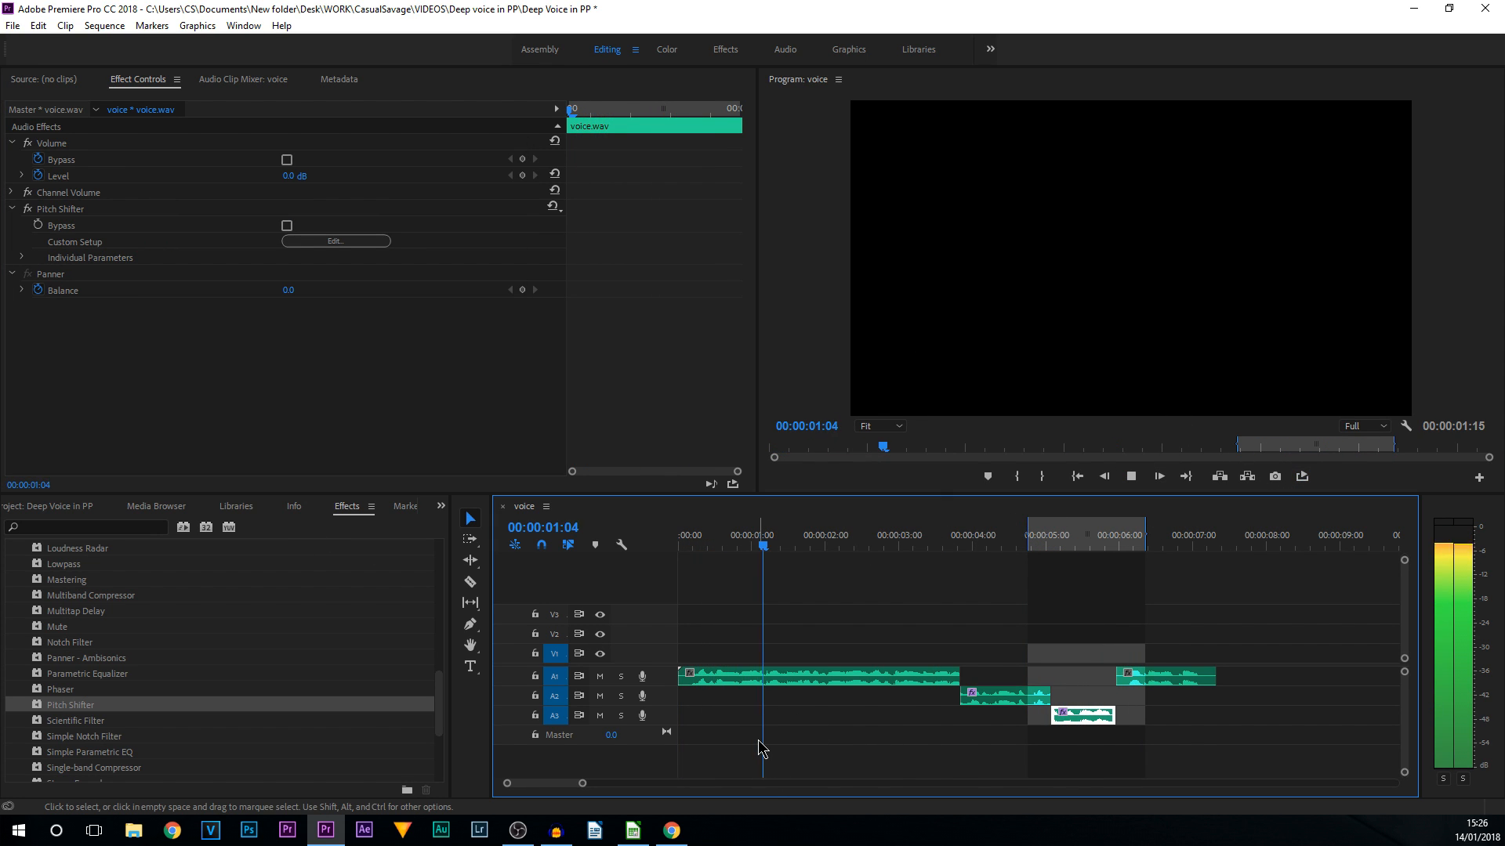
{"action": "left_click", "coordinate": [910, 535]}
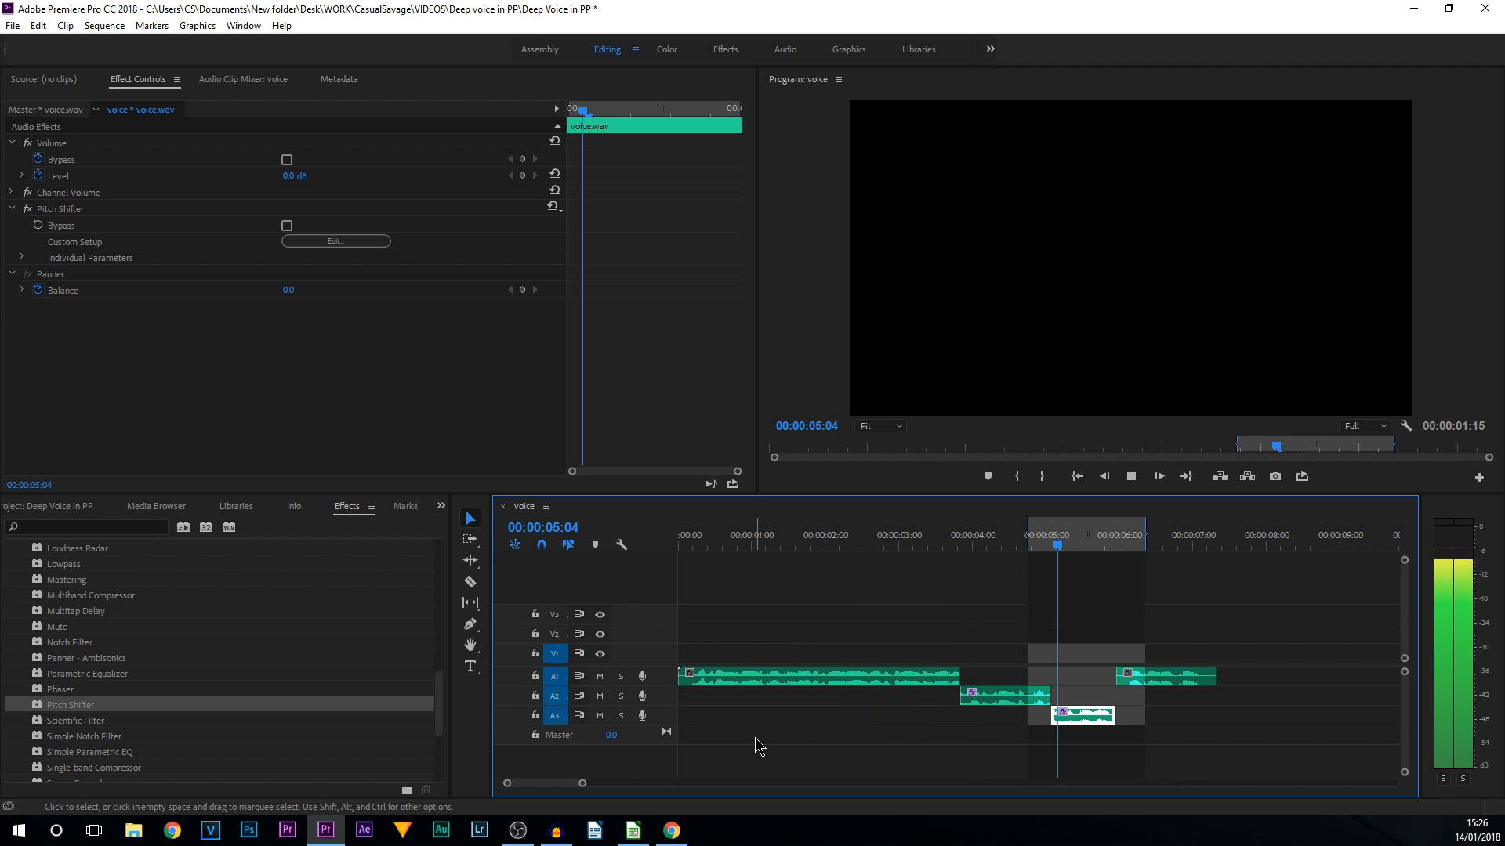
{"action": "left_click", "coordinate": [1200, 535]}
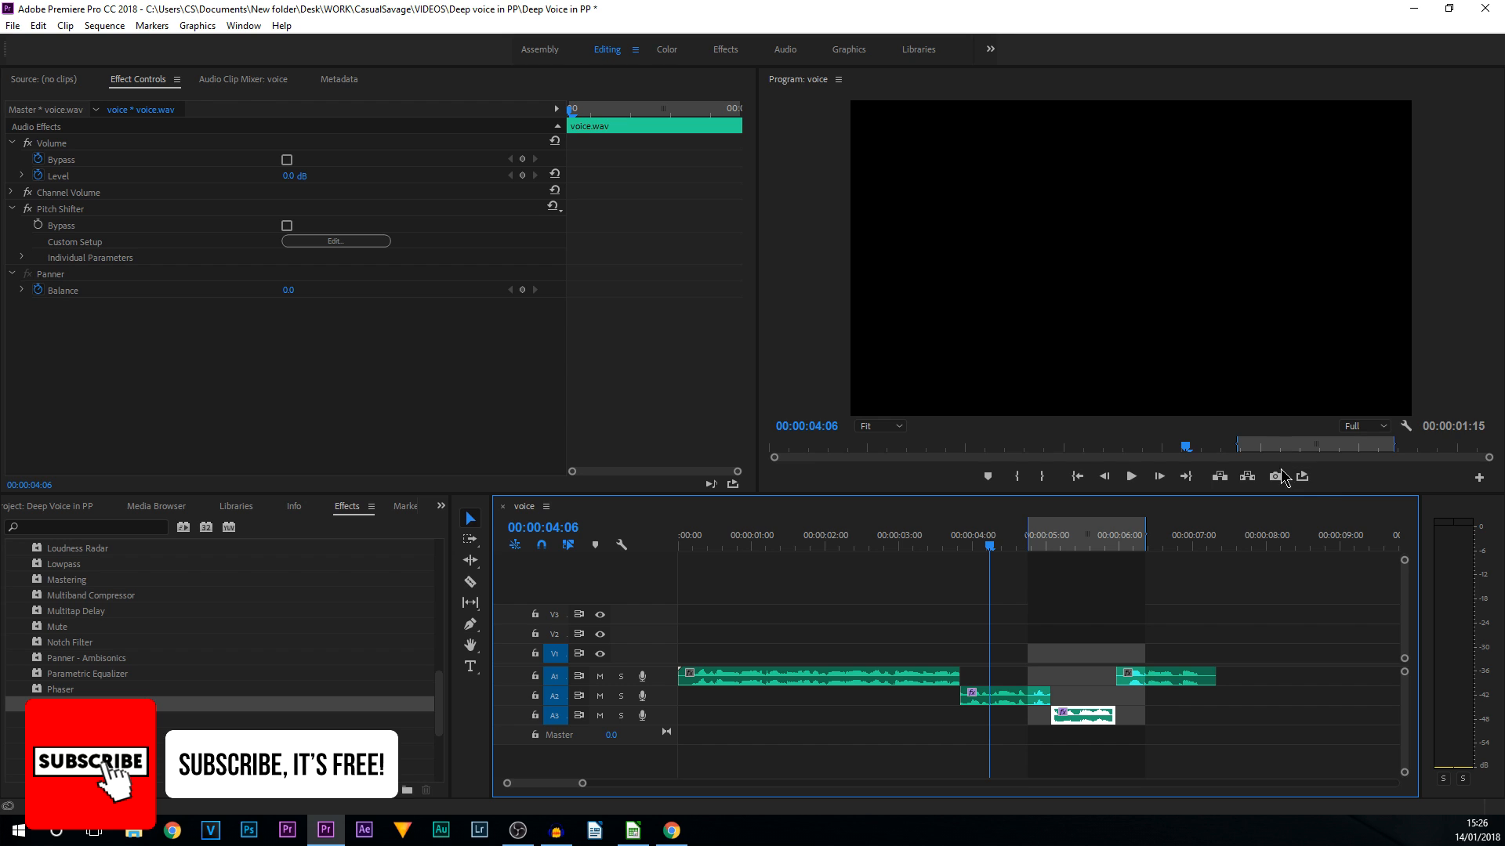
{"action": "mouse_move", "coordinate": [1130, 476]}
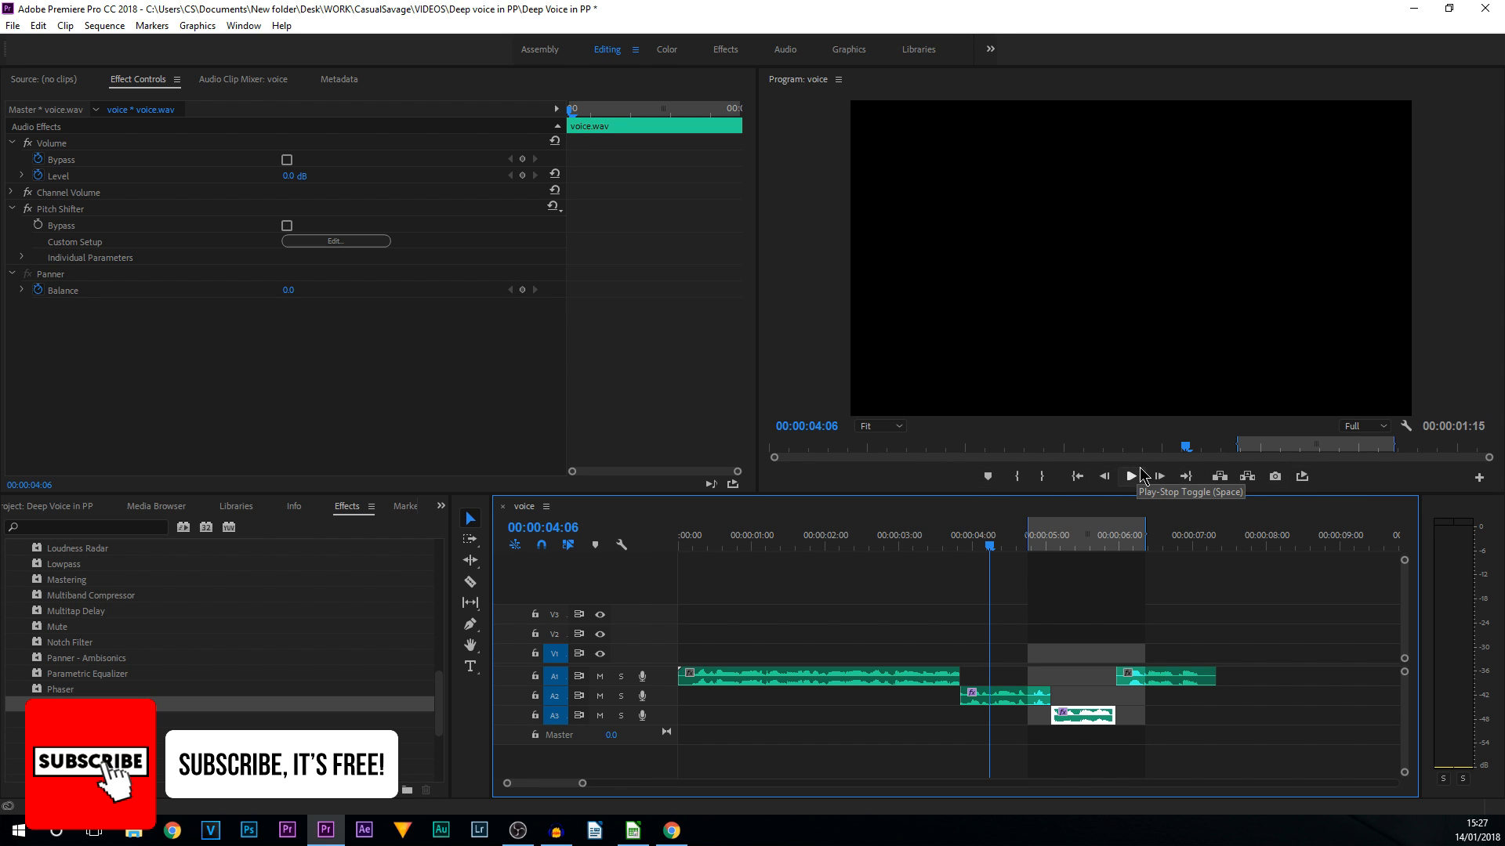